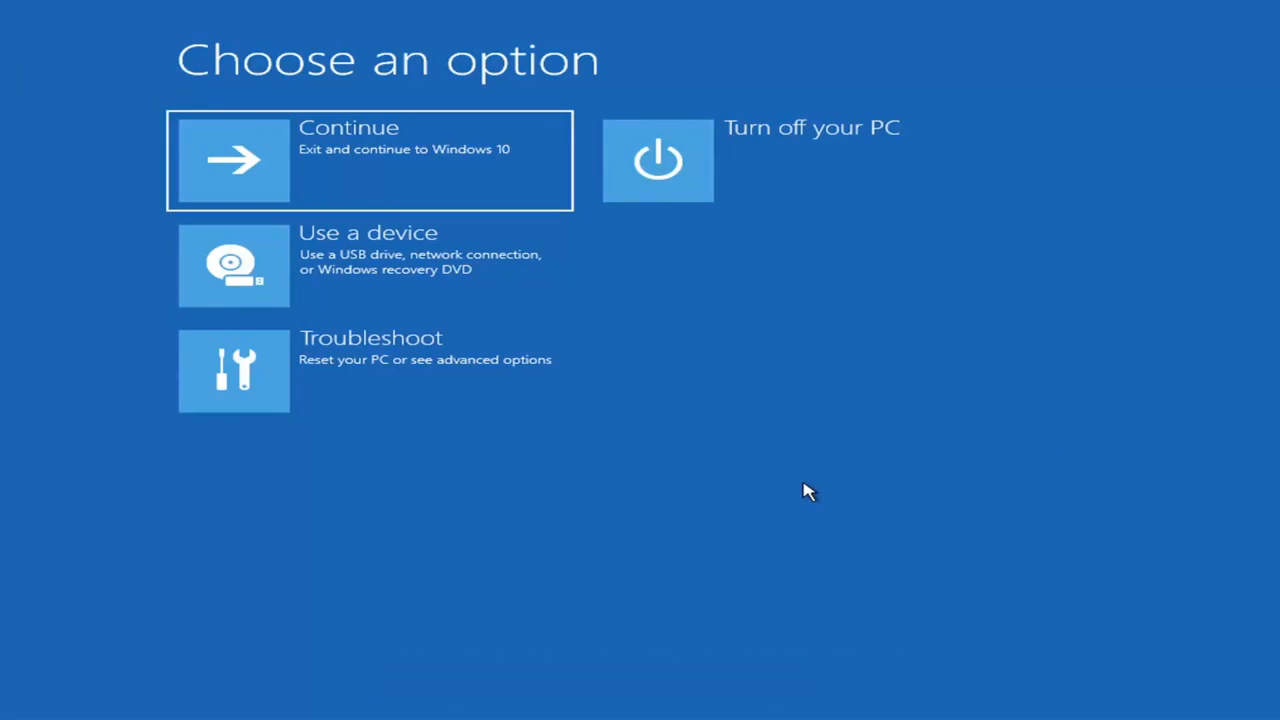
mouse_move(210, 270)
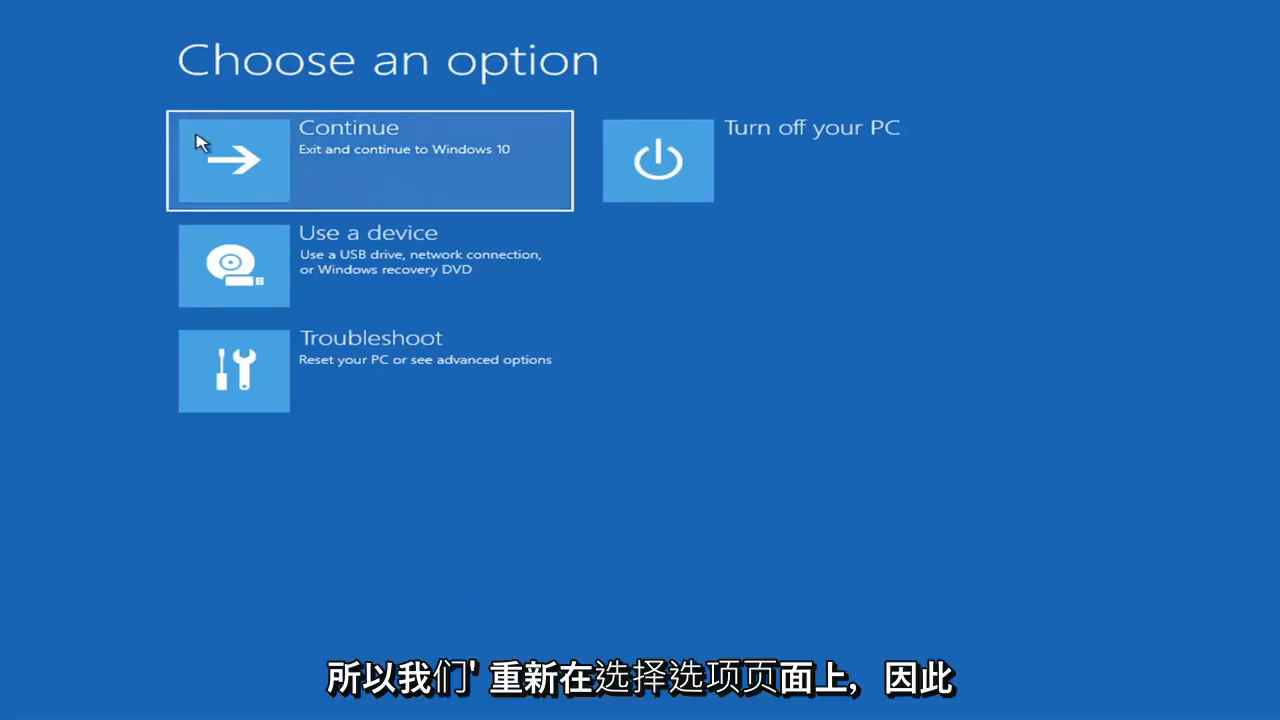
mouse_move(437, 369)
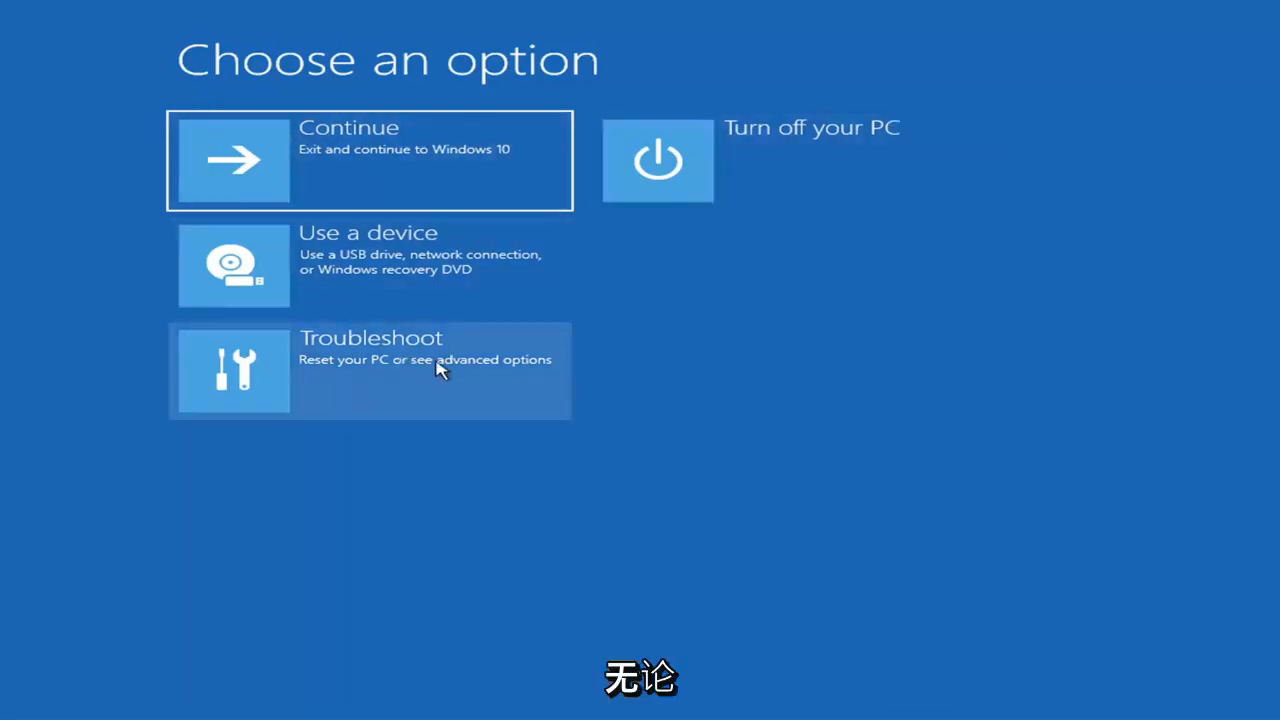
mouse_move(758, 504)
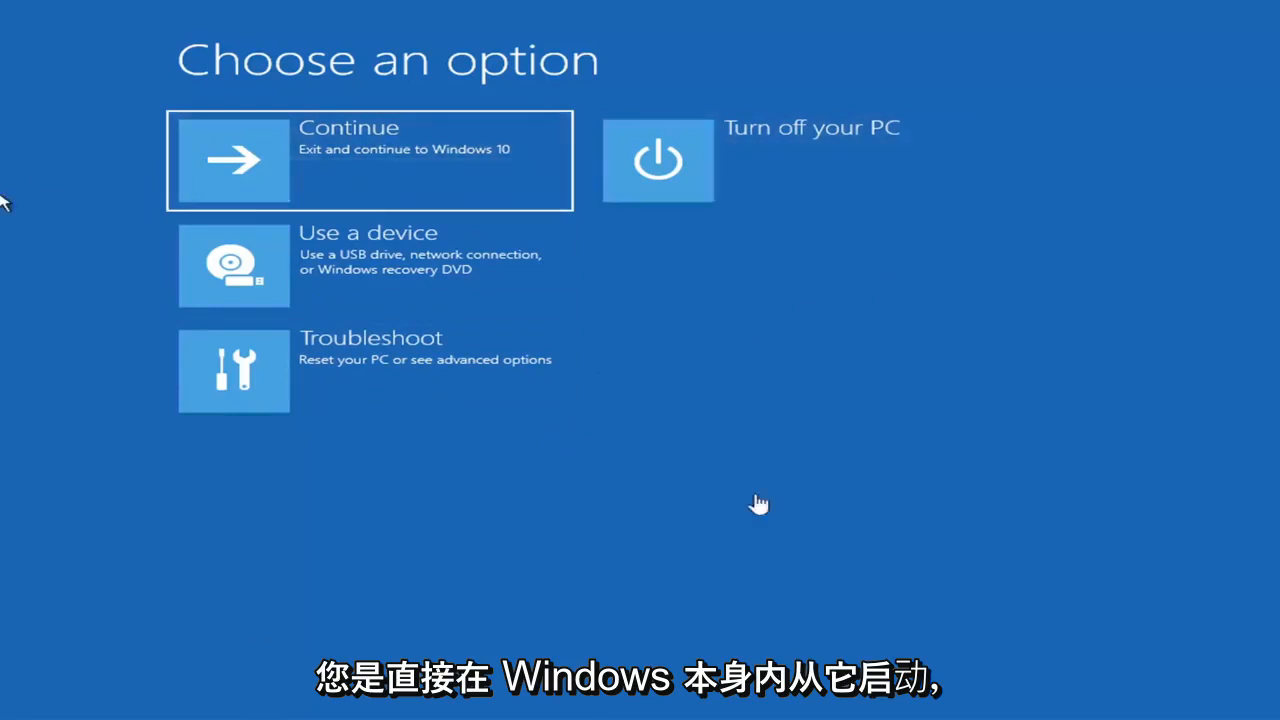
mouse_move(815, 410)
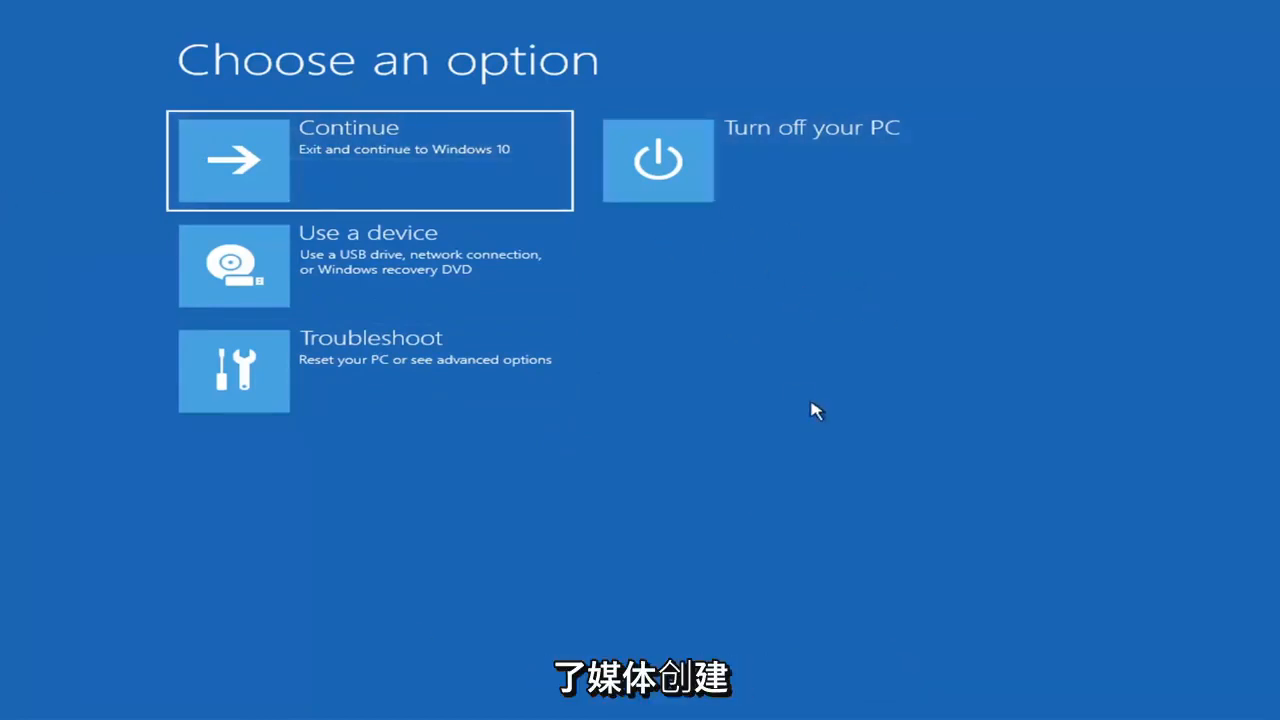
mouse_move(658, 387)
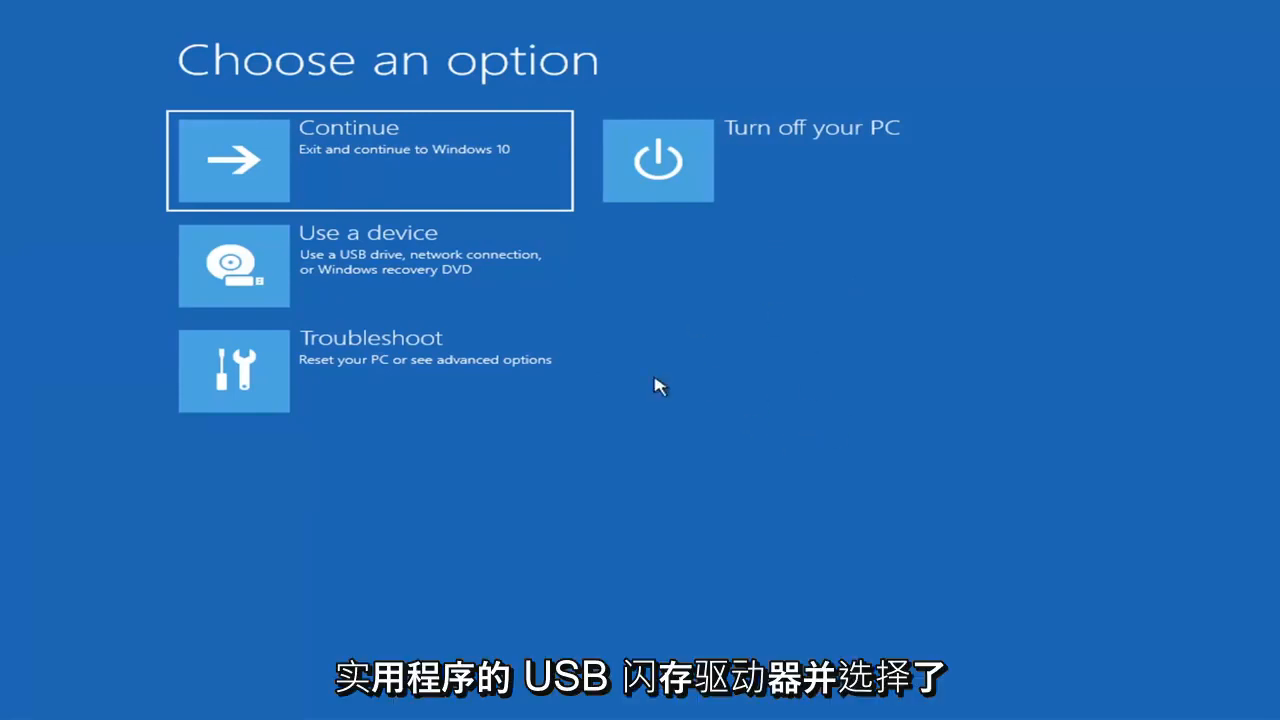
mouse_move(426, 435)
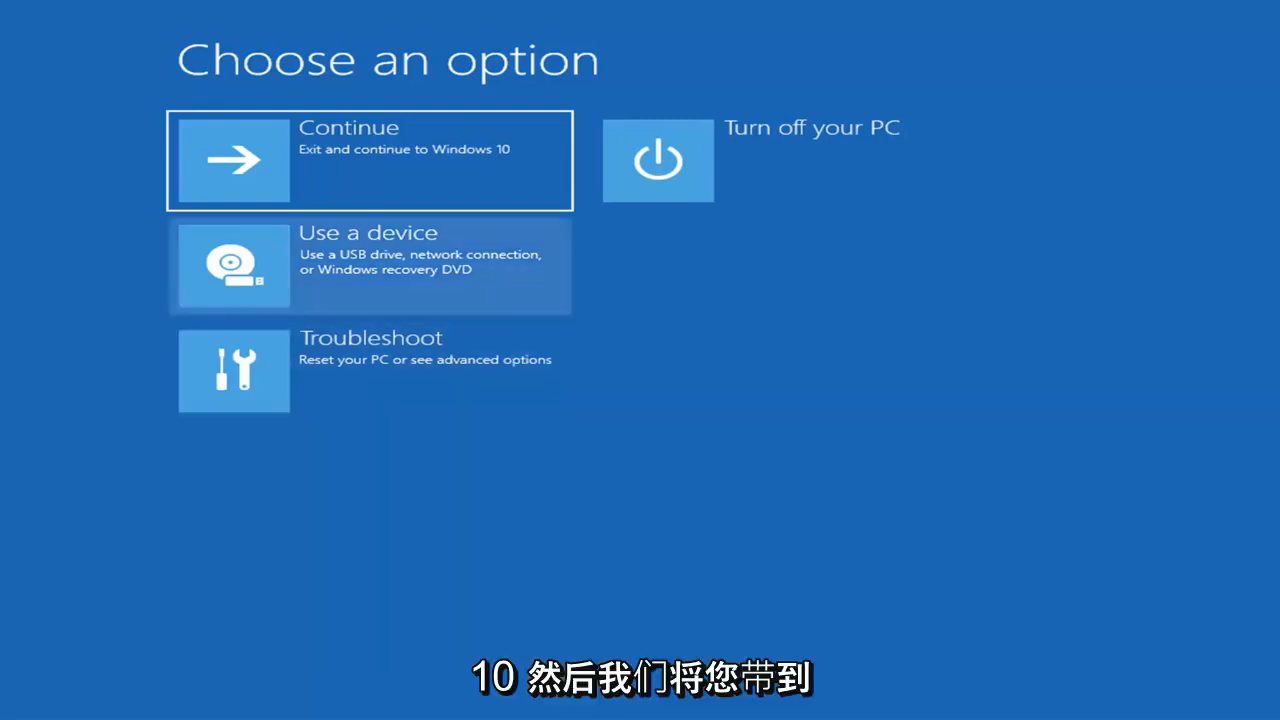
mouse_move(315, 532)
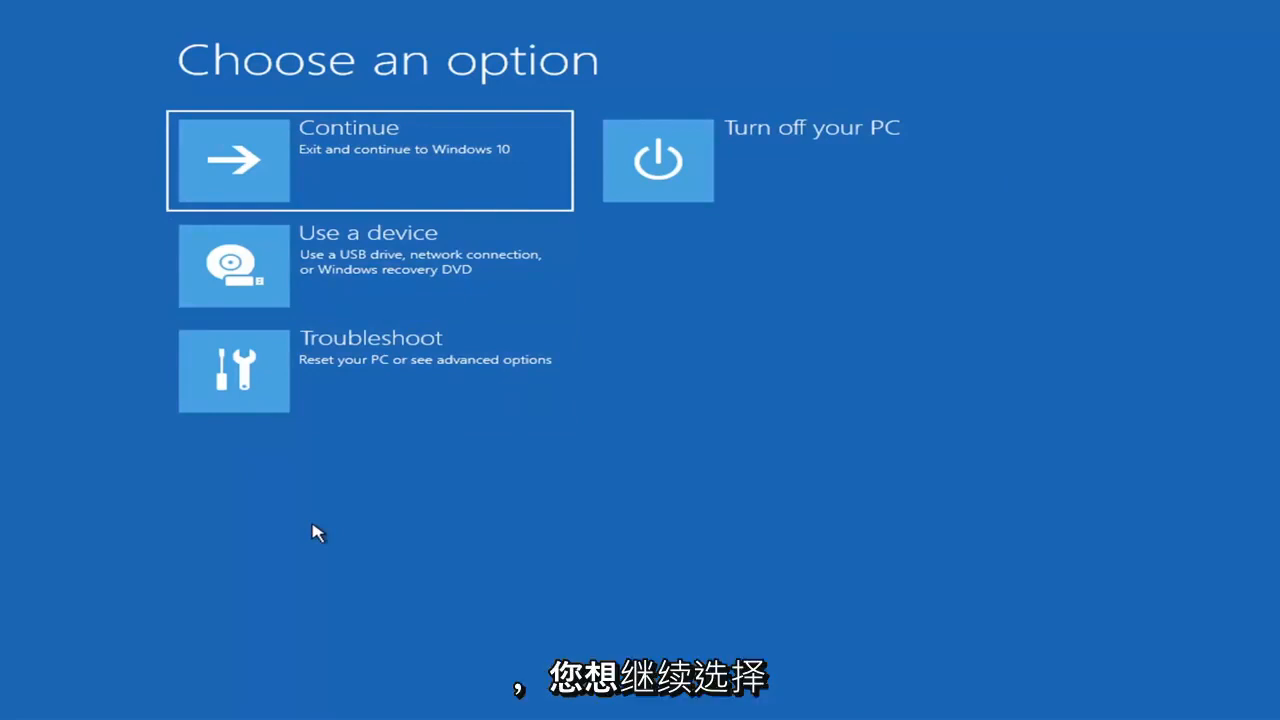
mouse_move(405, 370)
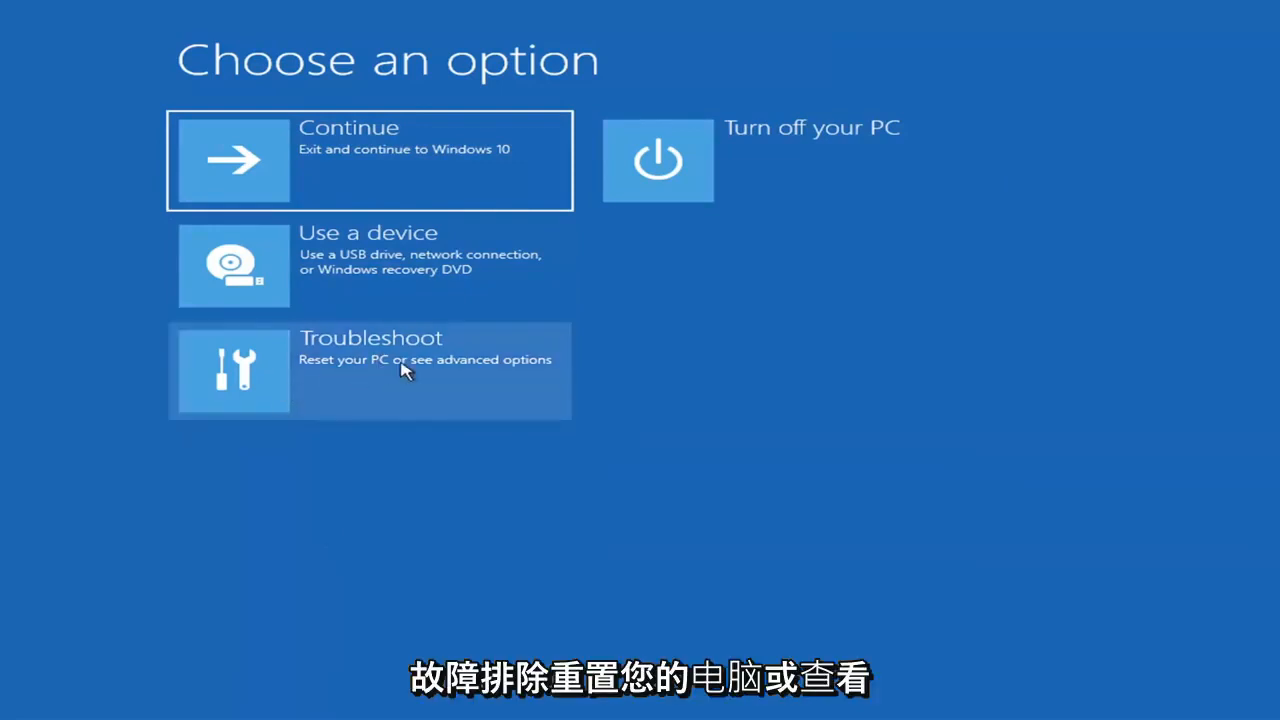
Go through Troubleshoot to the Advanced options page
click(370, 370)
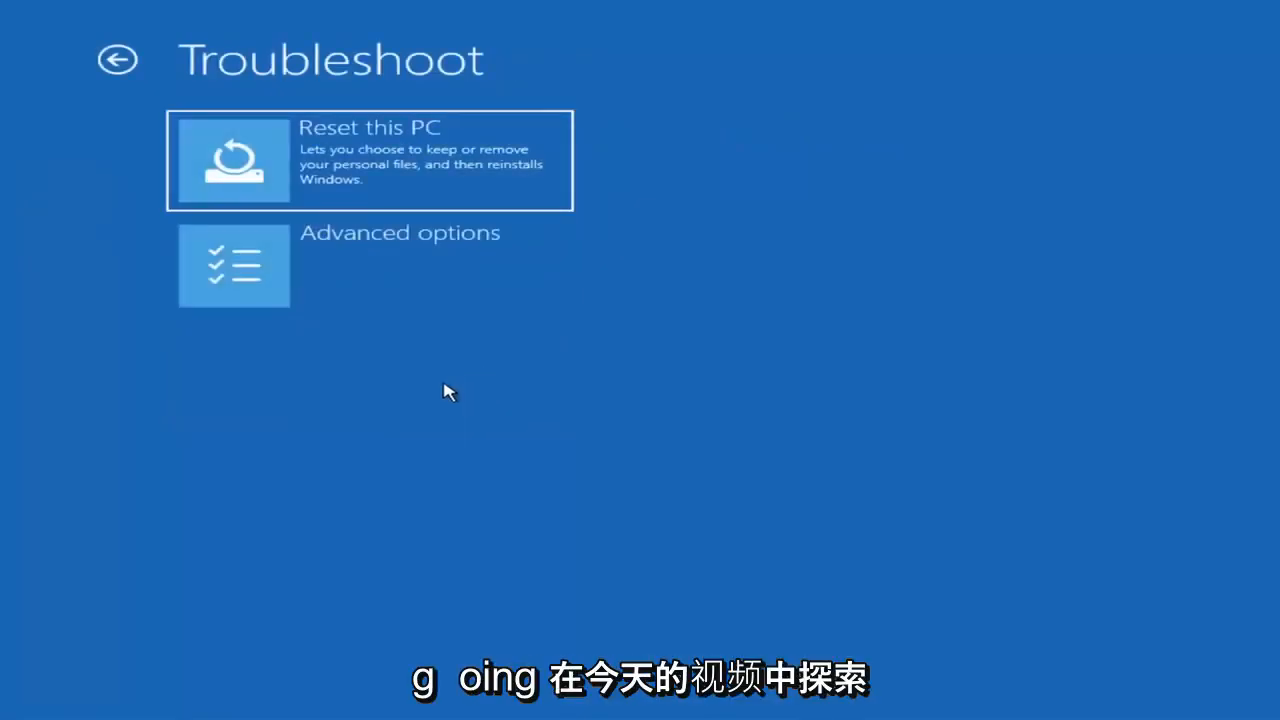
mouse_move(363, 280)
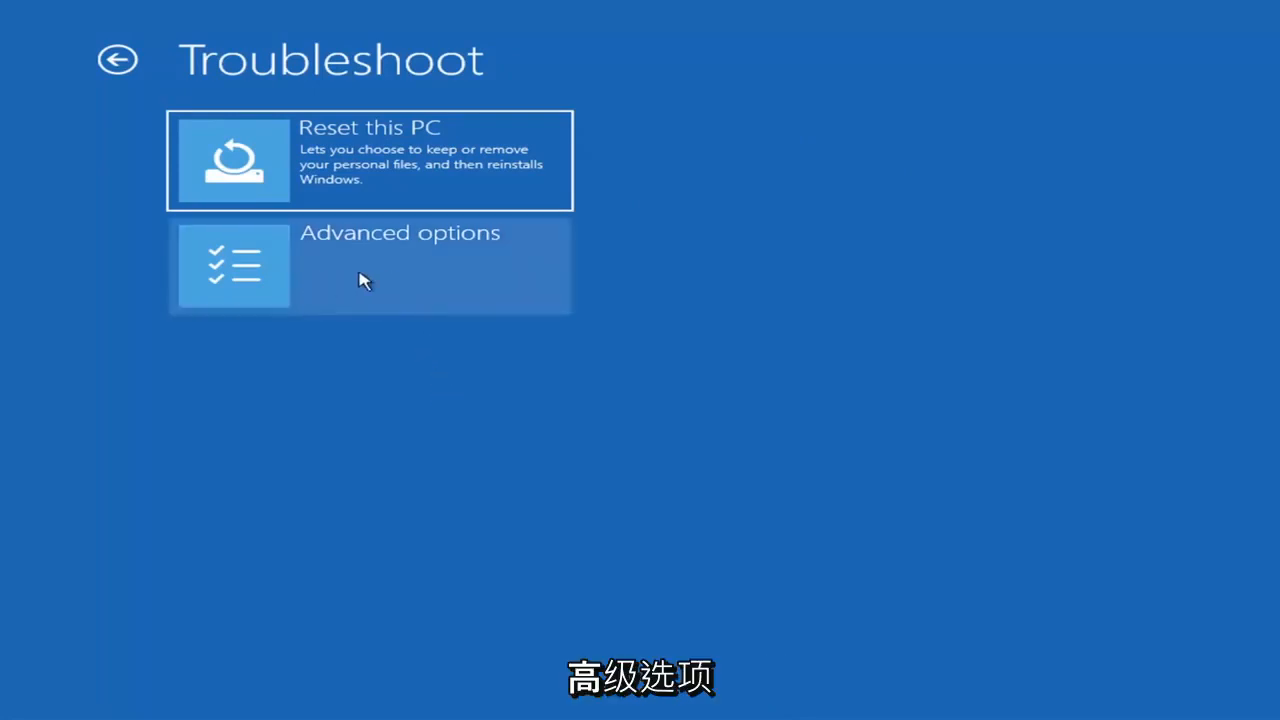
click(370, 265)
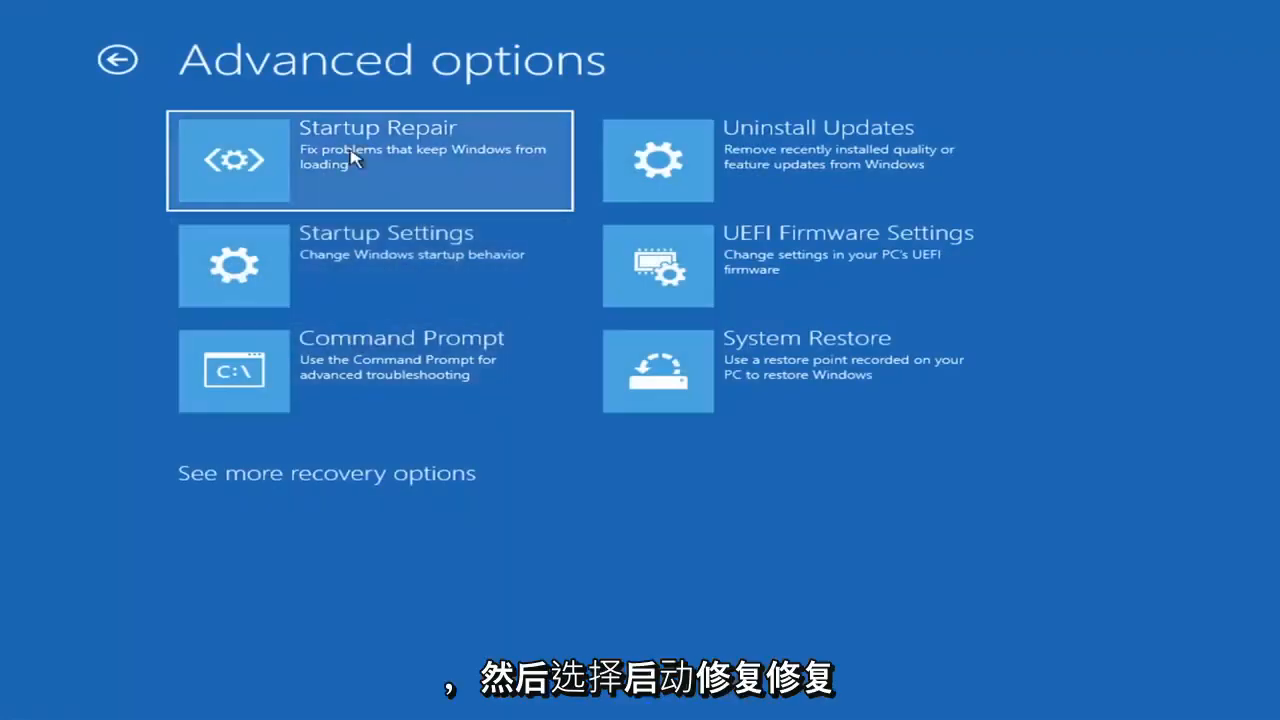
mouse_move(368, 172)
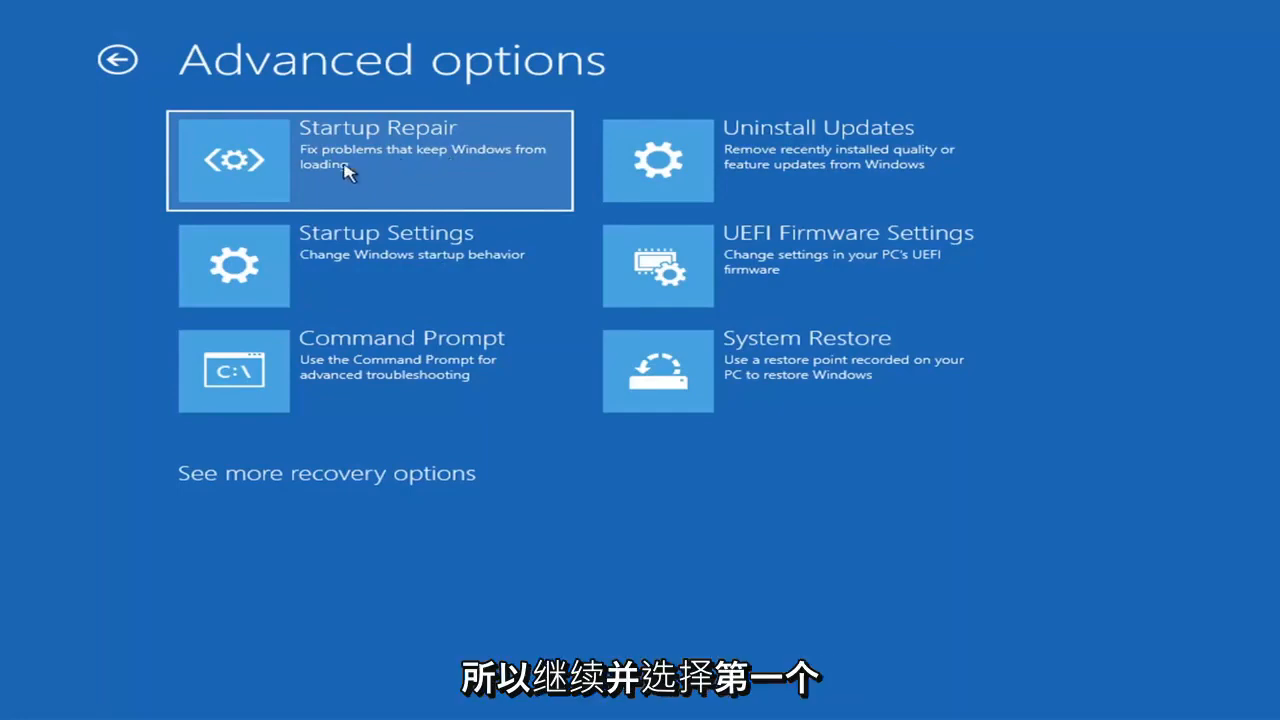
Run Startup Repair, which reports it couldn't repair the PC
click(369, 160)
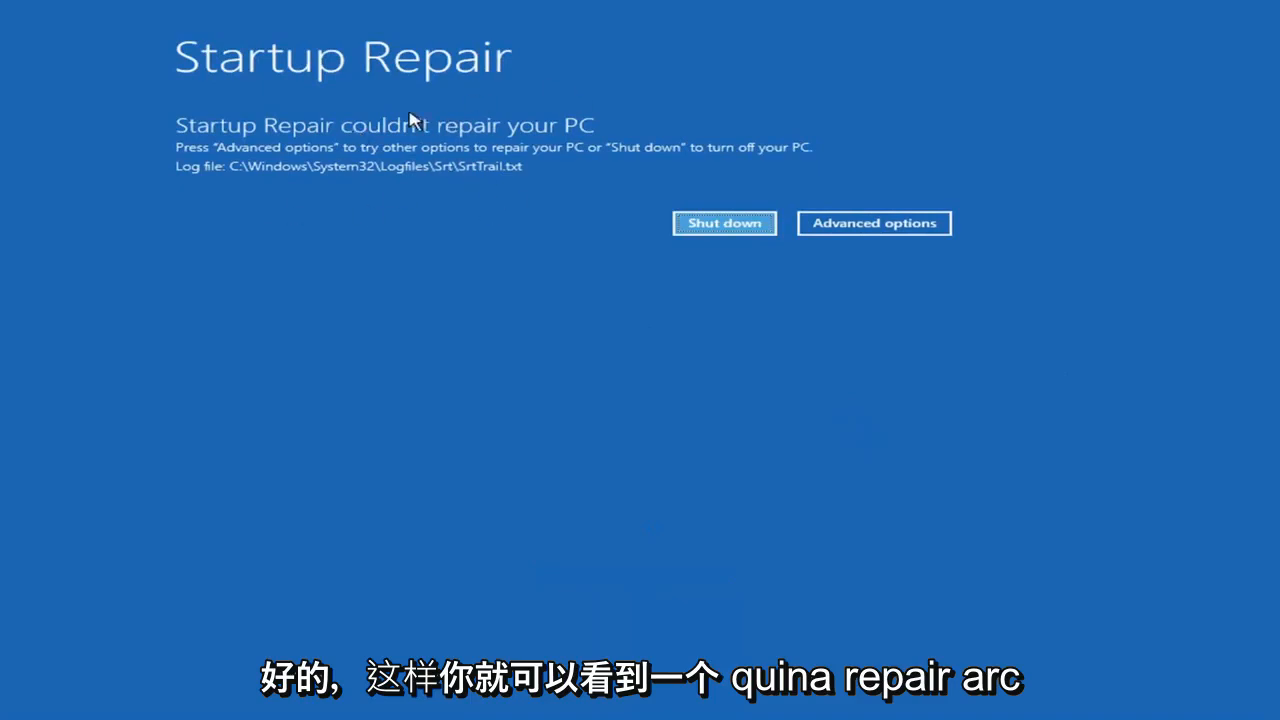
mouse_move(517, 138)
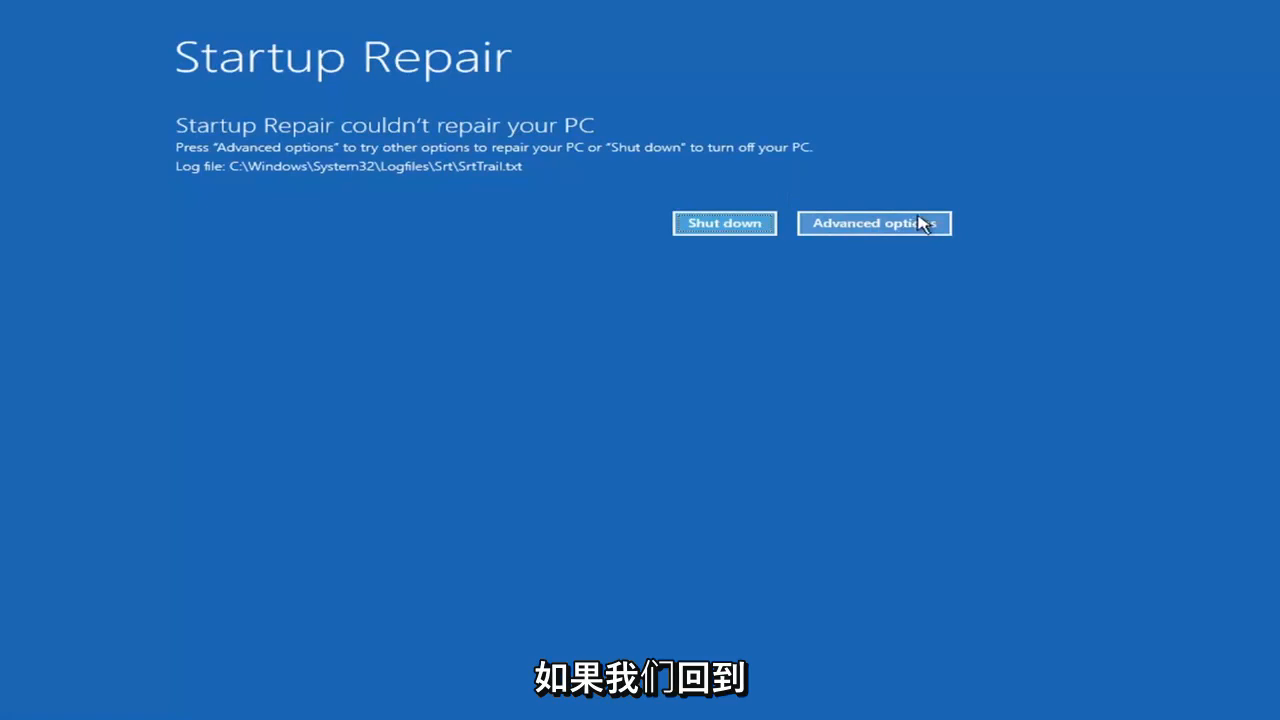
Leave the failed Startup Repair and return via Troubleshoot to Advanced options
click(873, 223)
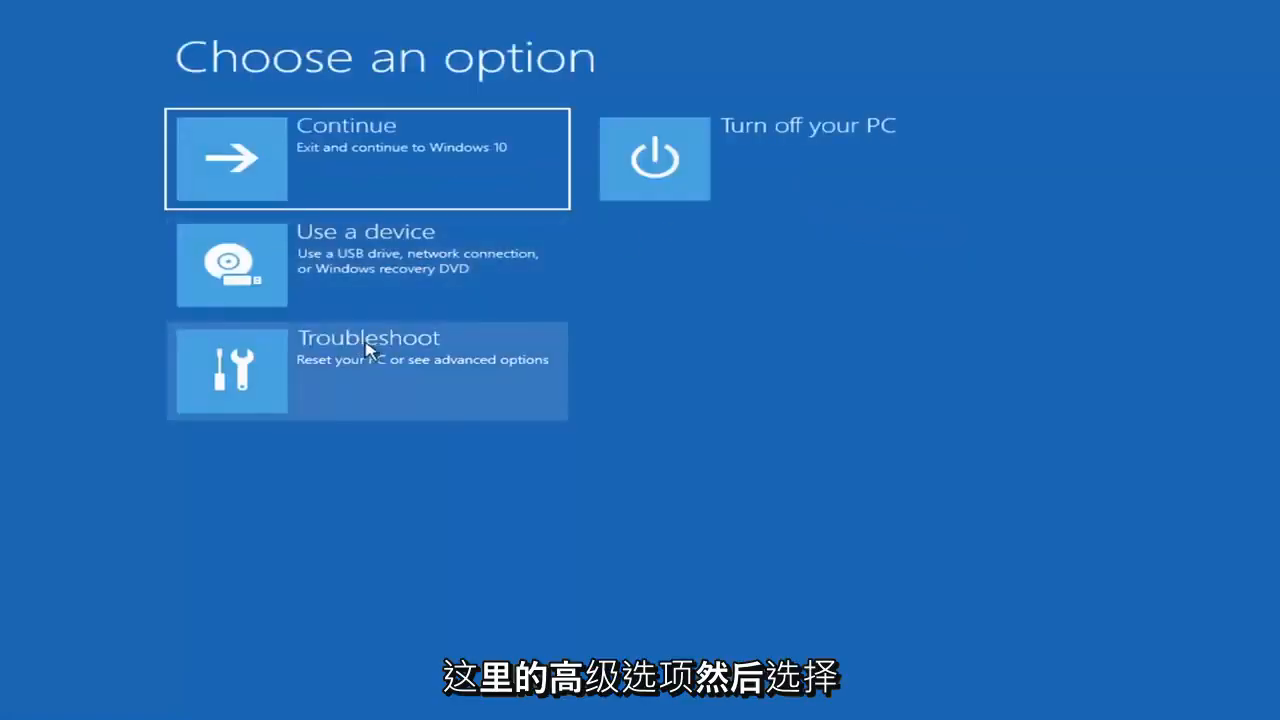
click(367, 370)
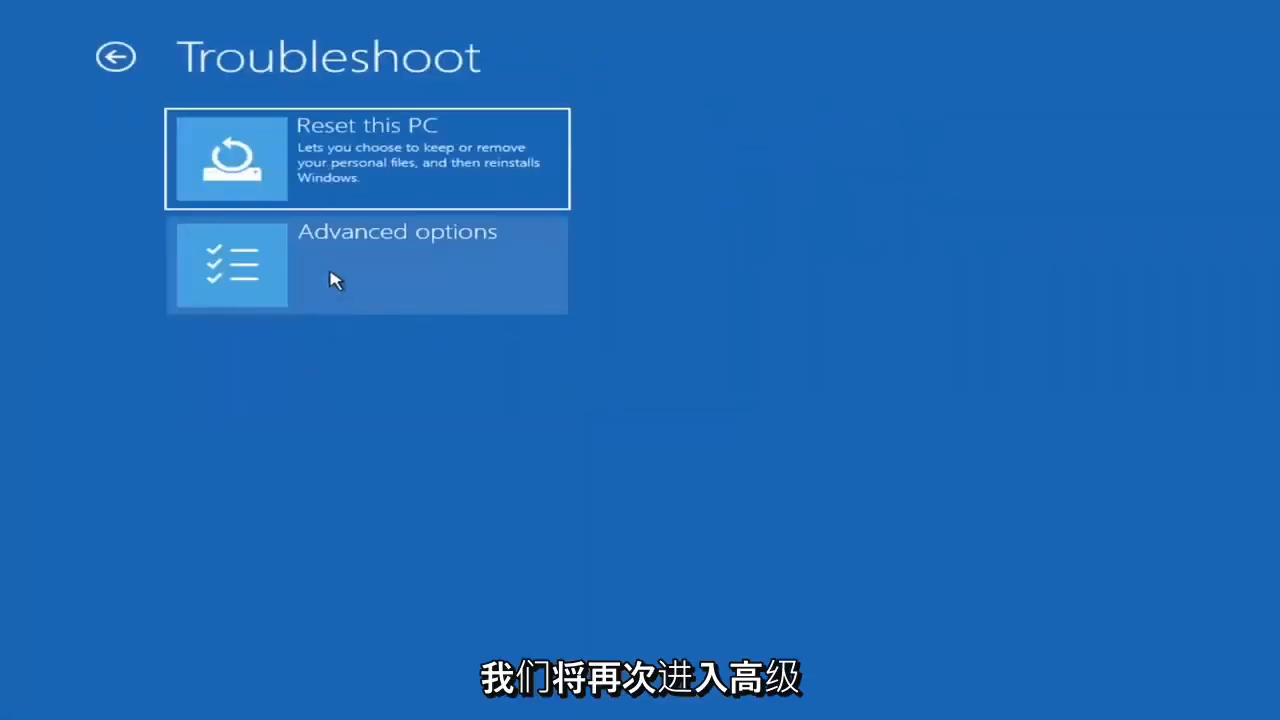
click(397, 265)
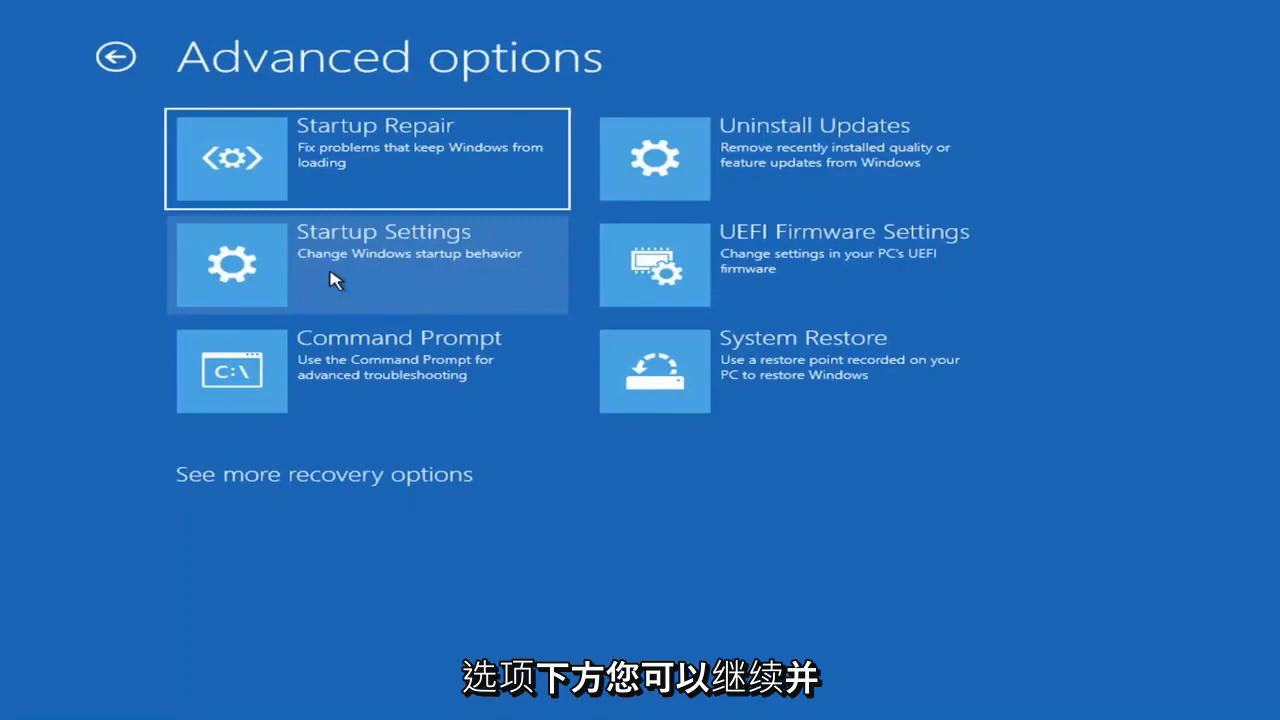
mouse_move(358, 262)
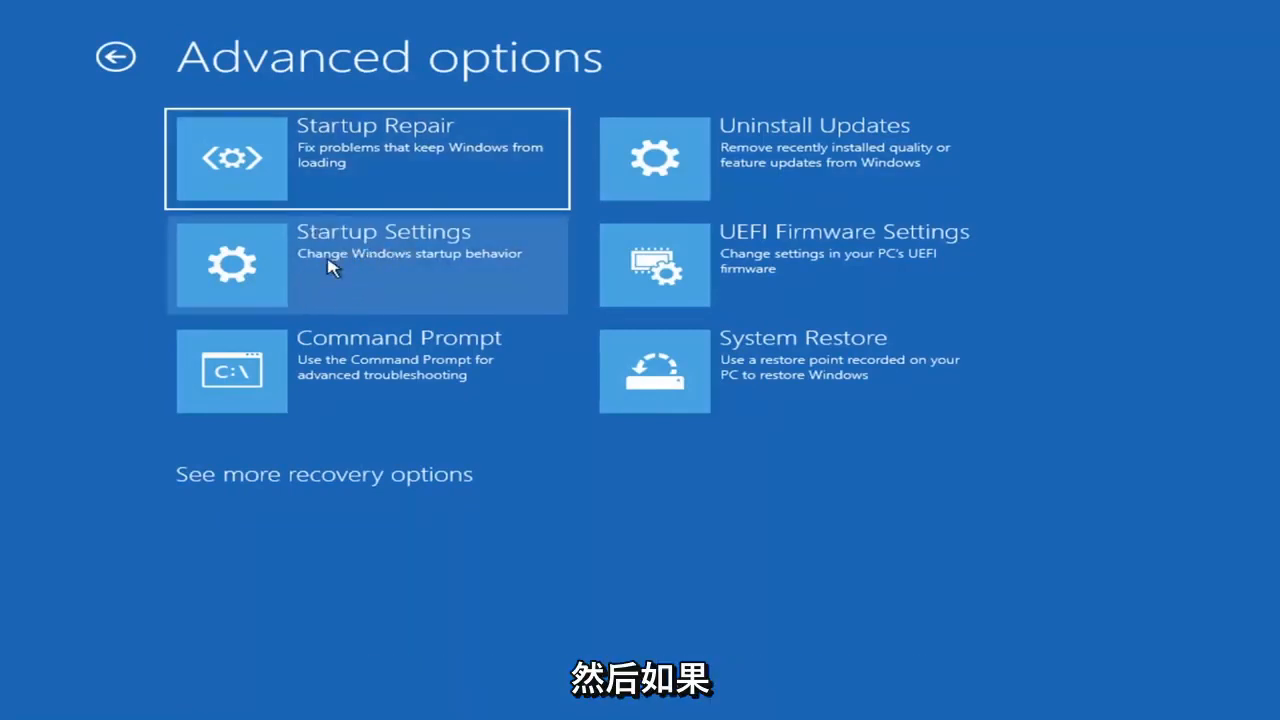
click(367, 264)
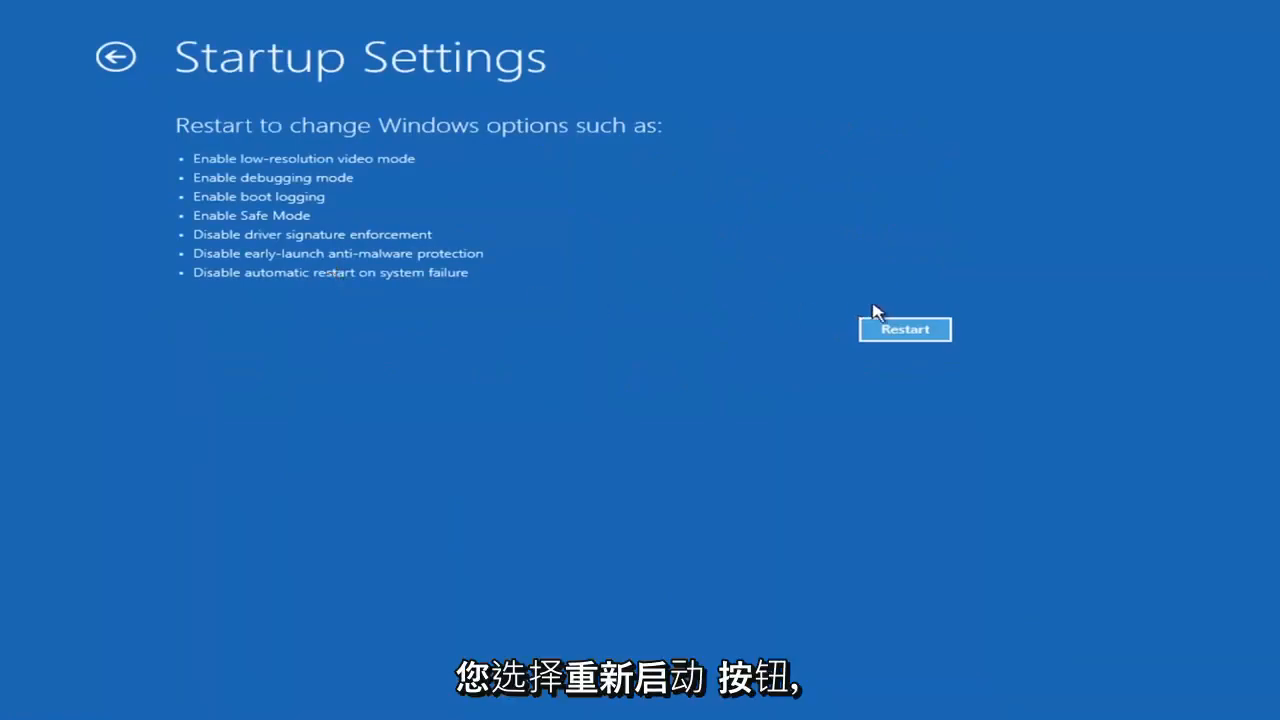
mouse_move(900, 348)
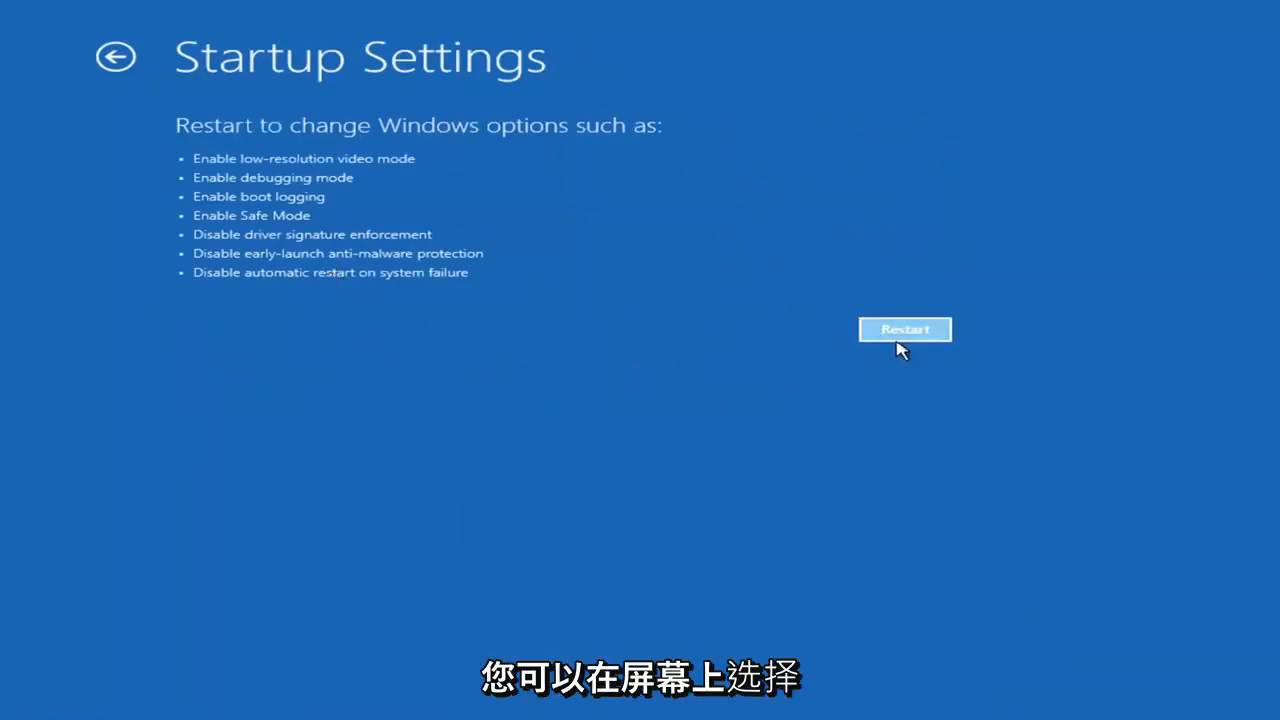
mouse_move(247, 382)
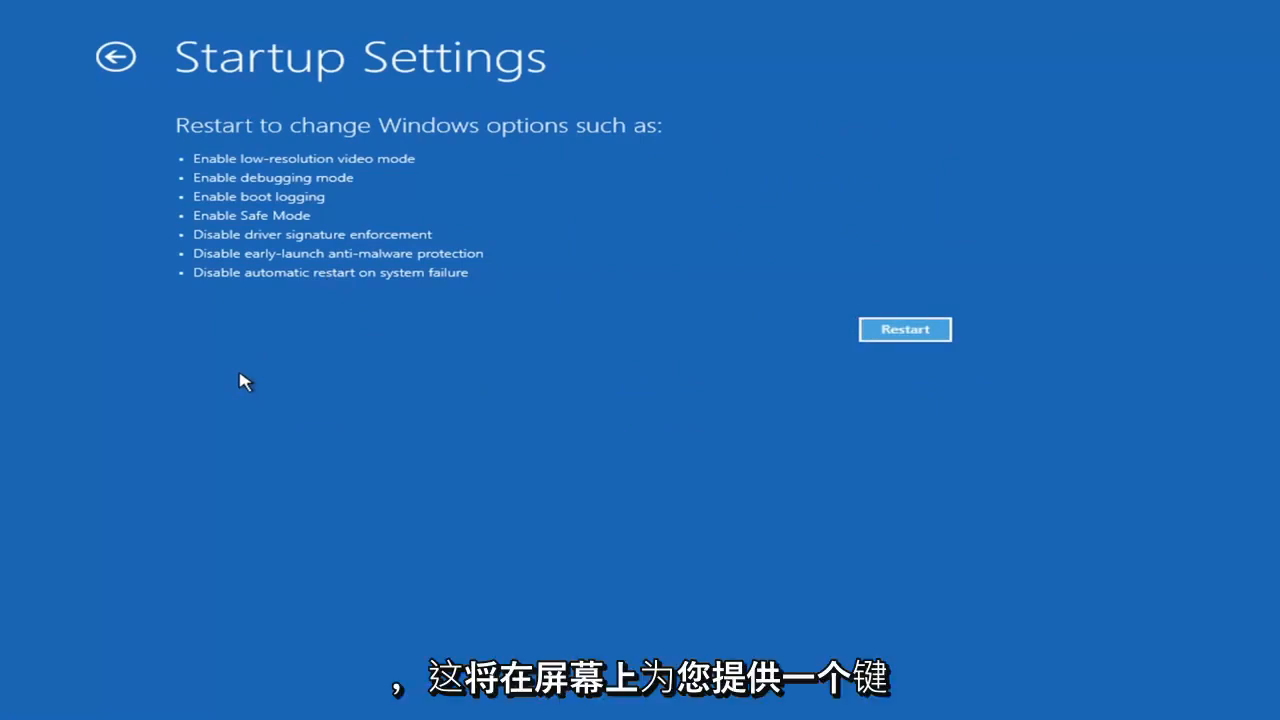
mouse_move(340, 460)
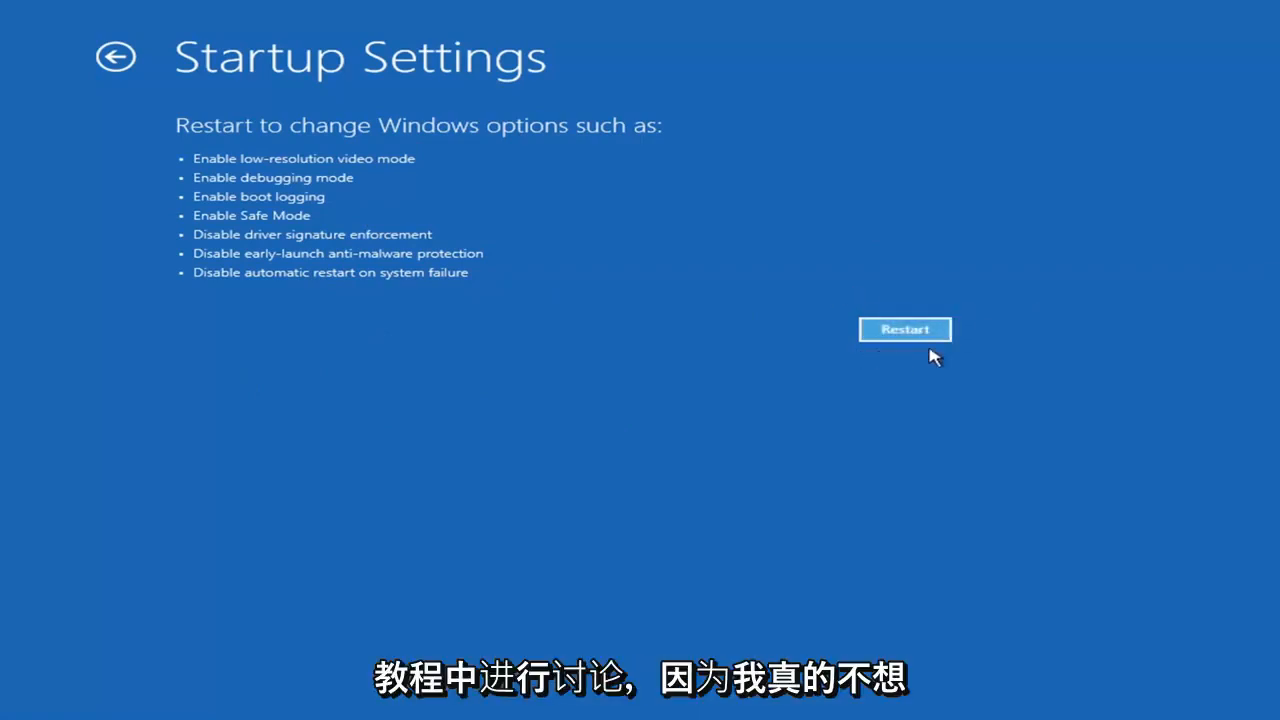
mouse_move(720, 332)
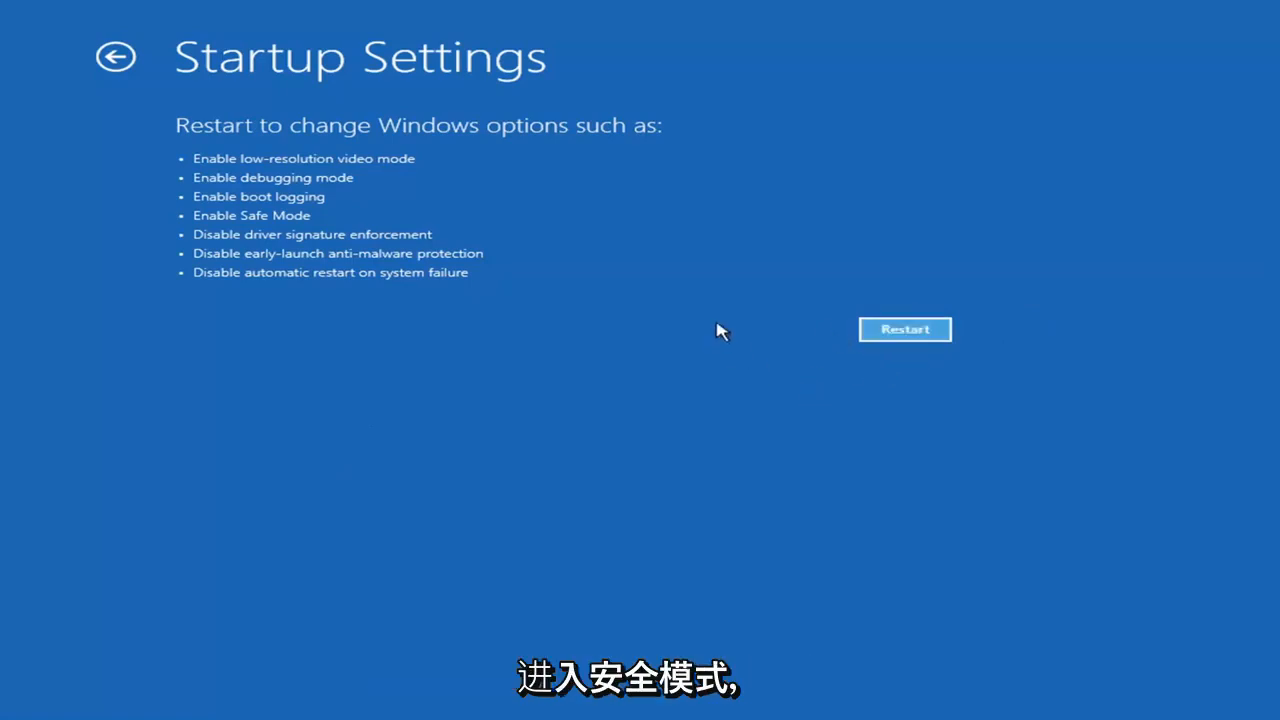
mouse_move(905, 294)
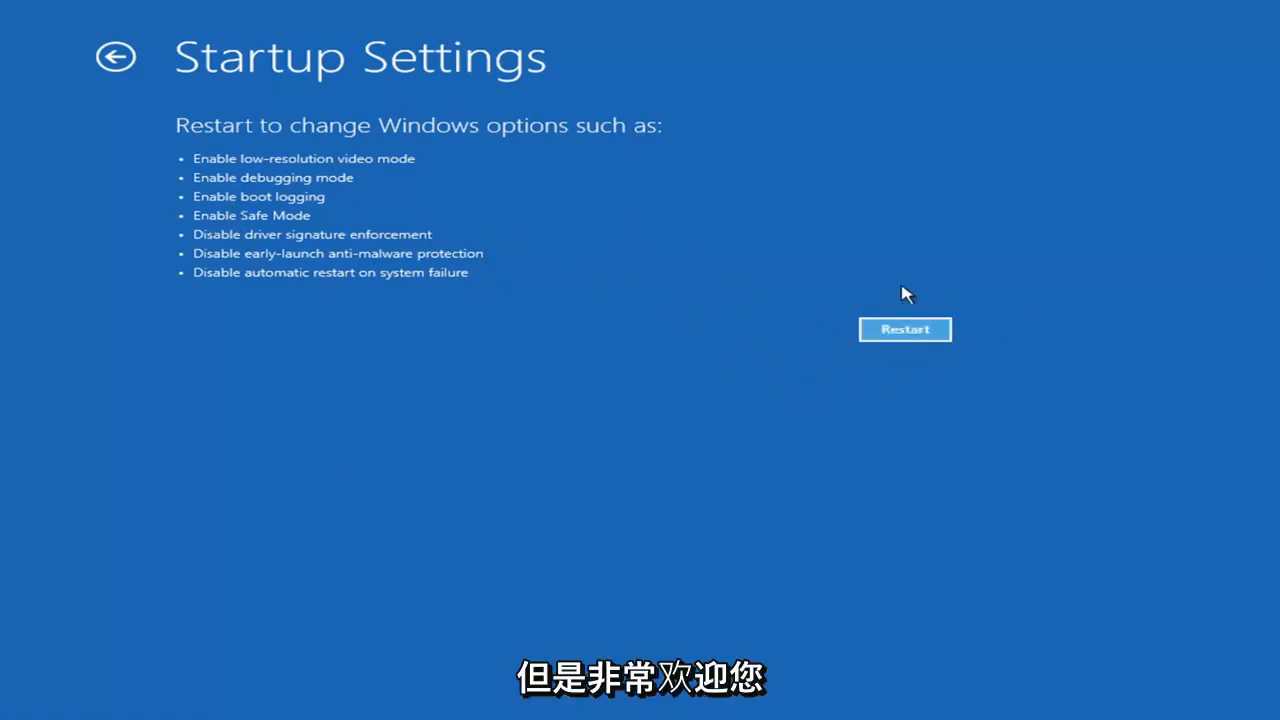
mouse_move(872, 308)
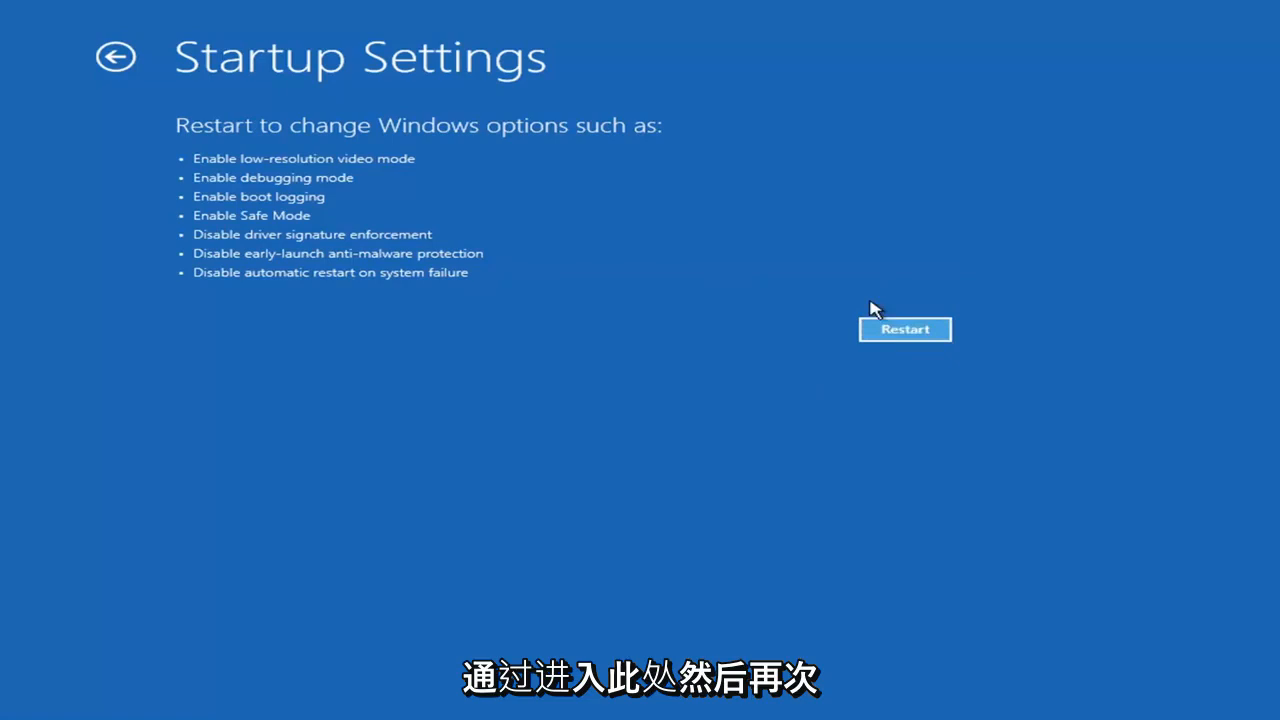
mouse_move(205, 180)
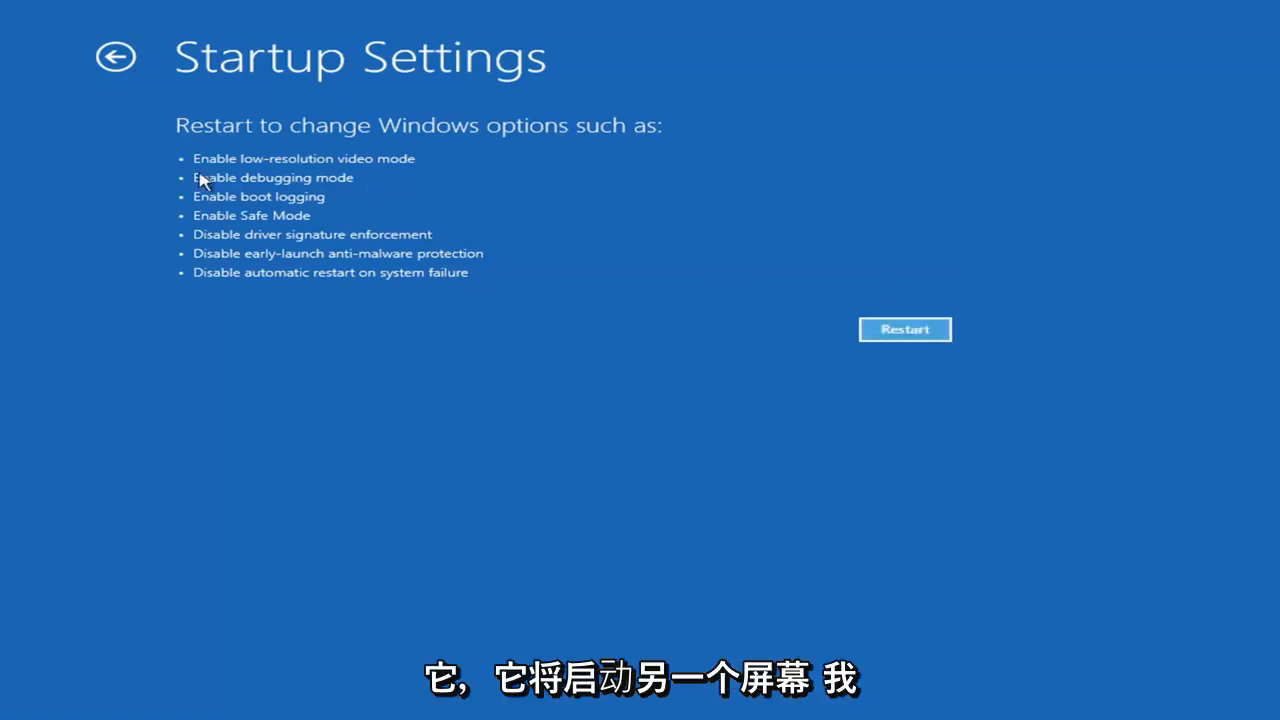
mouse_move(248, 300)
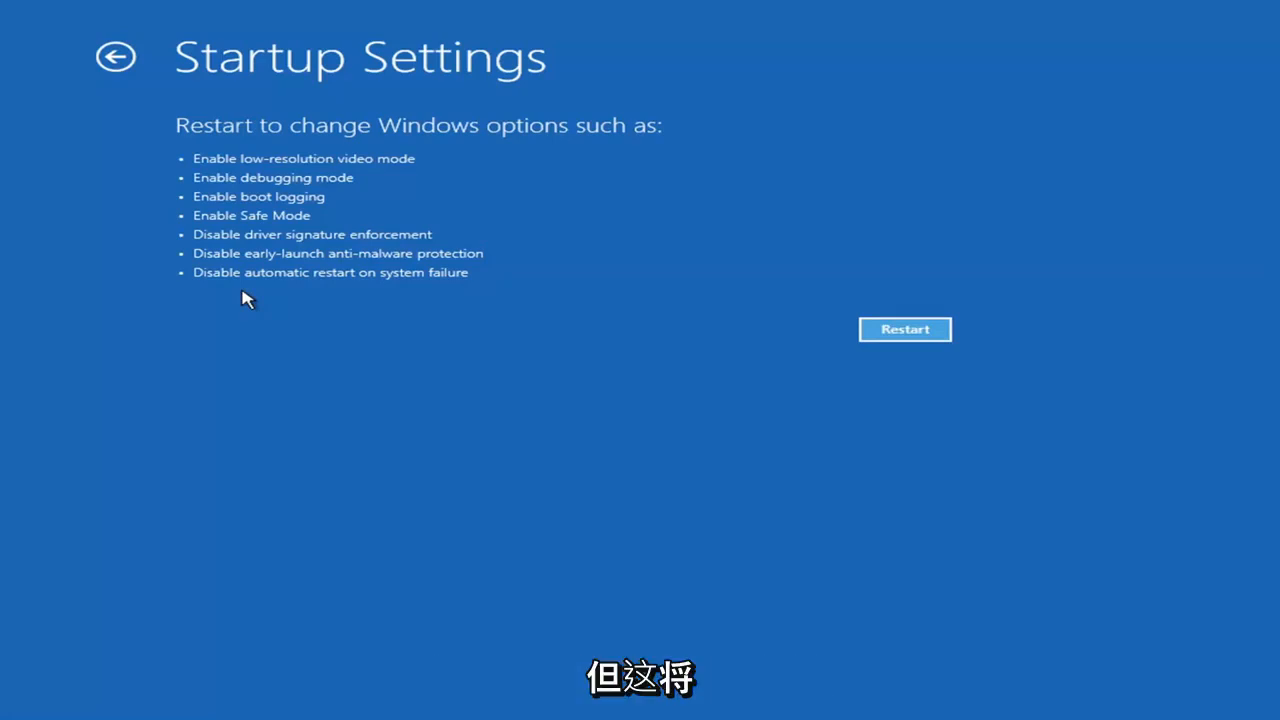
mouse_move(115, 56)
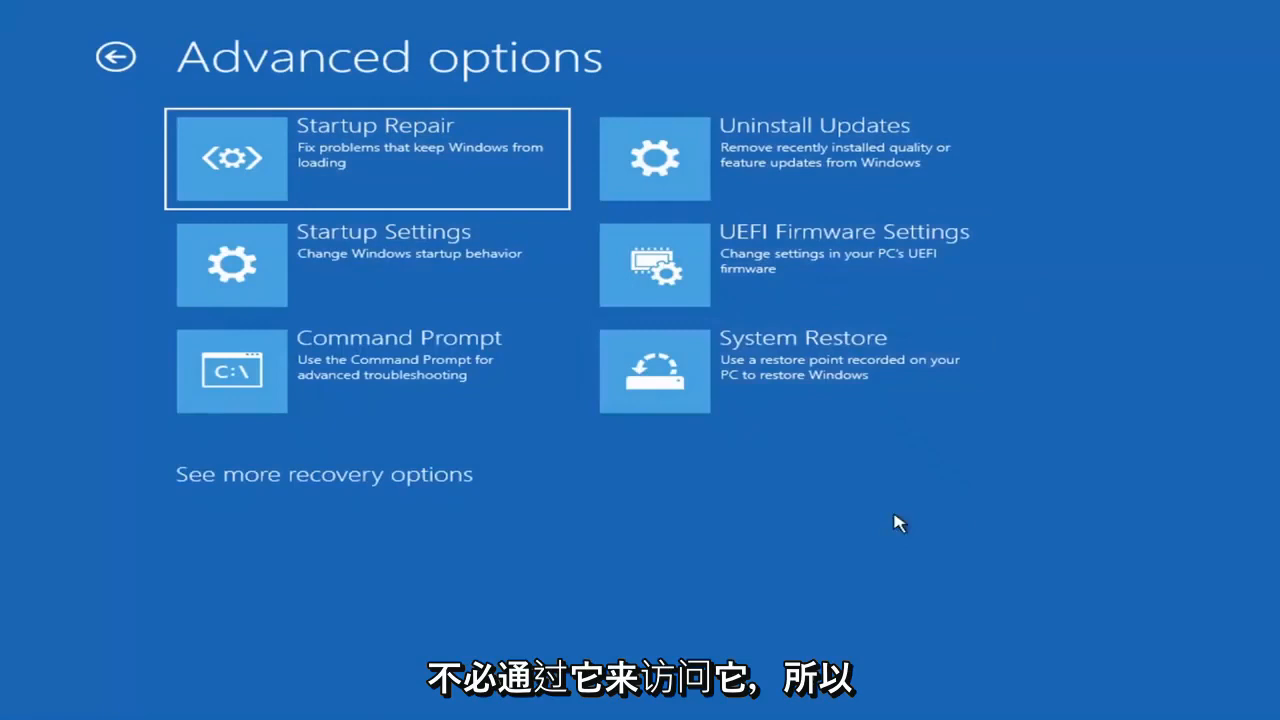
mouse_move(958, 558)
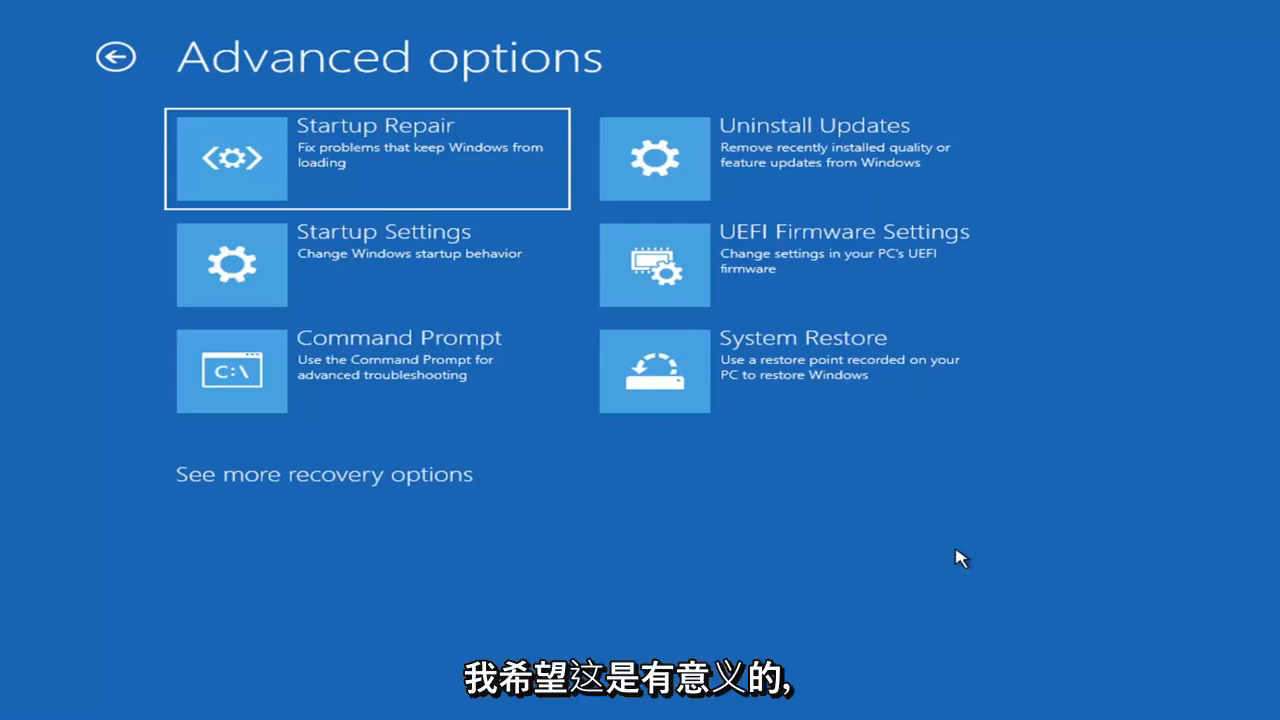
mouse_move(925, 532)
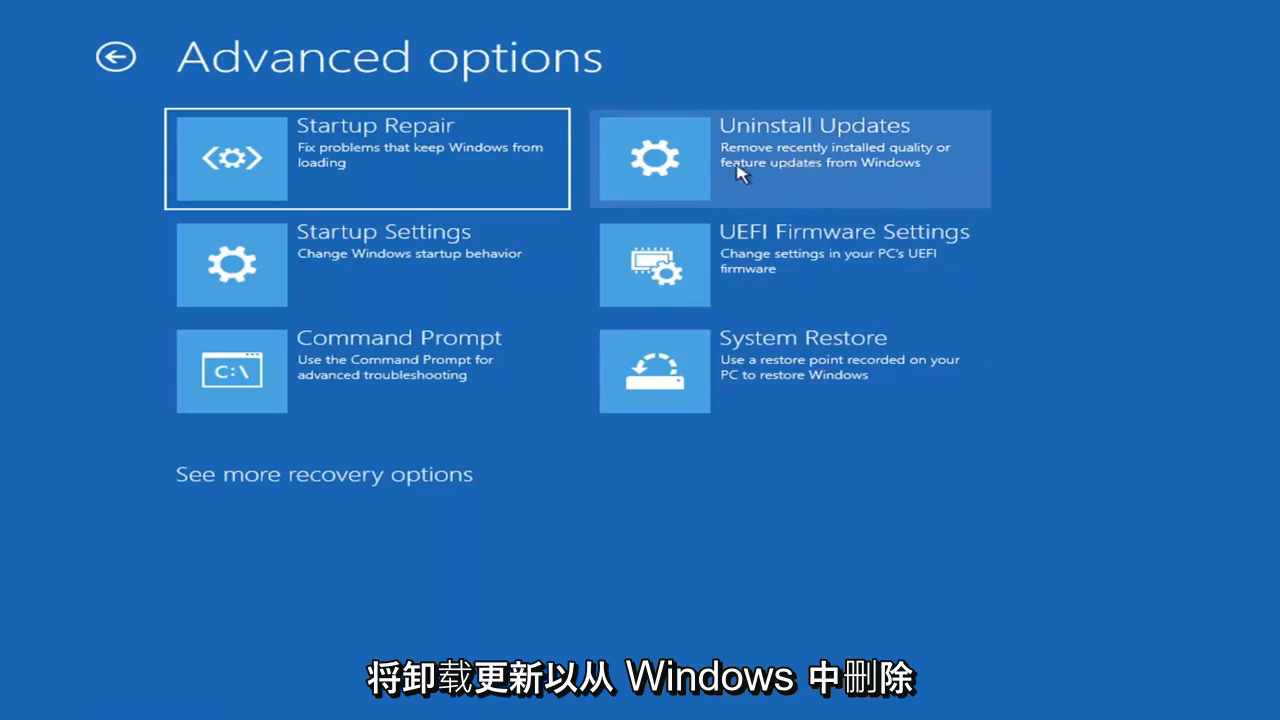
mouse_move(765, 180)
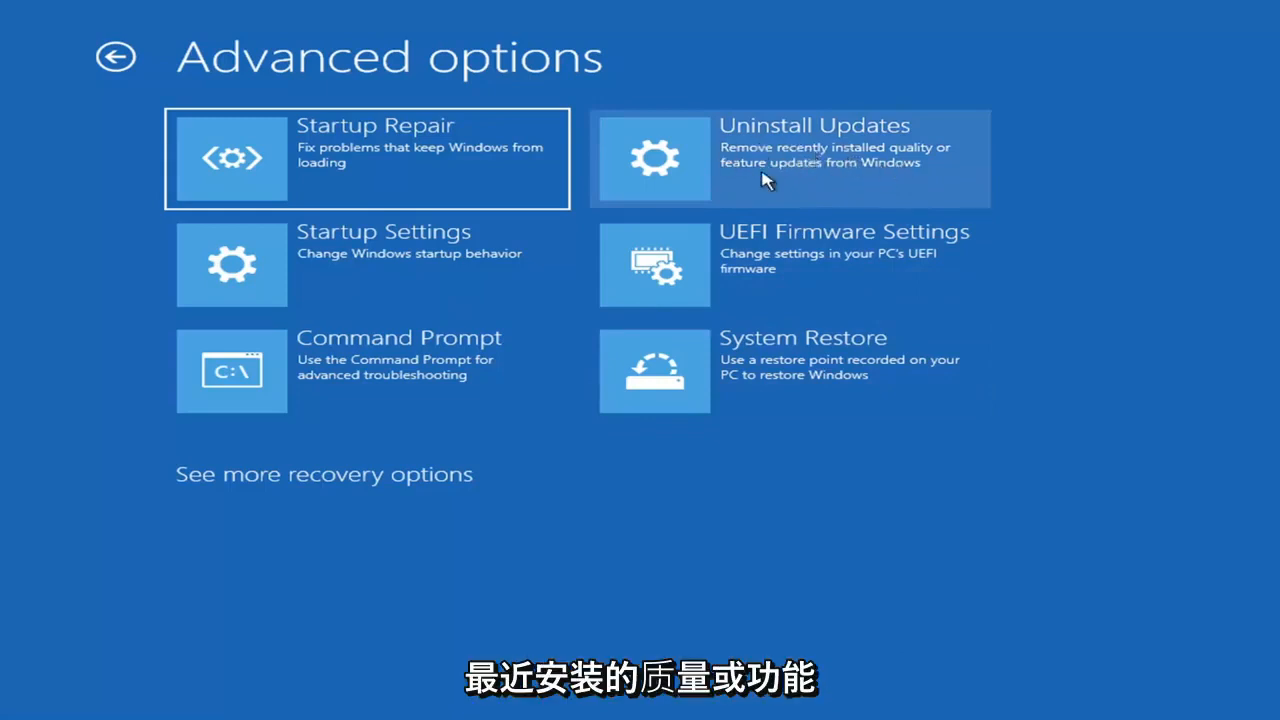
Open Uninstall Updates to see the latest quality and feature update options
click(789, 158)
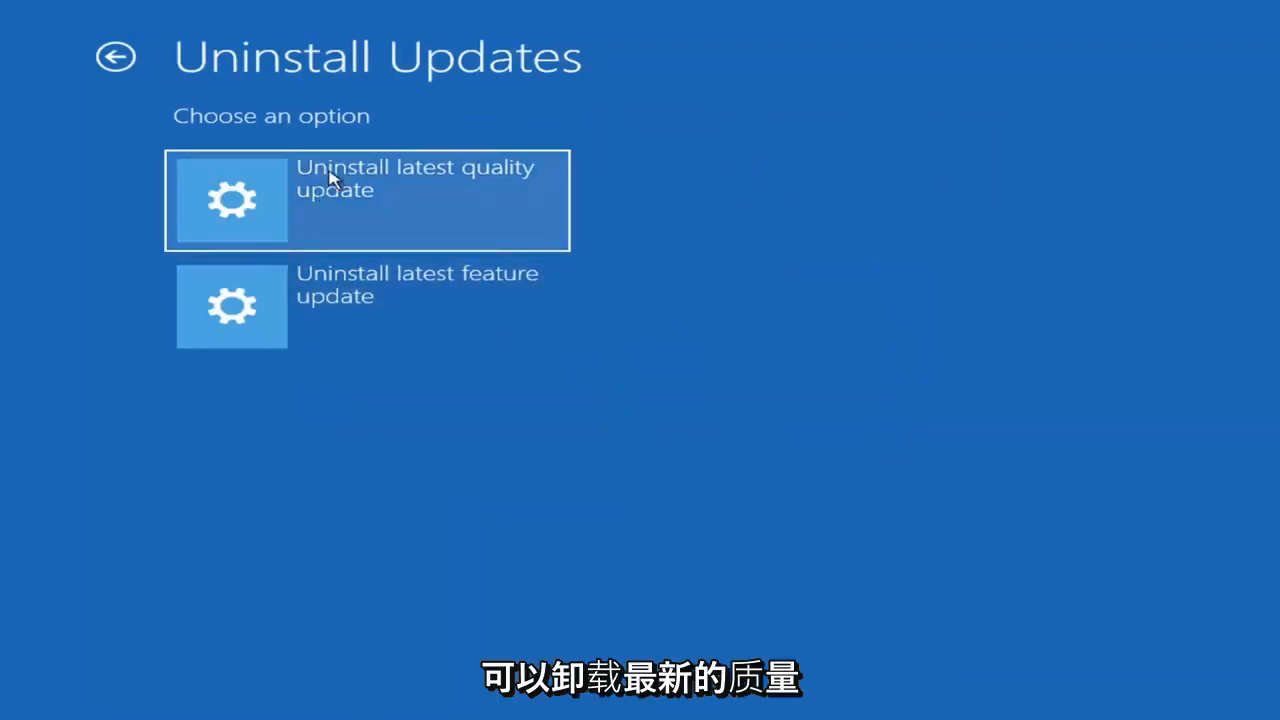
mouse_move(570, 233)
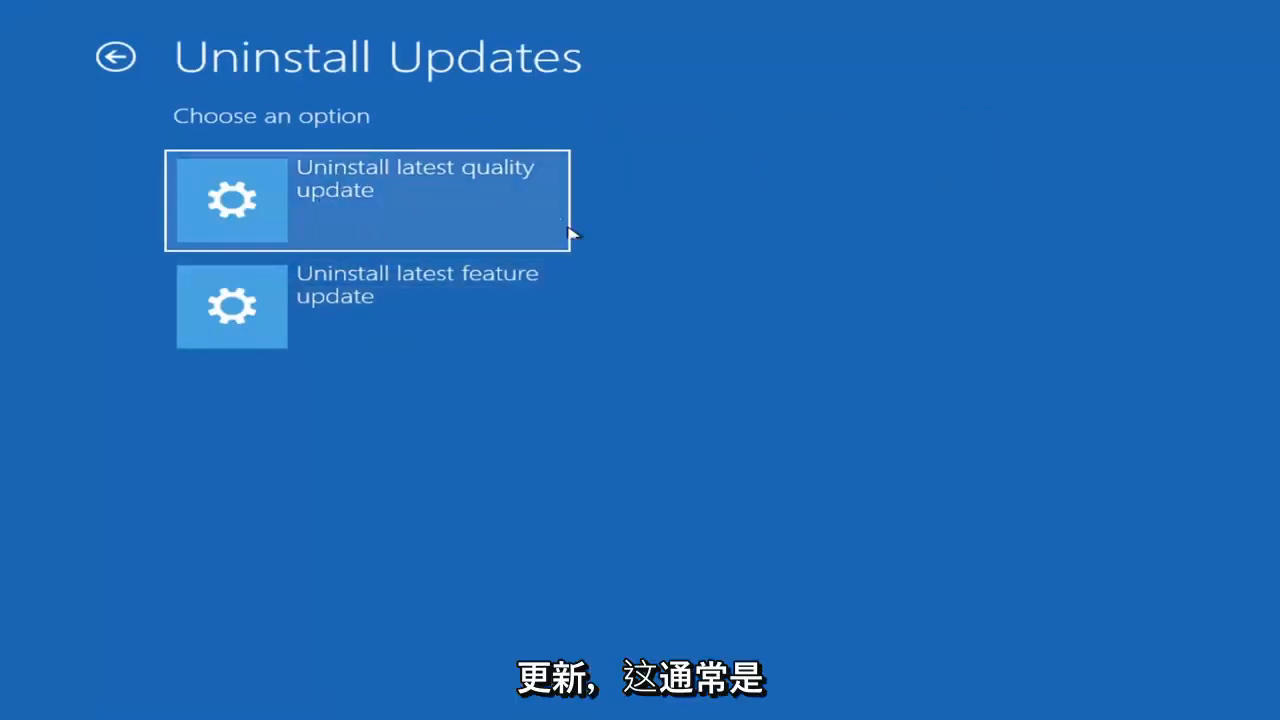
mouse_move(855, 177)
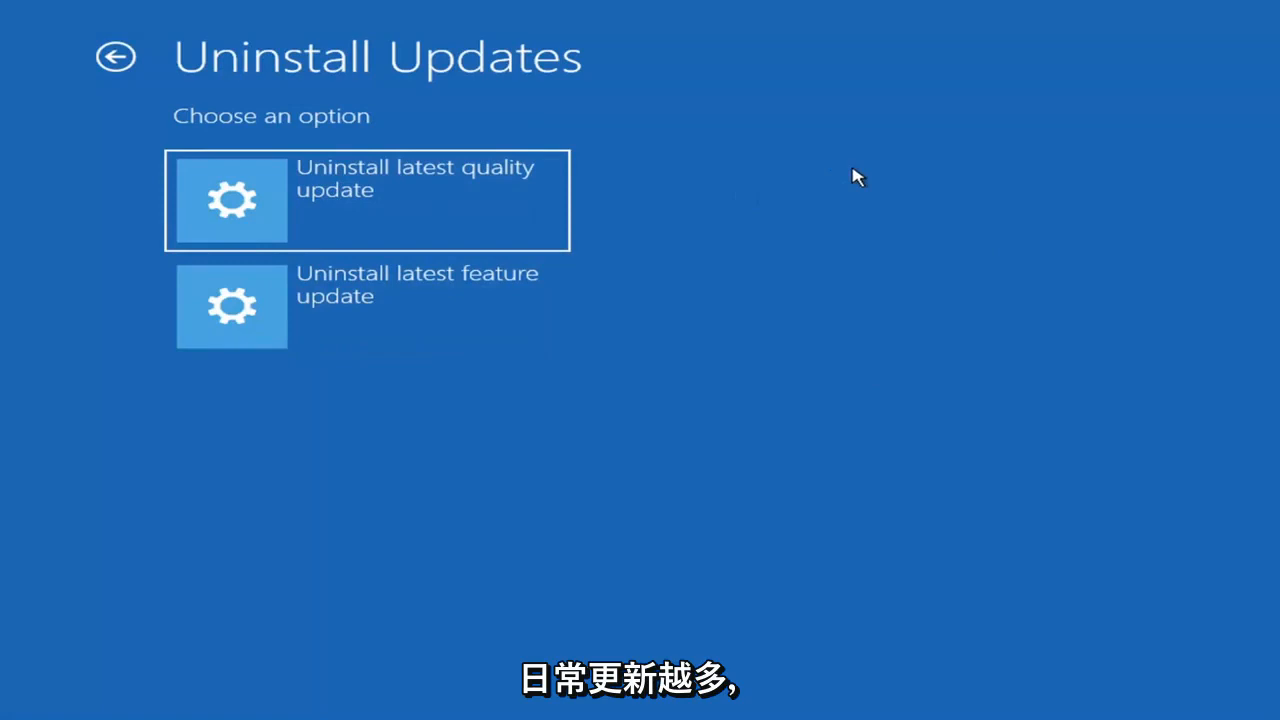
mouse_move(355, 320)
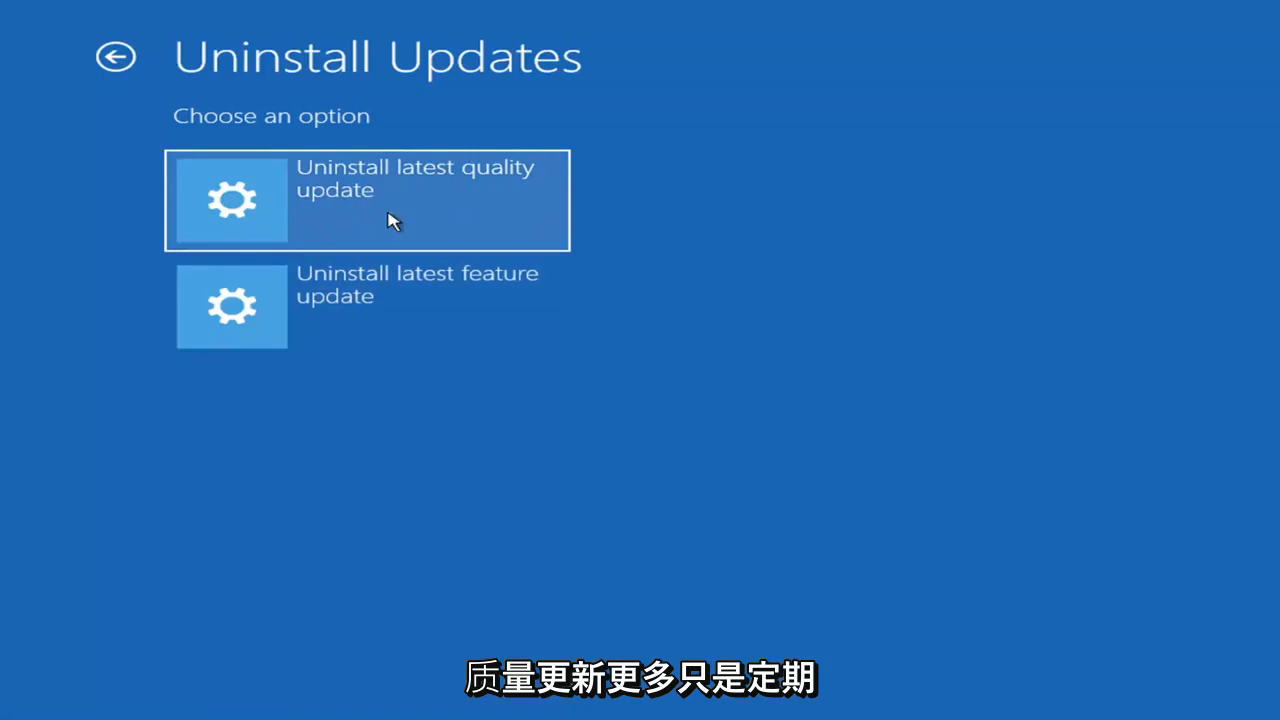
mouse_move(300, 160)
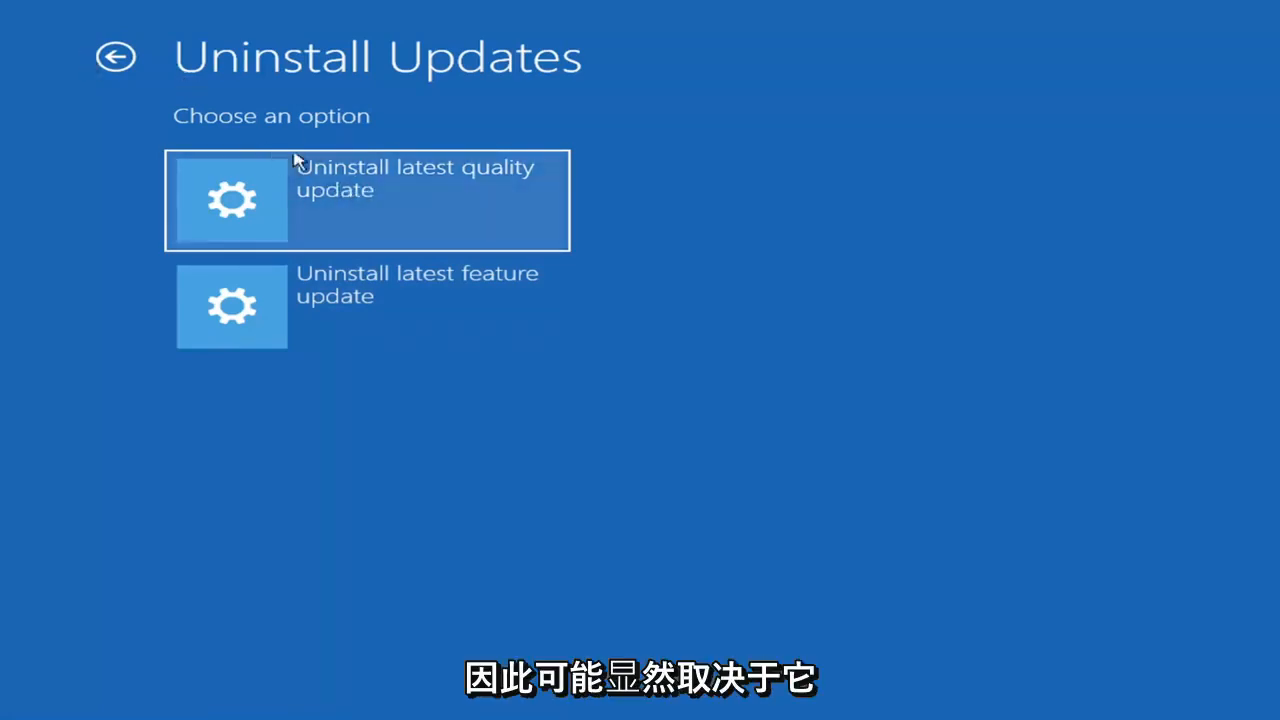
mouse_move(333, 180)
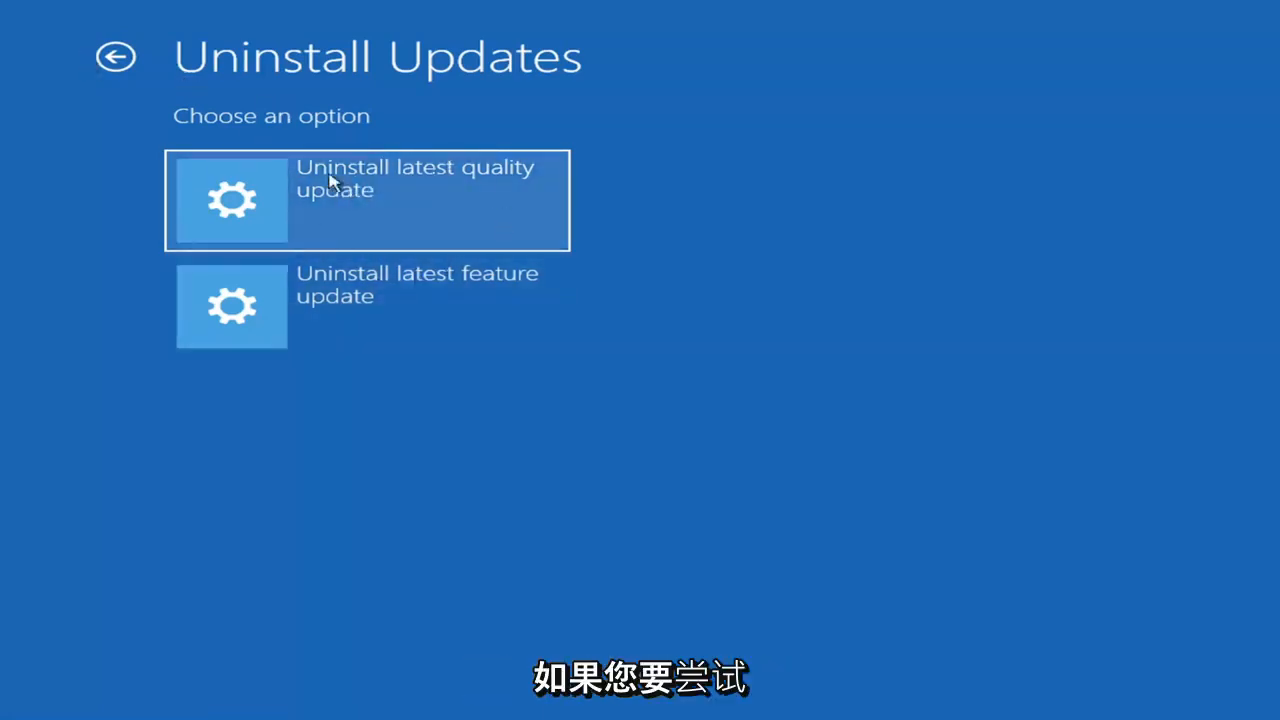
mouse_move(443, 313)
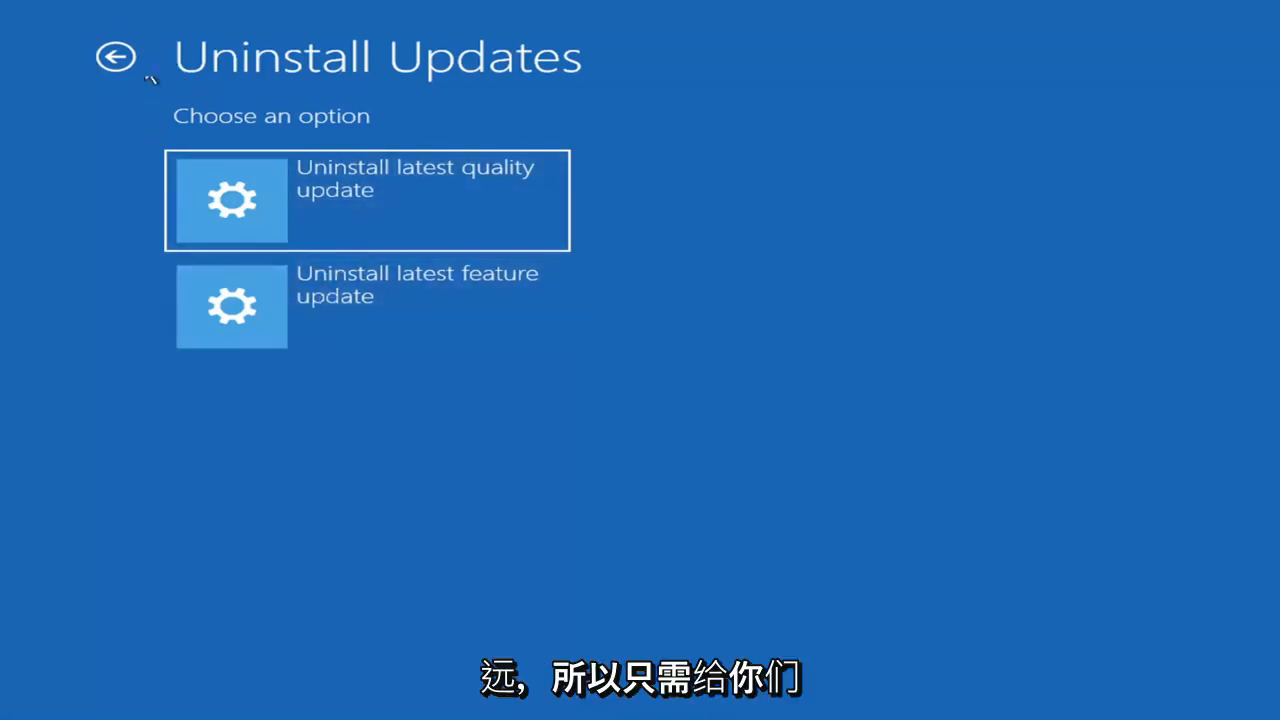
Go back from Uninstall Updates without removing anything
click(115, 57)
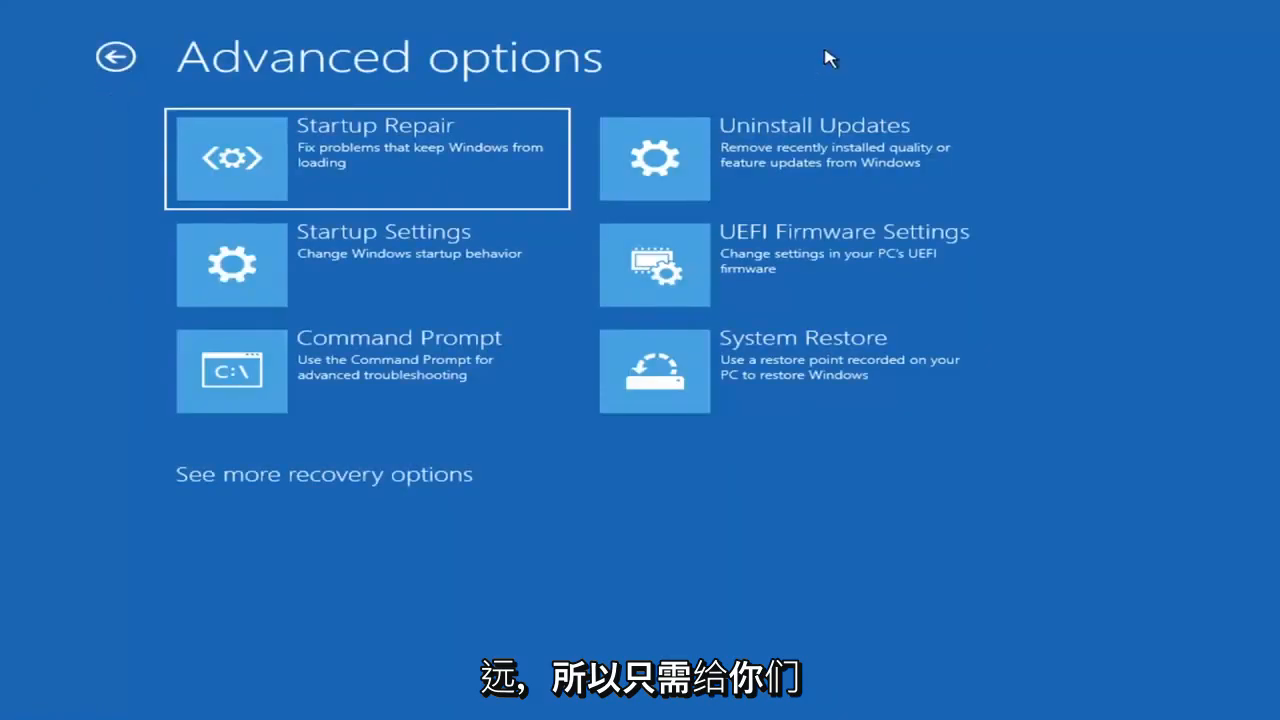
mouse_move(380, 287)
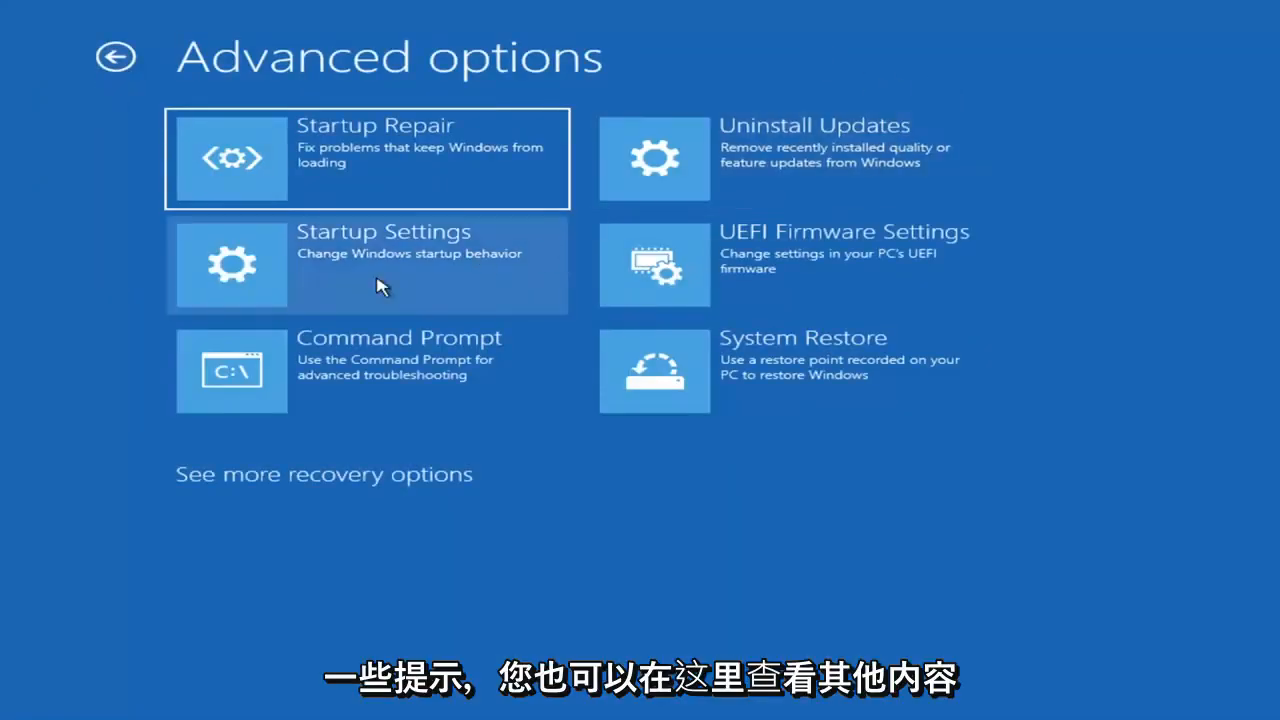
mouse_move(390, 400)
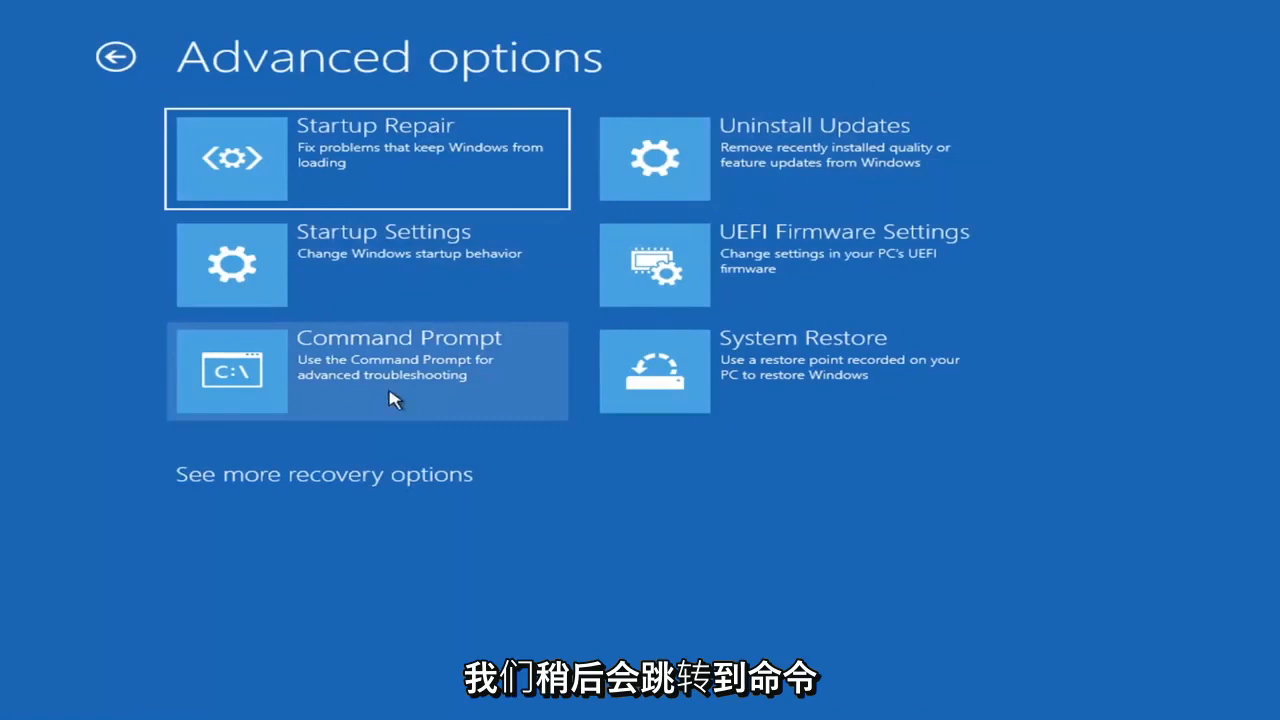
mouse_move(356, 400)
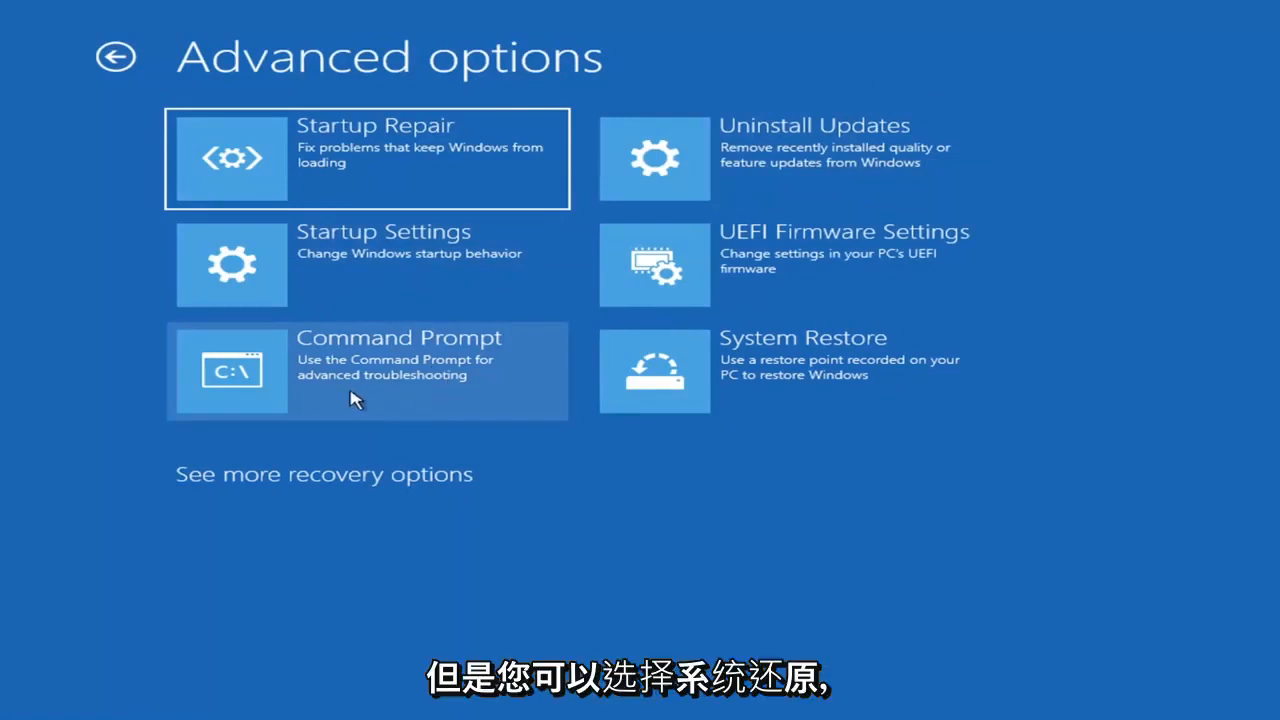
mouse_move(710, 390)
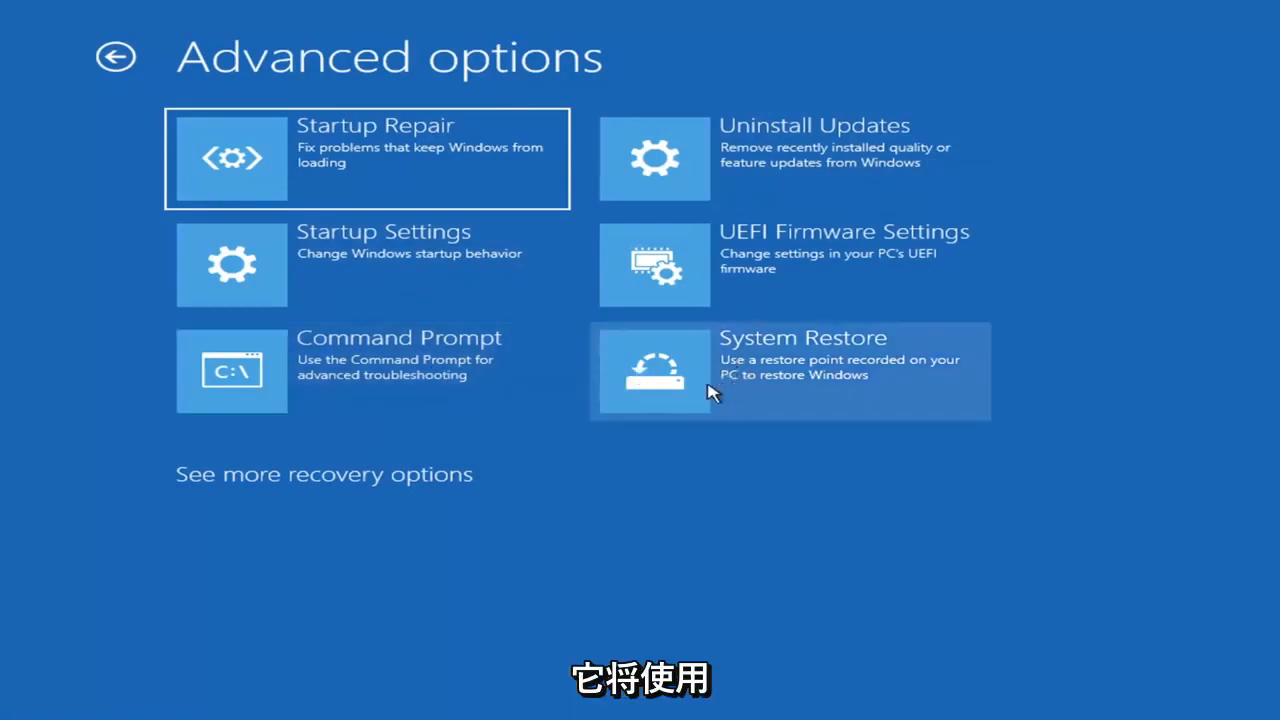
mouse_move(862, 408)
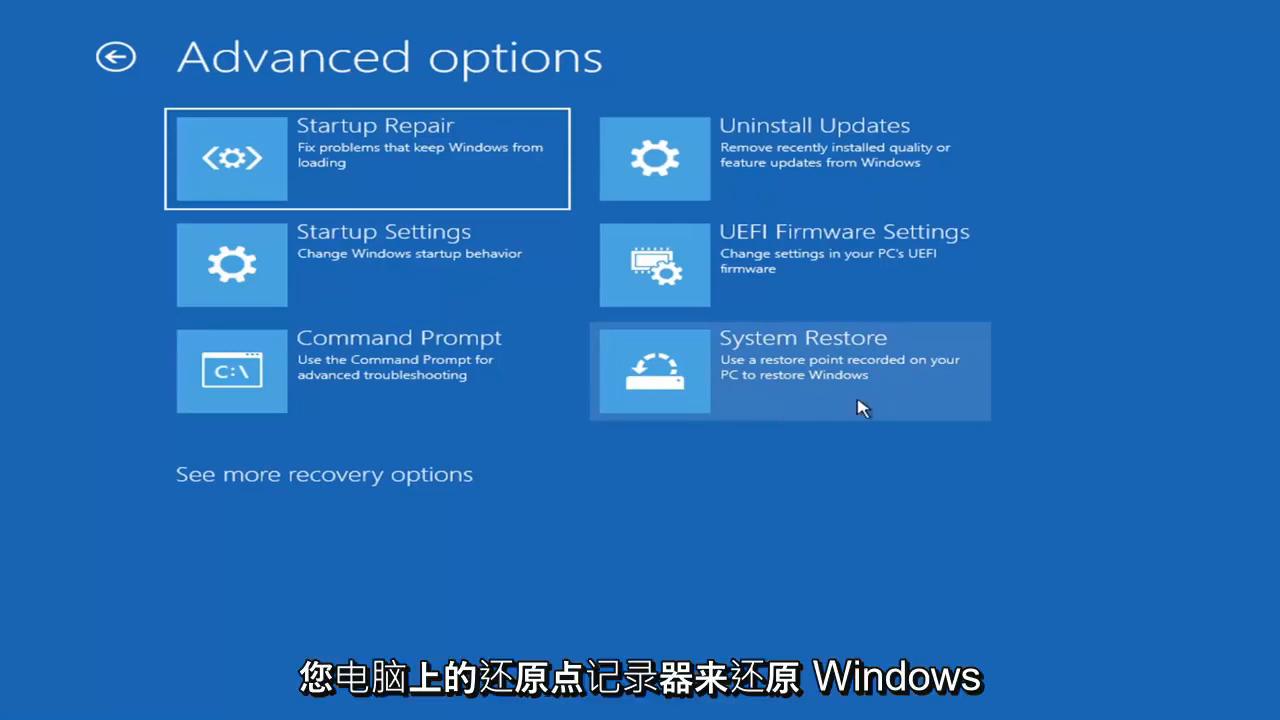
Set System Restore to the 7/9/2021 'Before Updates' point for C: and finish
click(789, 370)
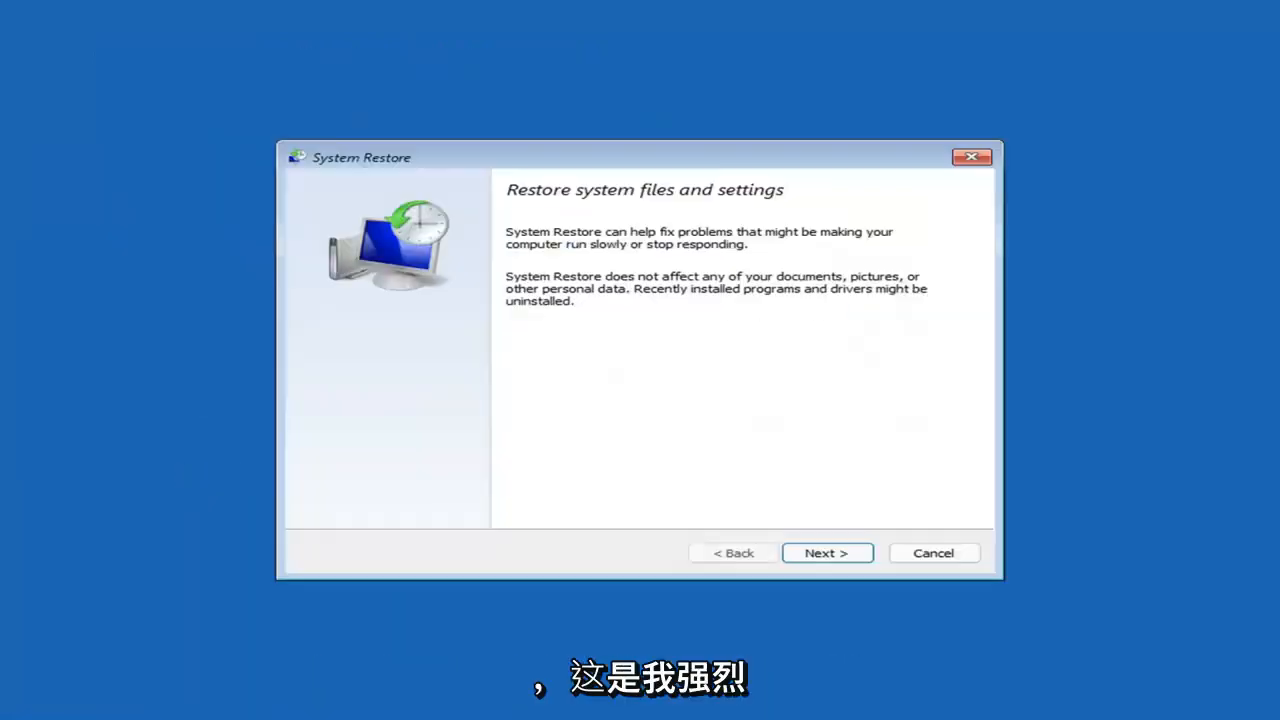
mouse_move(527, 160)
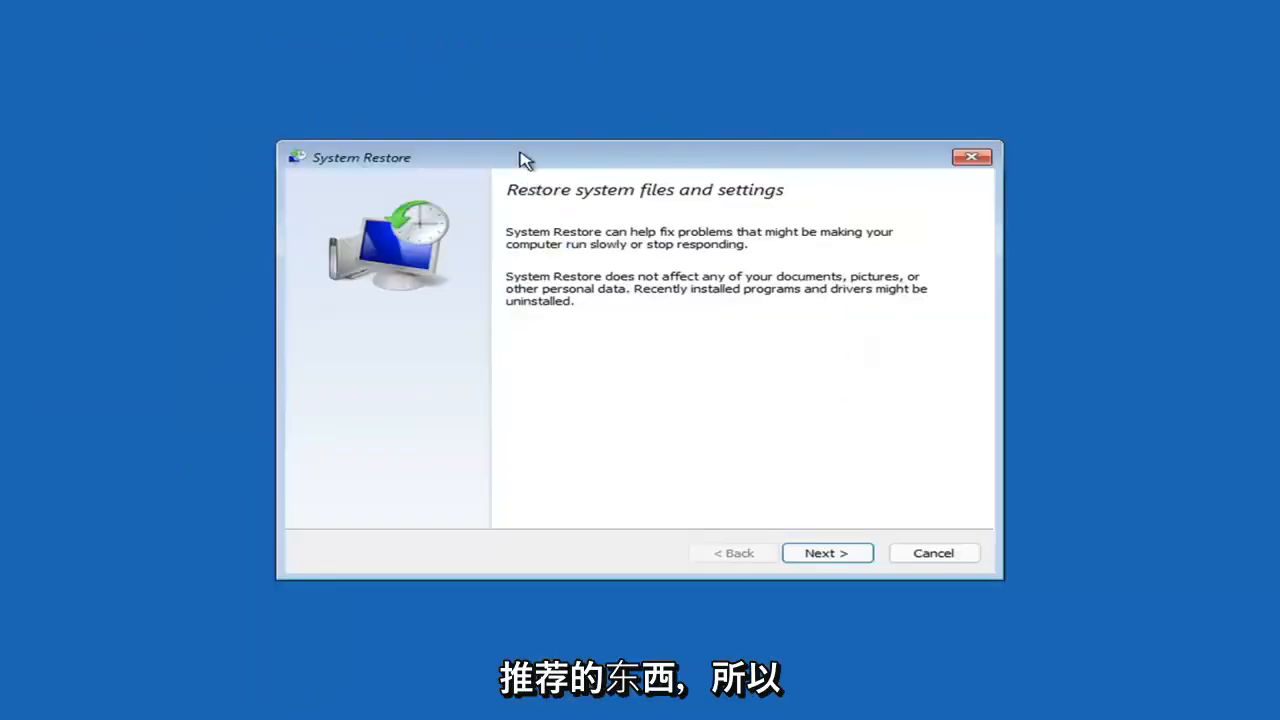
click(826, 553)
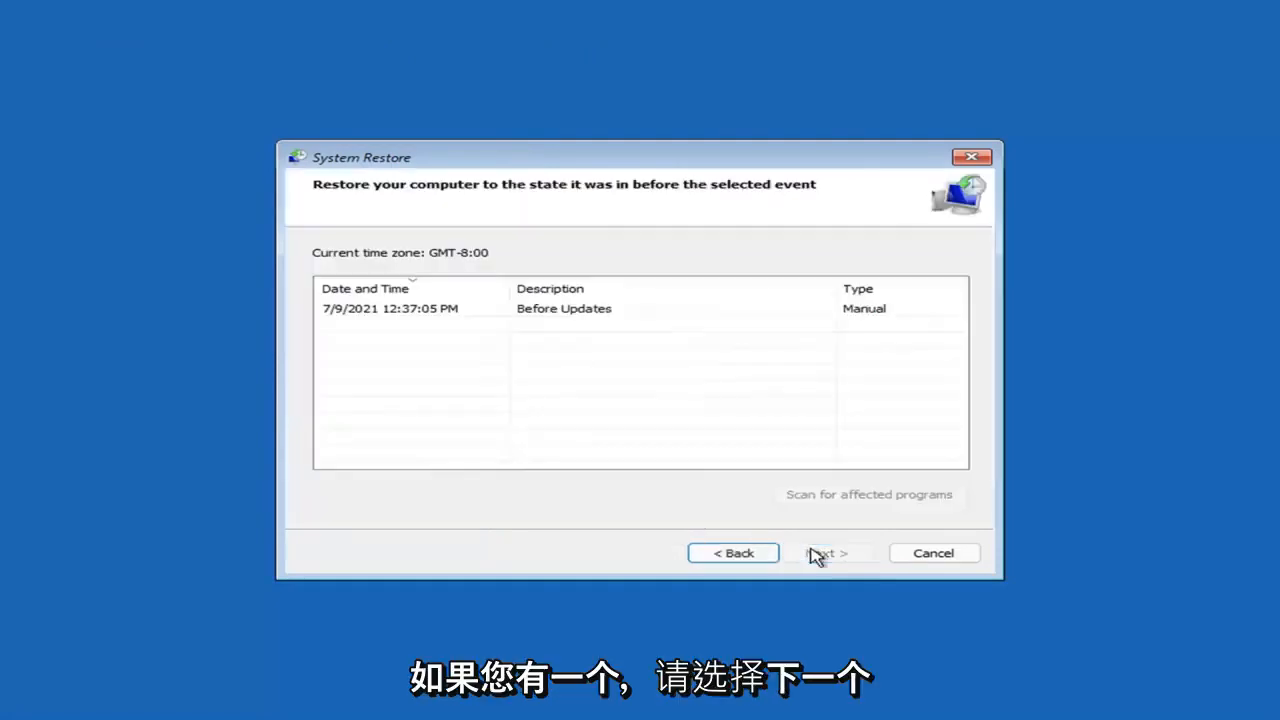
mouse_move(500, 355)
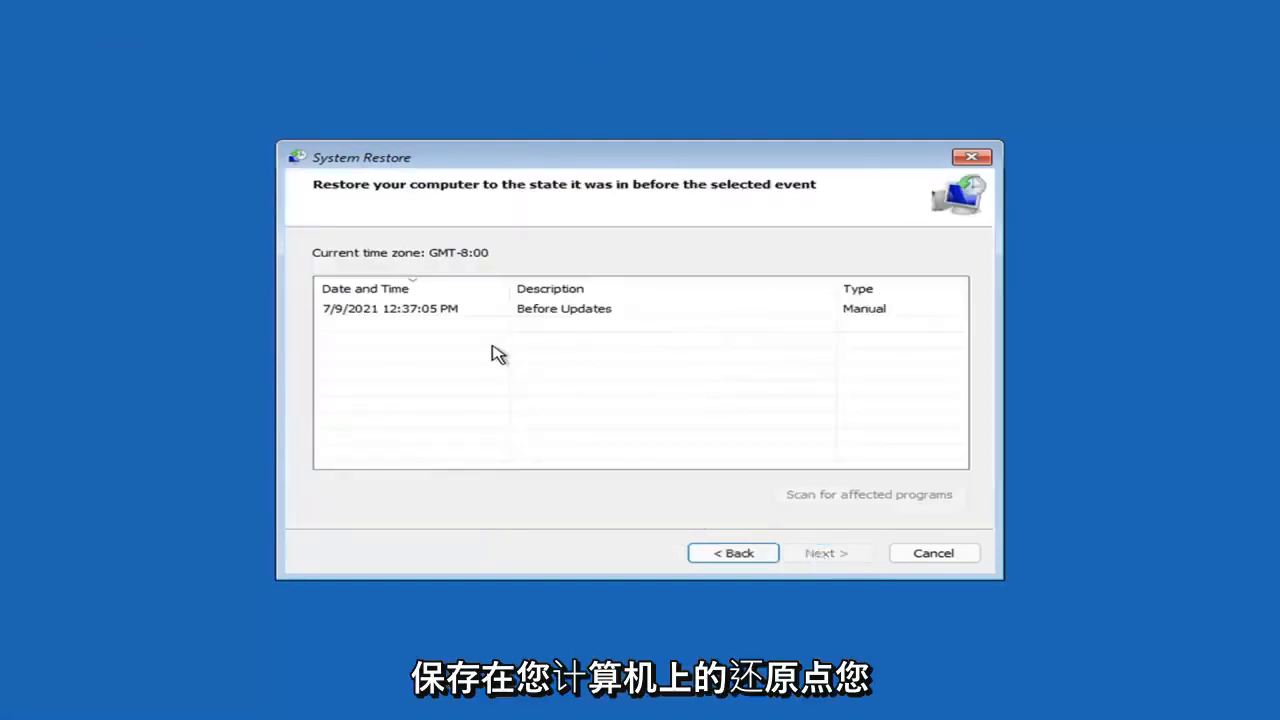
click(390, 308)
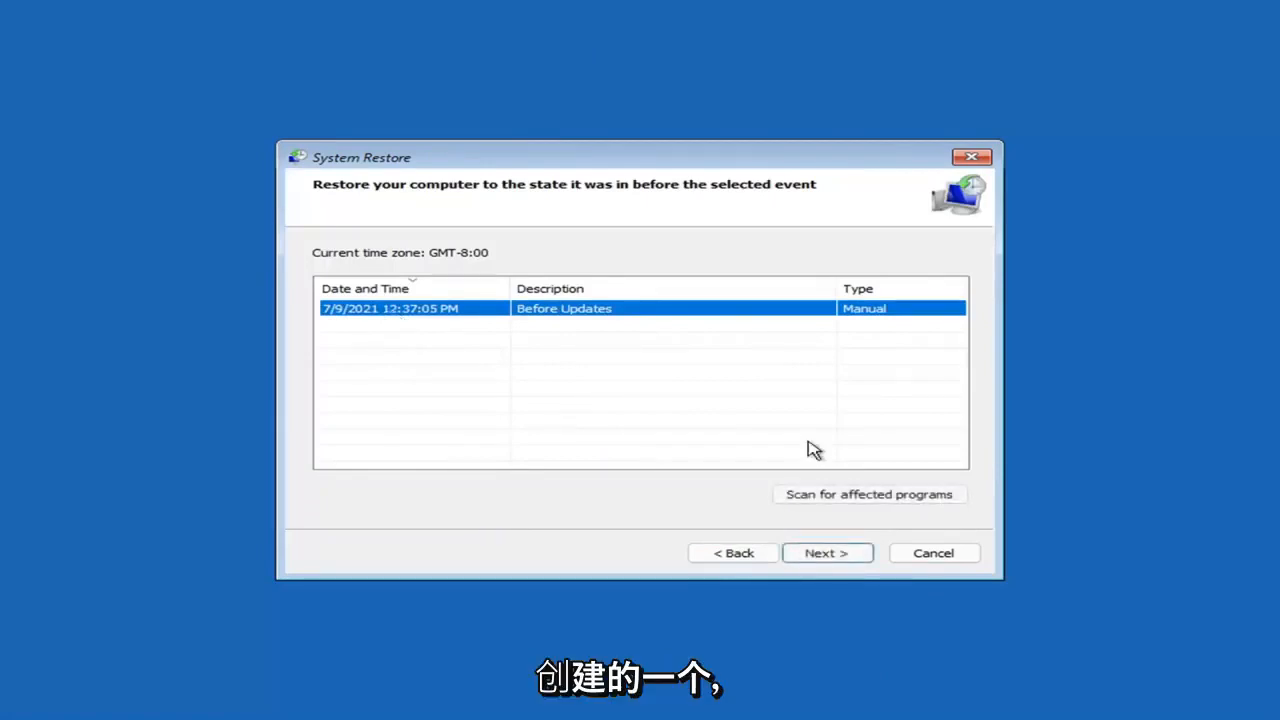
click(826, 553)
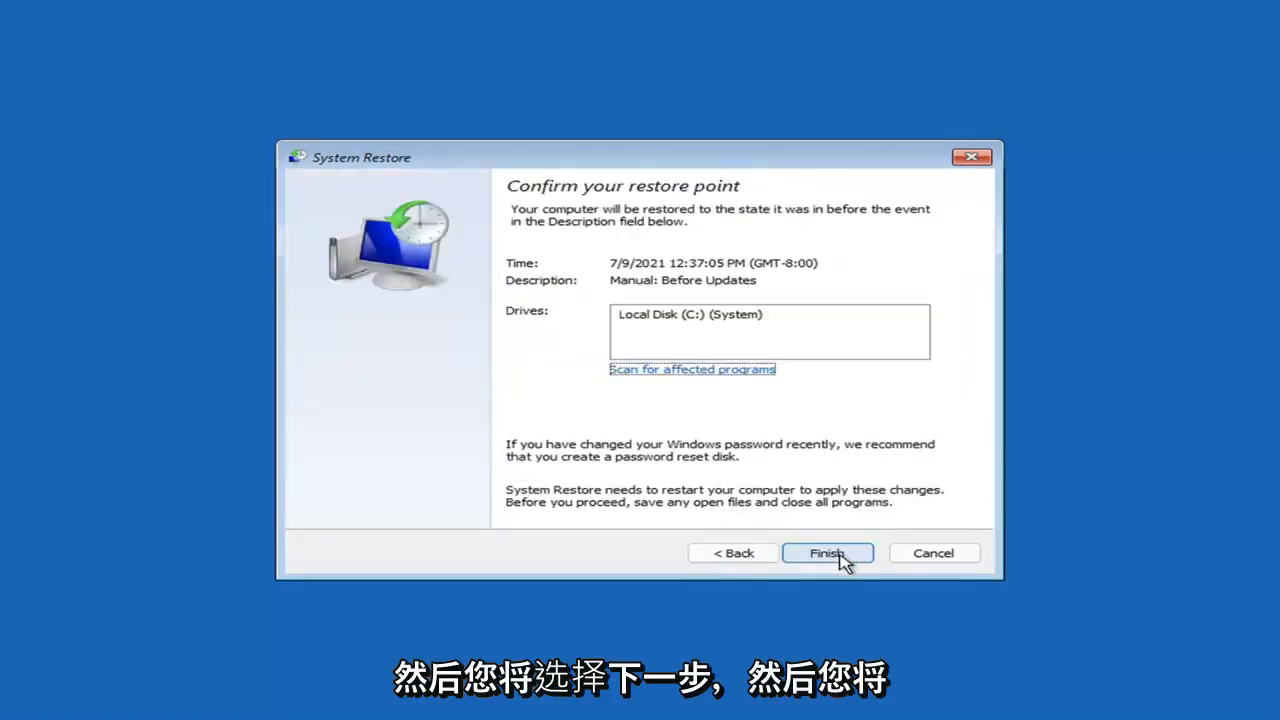
mouse_move(565, 365)
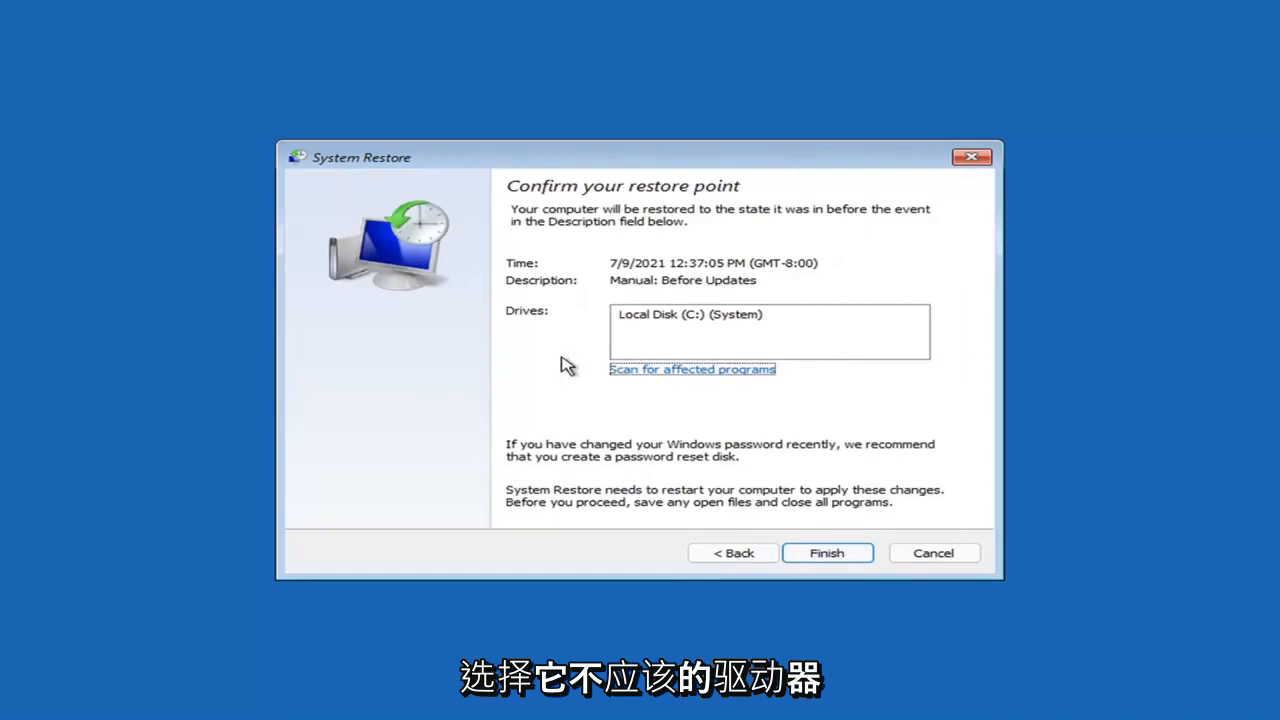
mouse_move(655, 393)
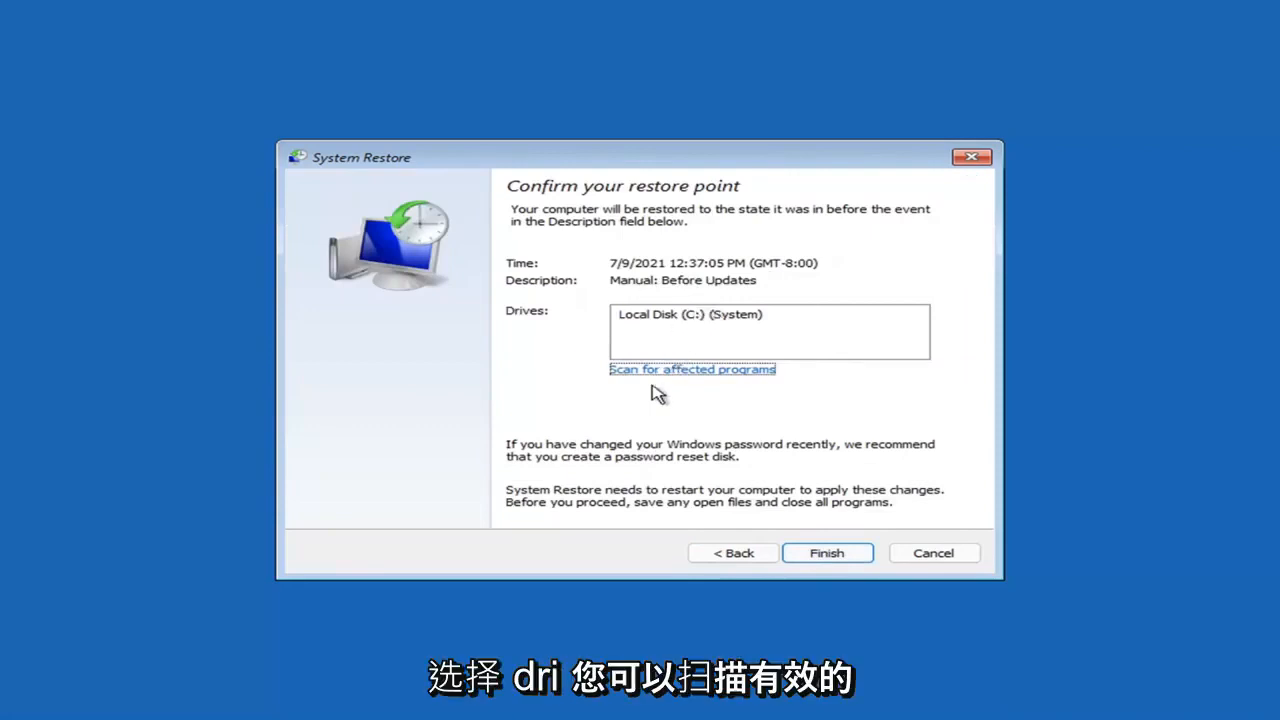
mouse_move(600, 308)
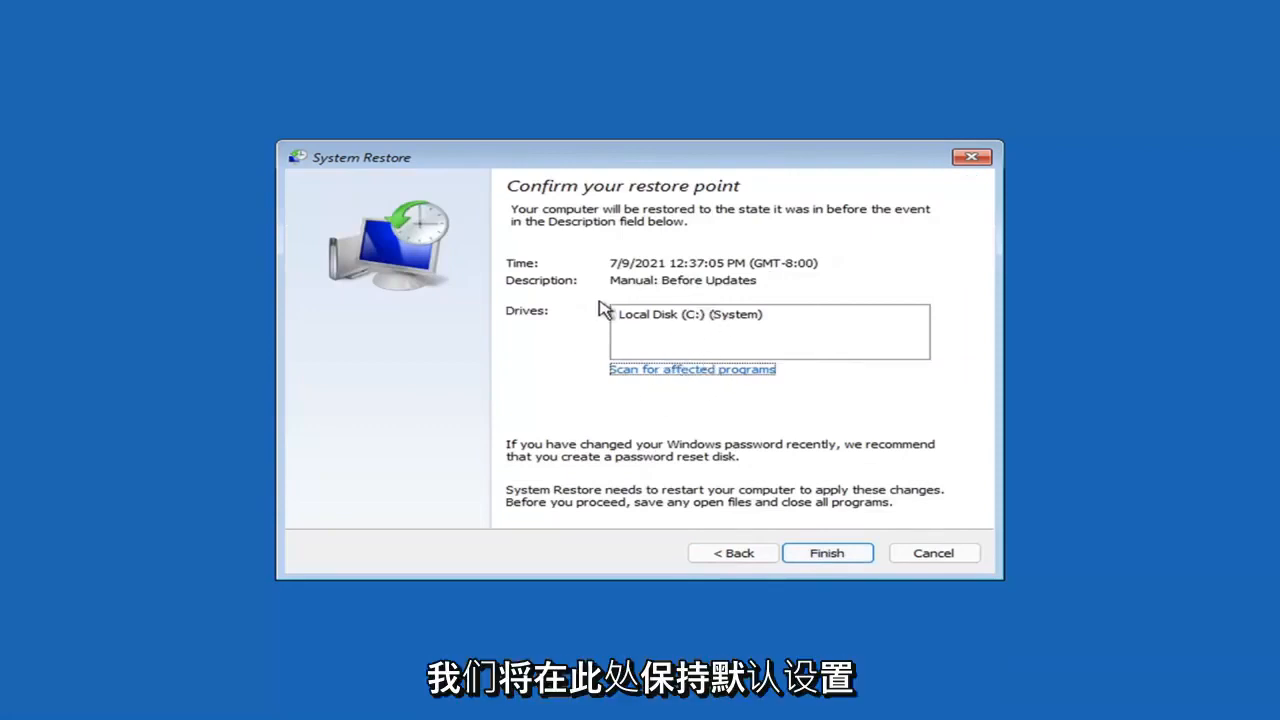
mouse_move(708, 347)
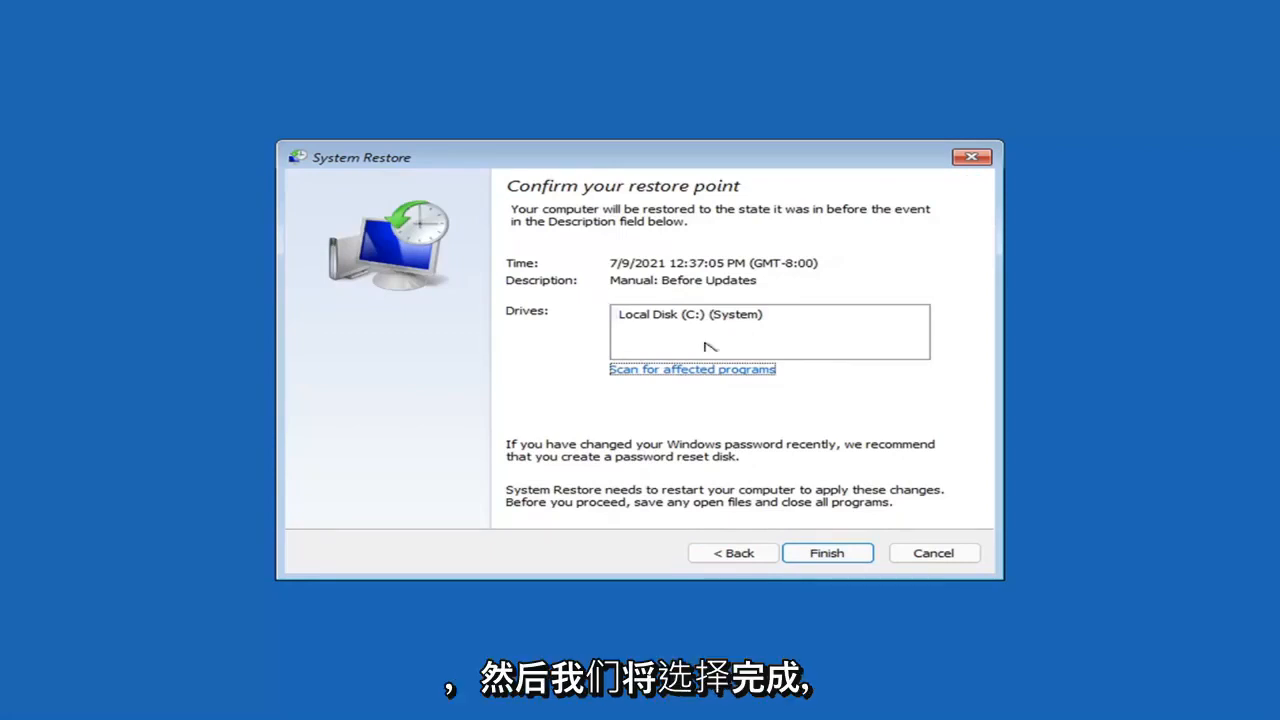
click(826, 553)
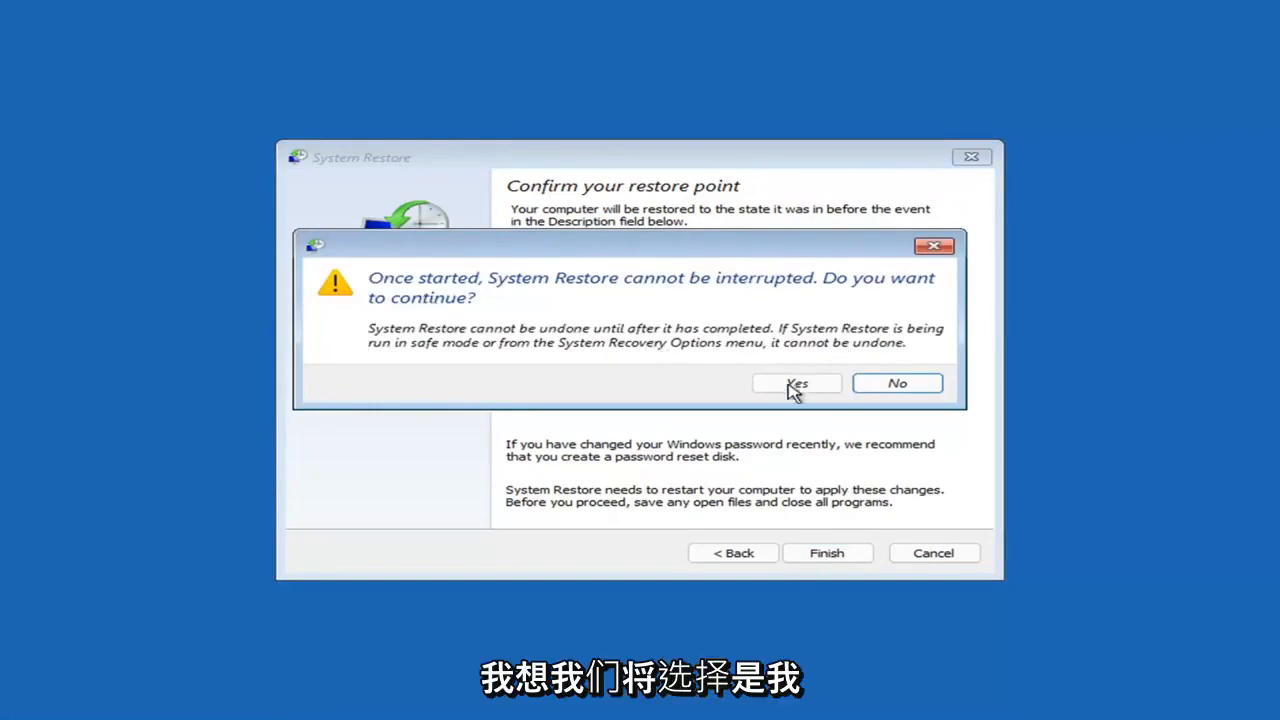
click(796, 383)
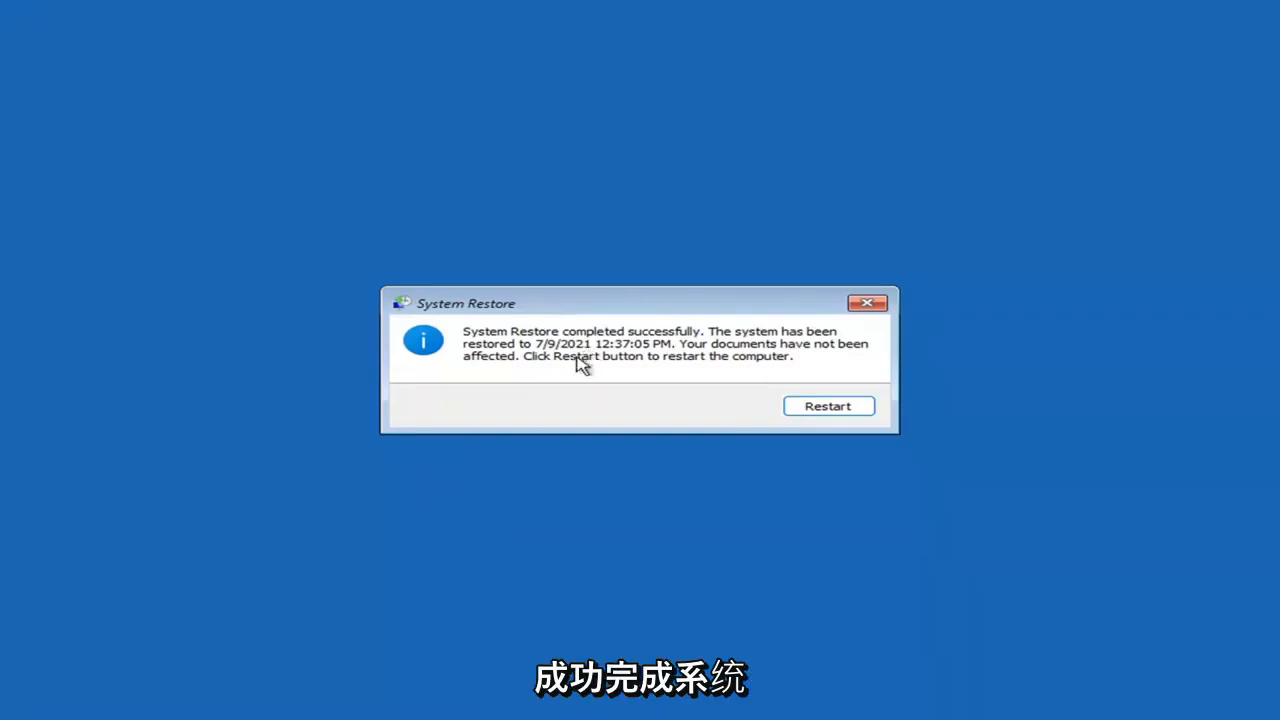
mouse_move(790, 362)
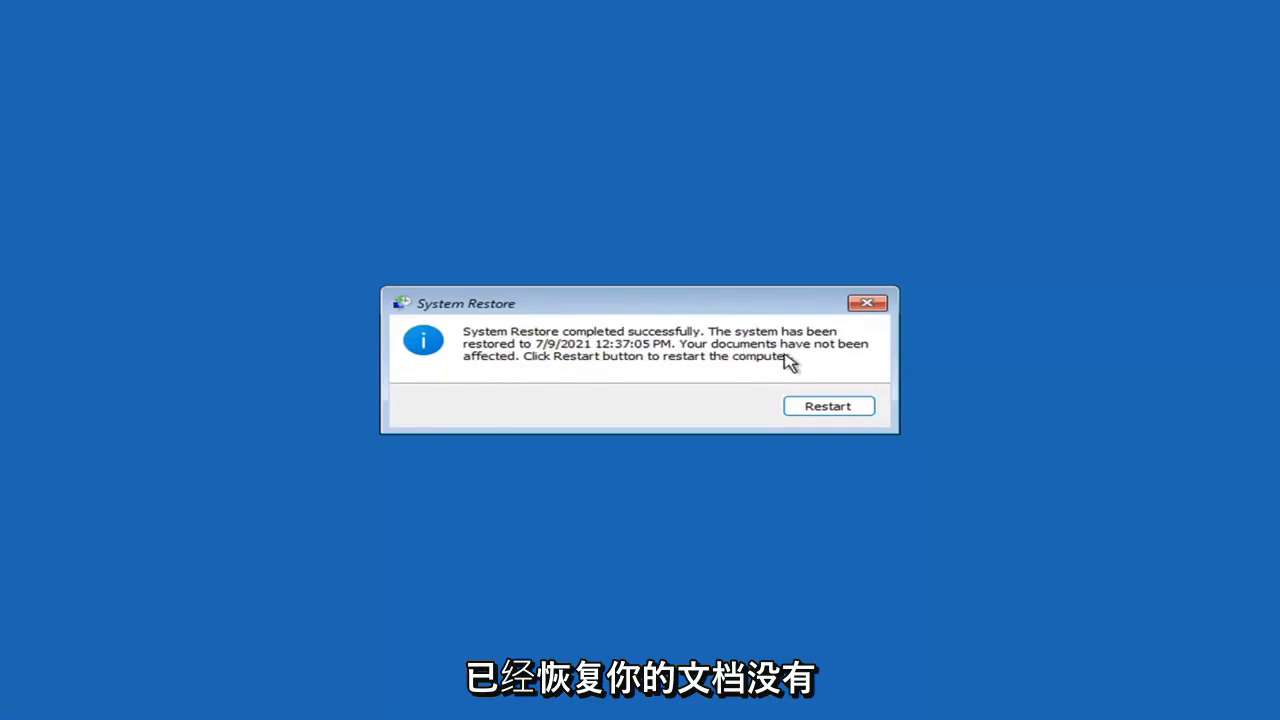
mouse_move(667, 363)
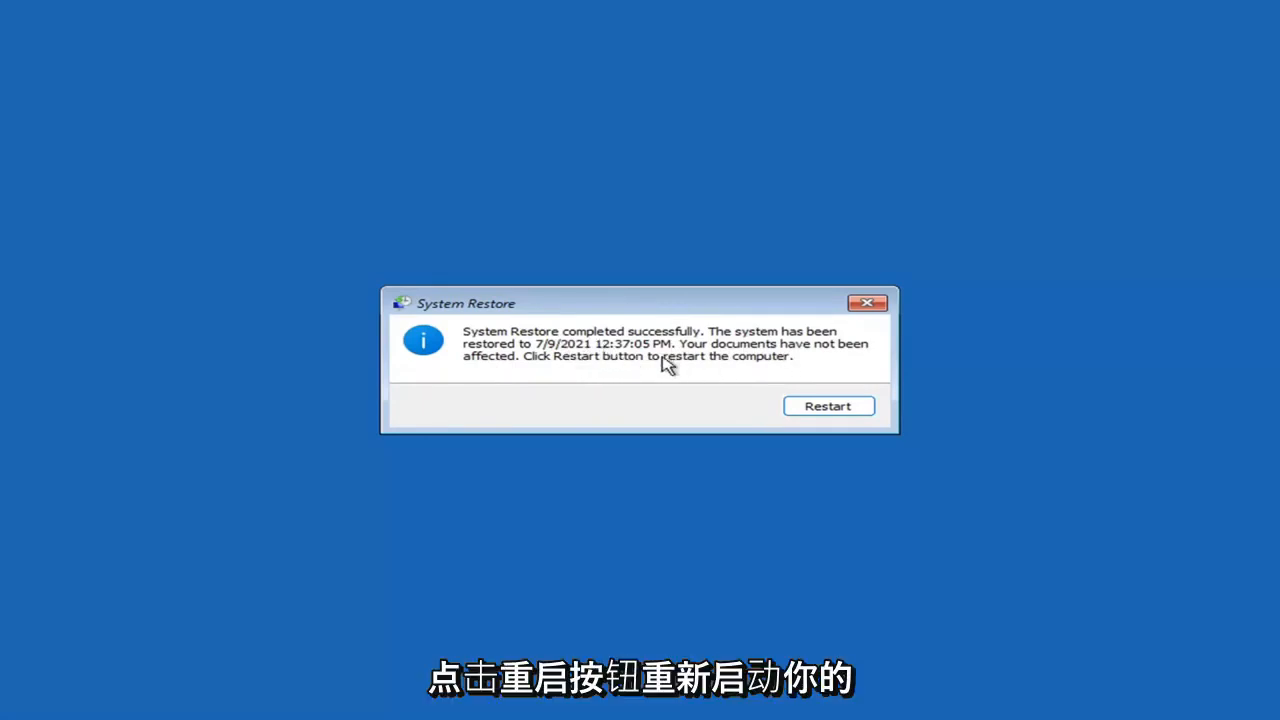
Restart after System Restore completes and let Windows boot to the desktop
click(828, 406)
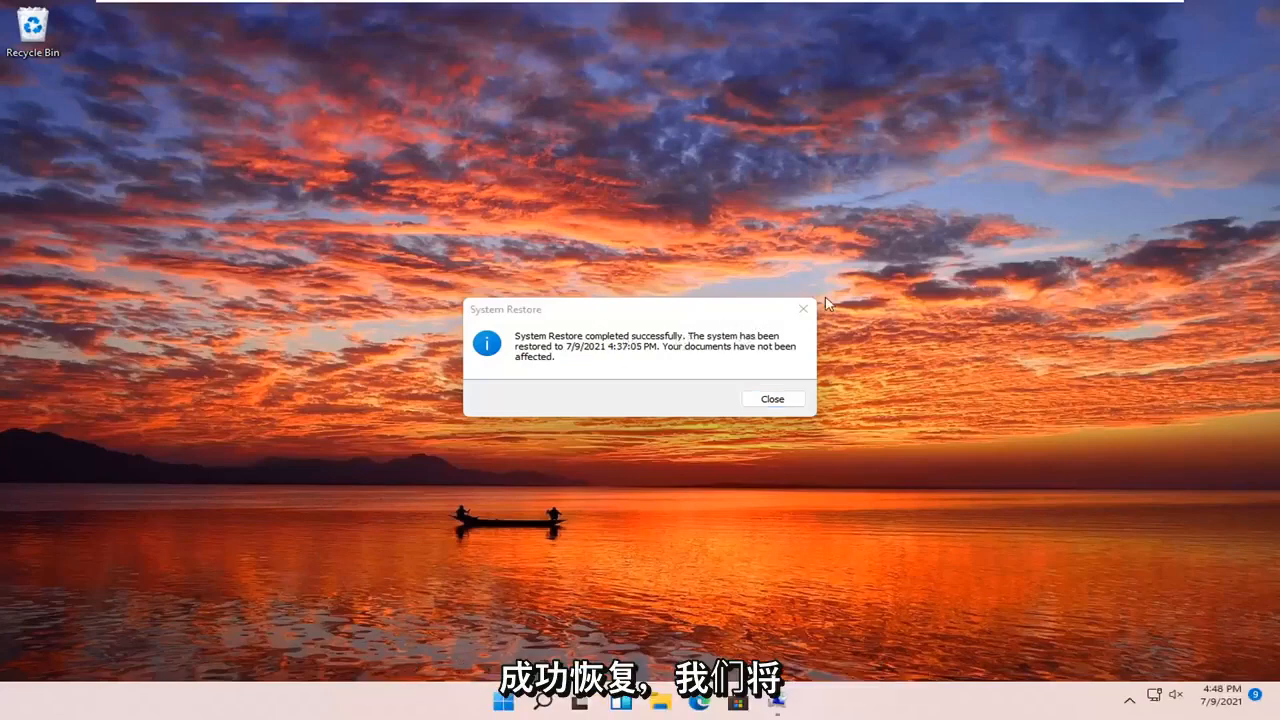
Dismiss the restore success notice and open Troubleshoot > Reset this PC
click(772, 398)
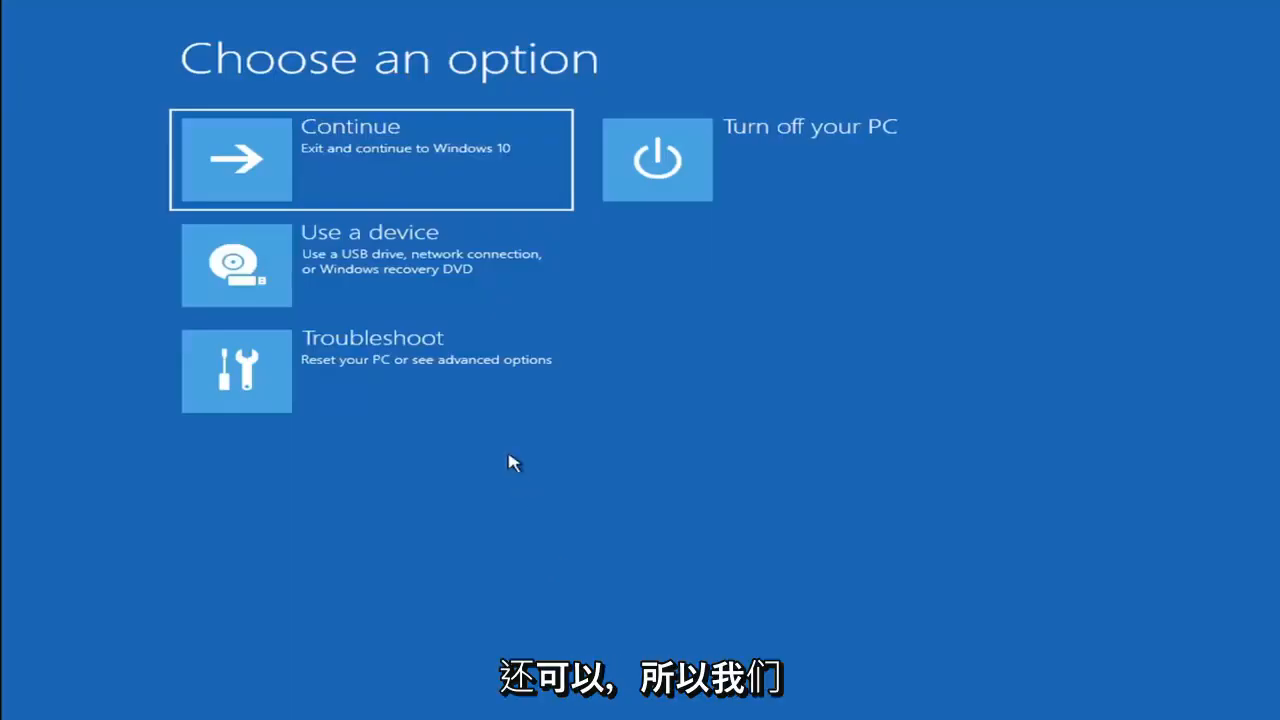
mouse_move(370, 340)
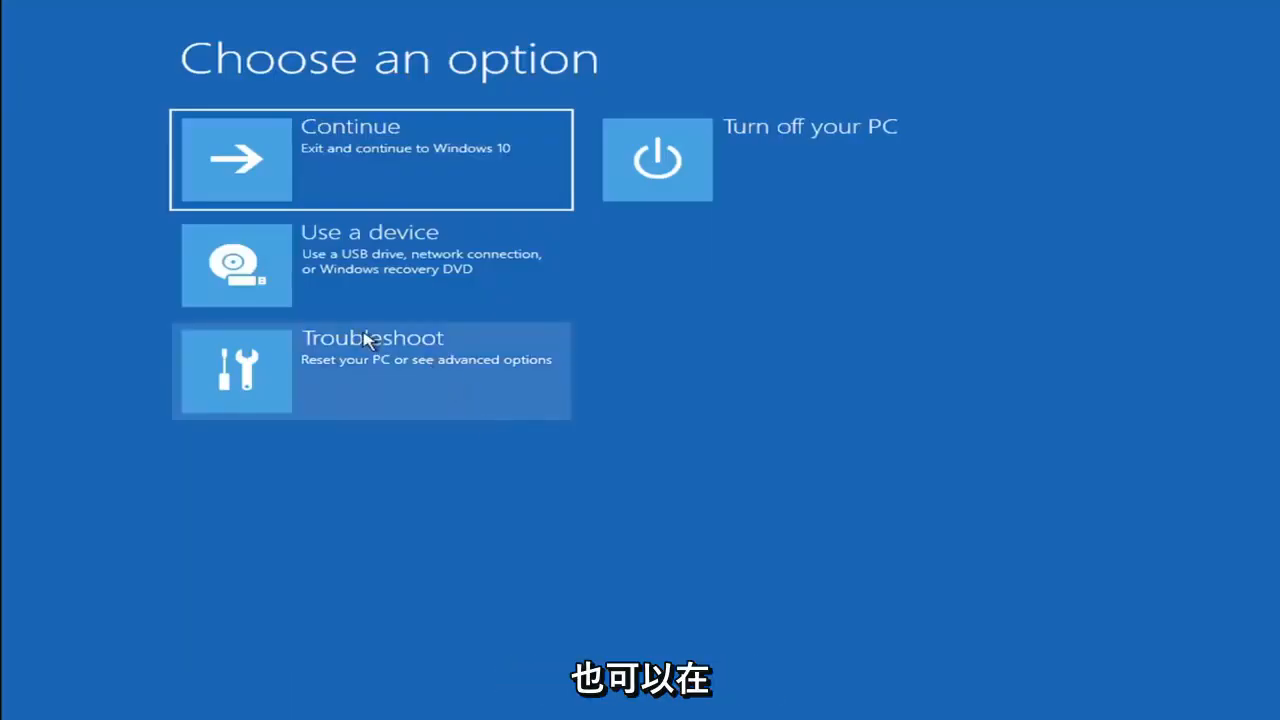
click(370, 370)
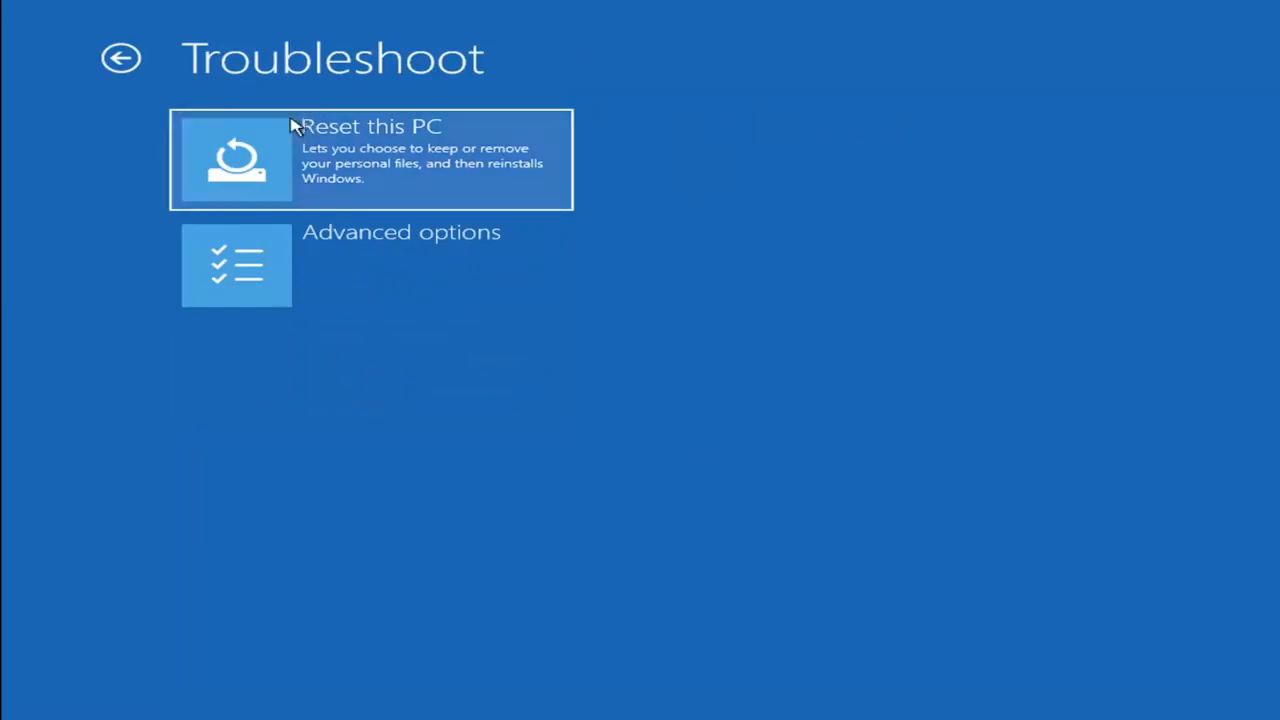
mouse_move(432, 172)
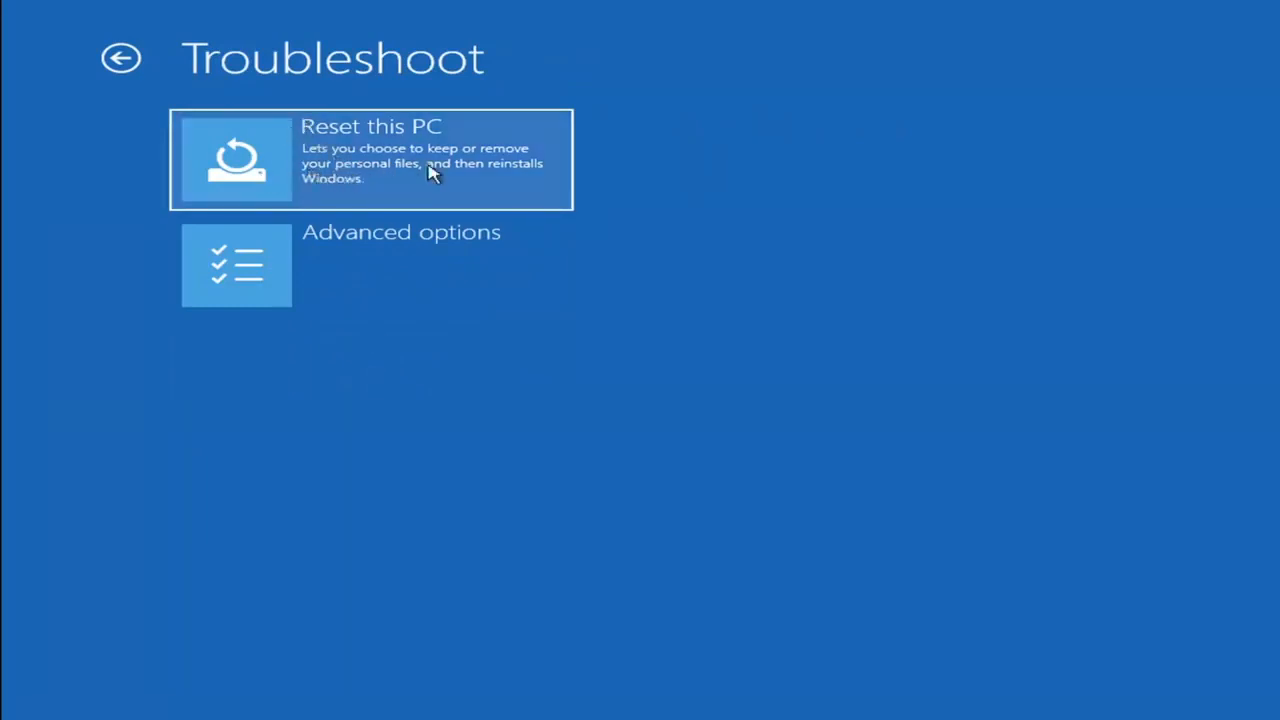
mouse_move(345, 185)
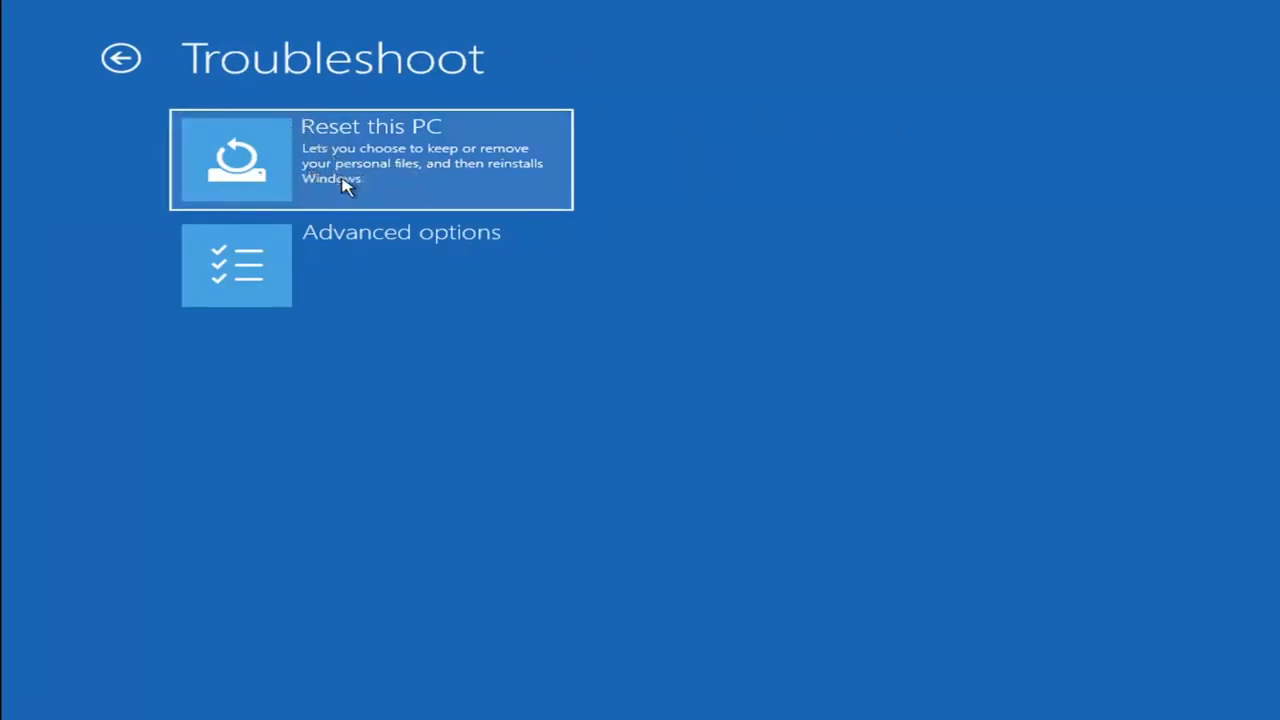
click(370, 160)
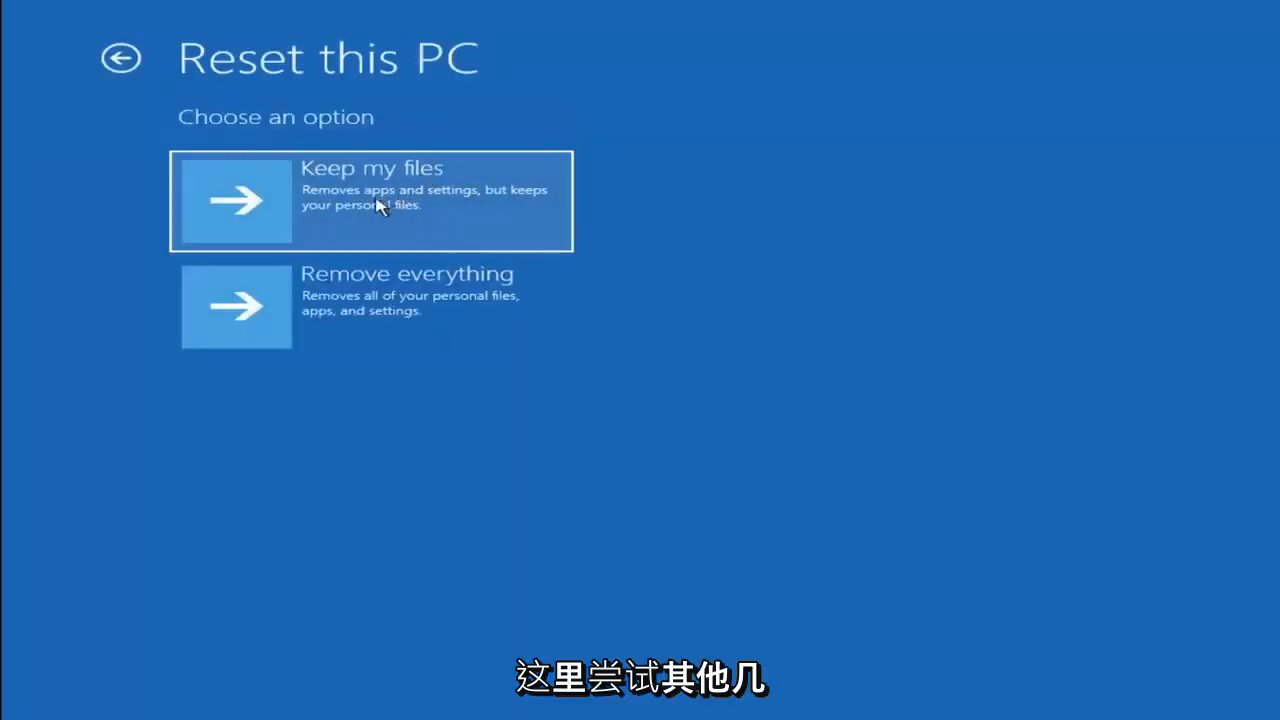
mouse_move(478, 203)
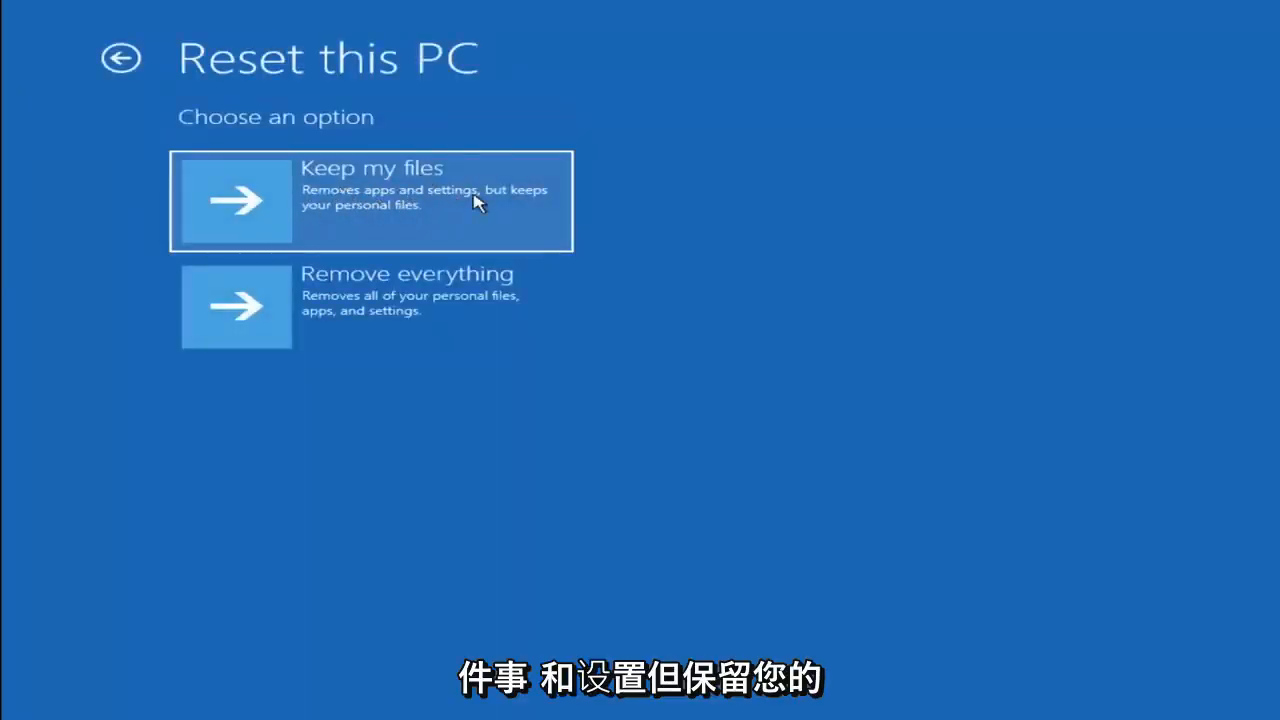
mouse_move(355, 227)
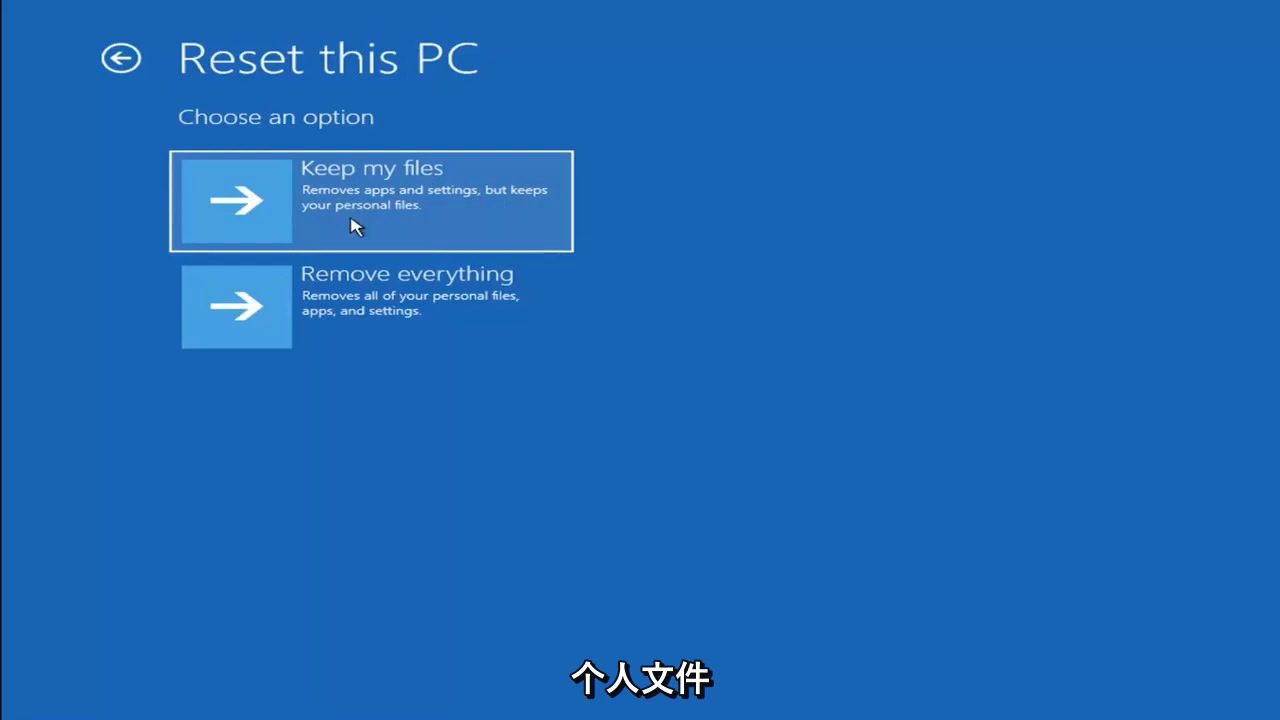
mouse_move(372, 327)
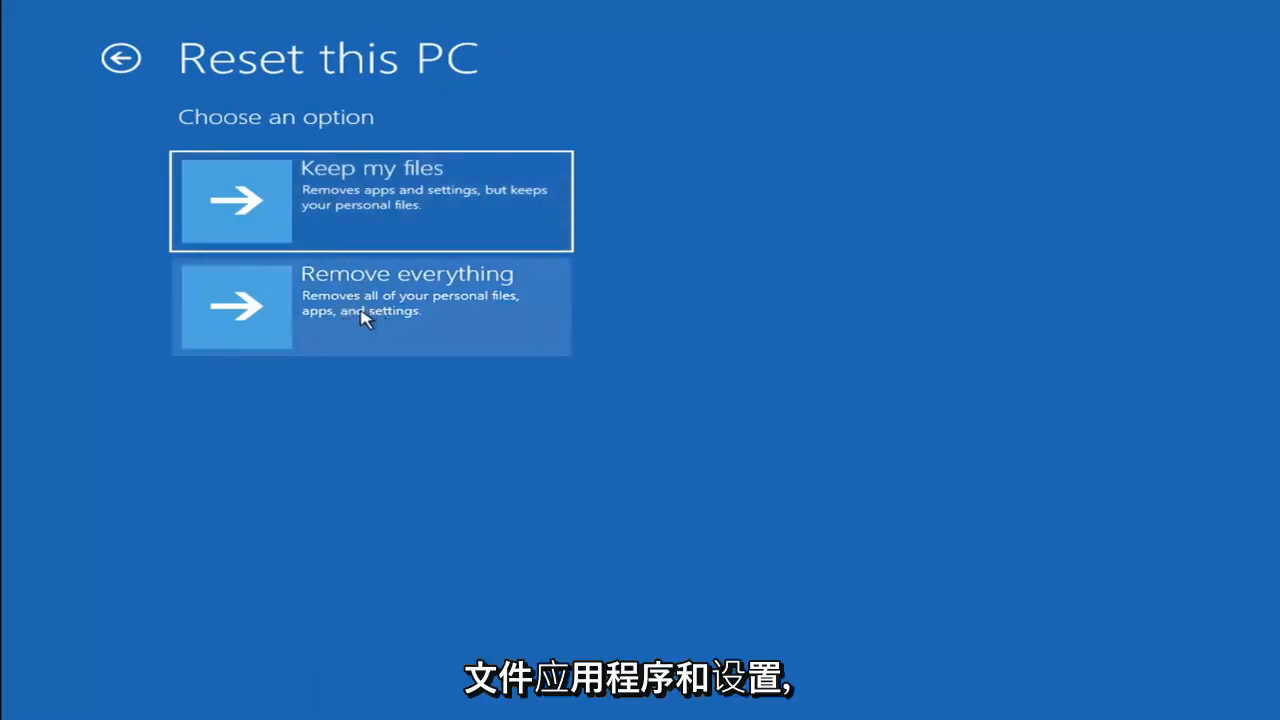
mouse_move(315, 297)
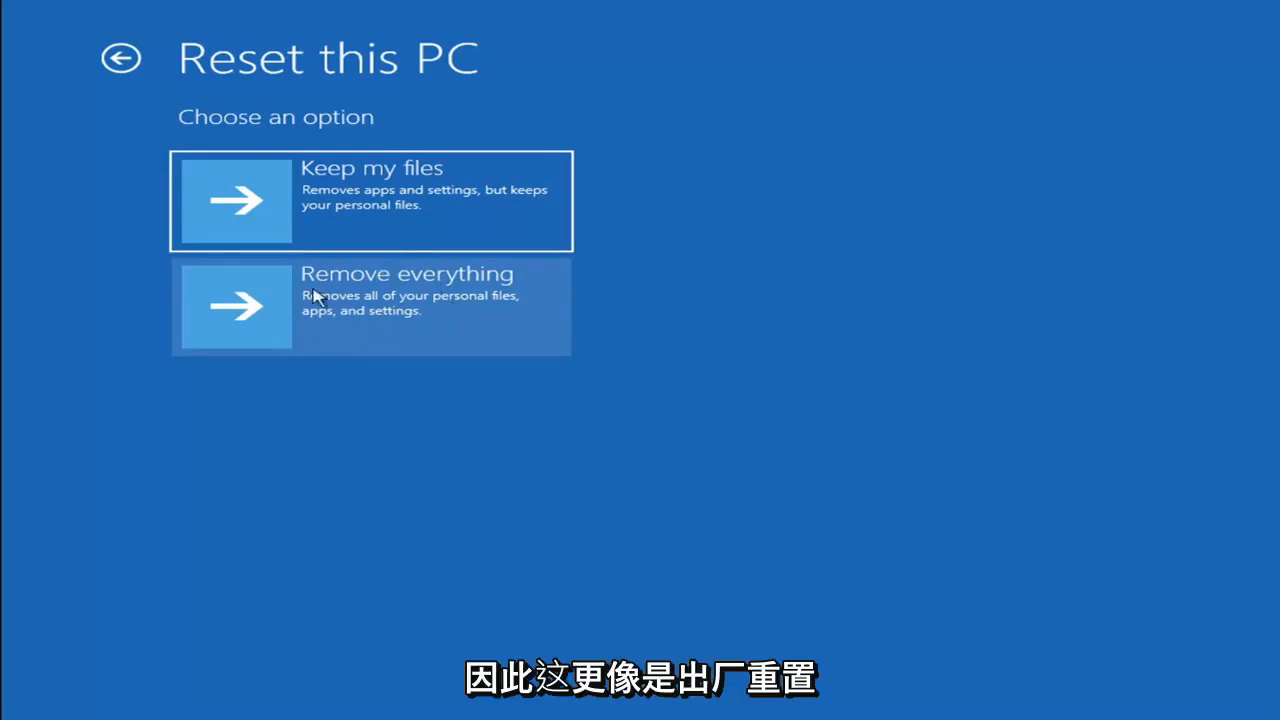
mouse_move(335, 315)
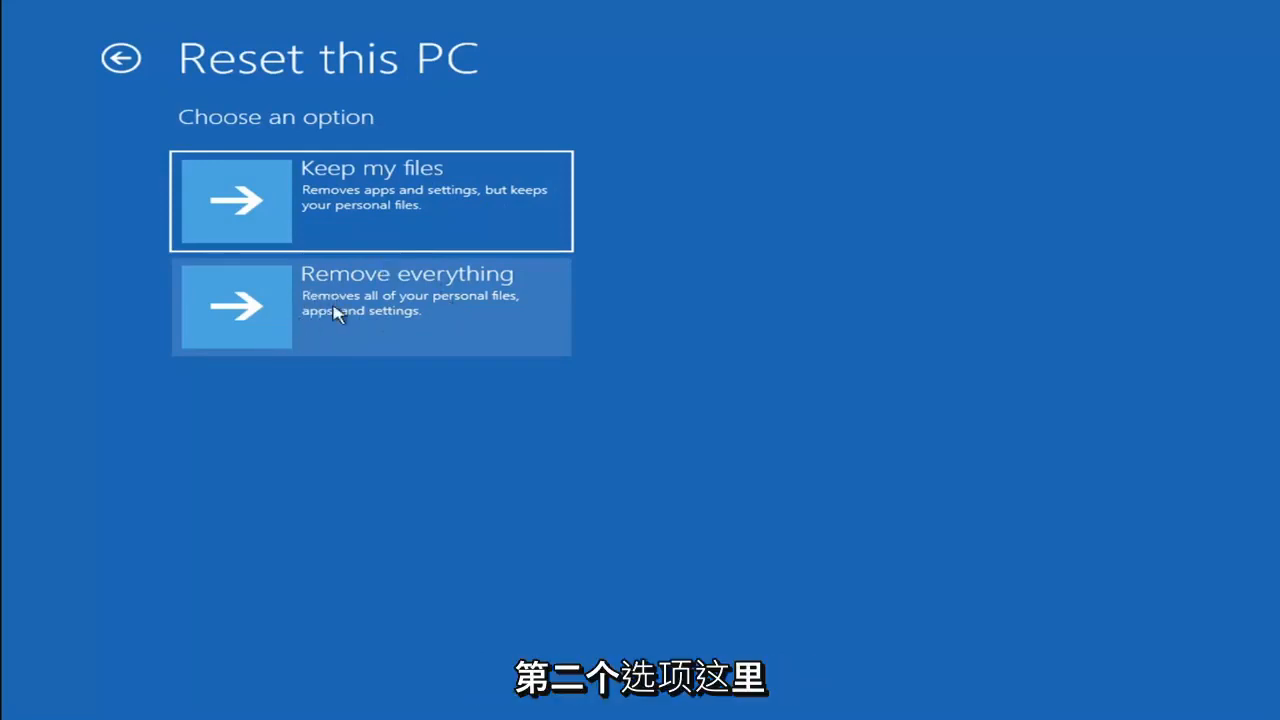
mouse_move(335, 168)
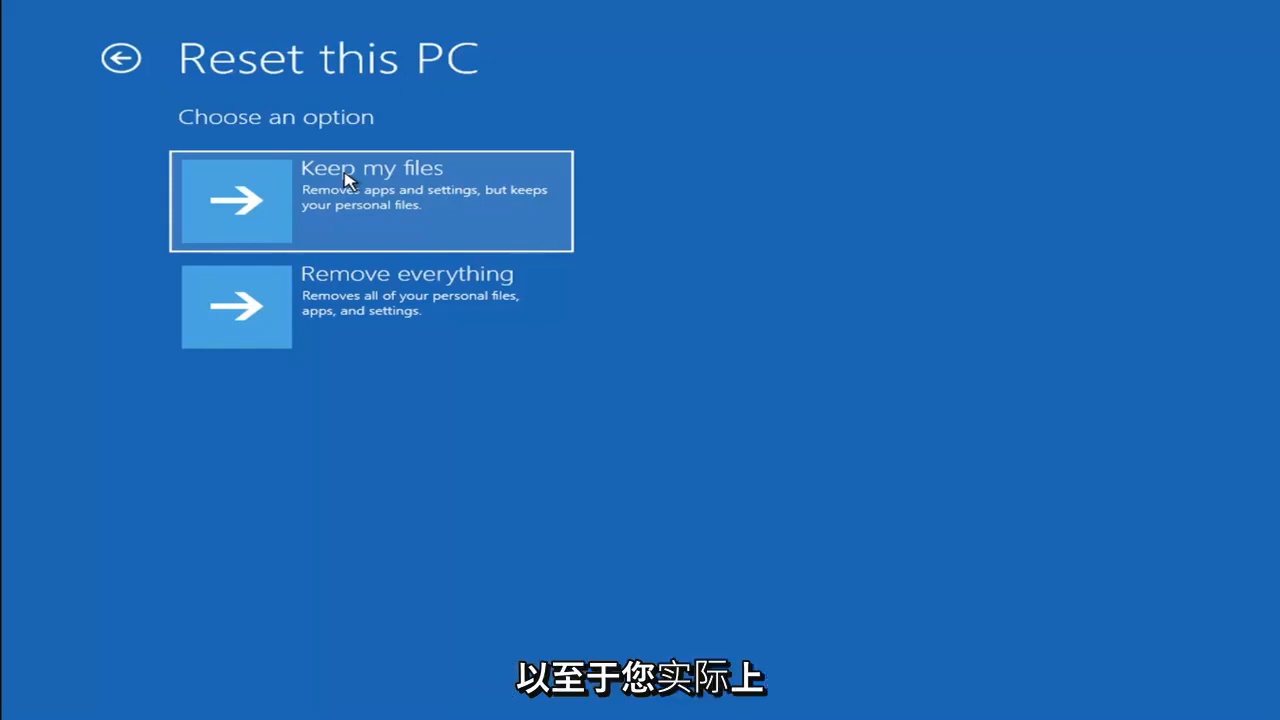
mouse_move(262, 207)
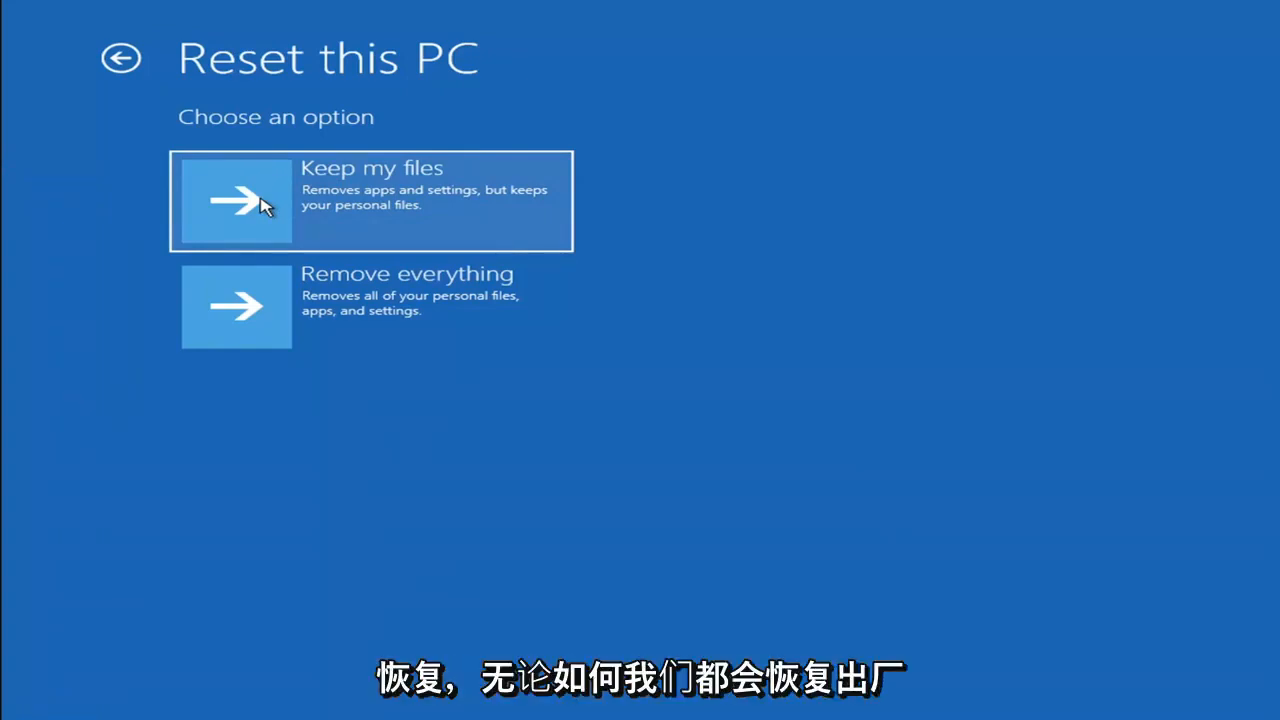
mouse_move(203, 283)
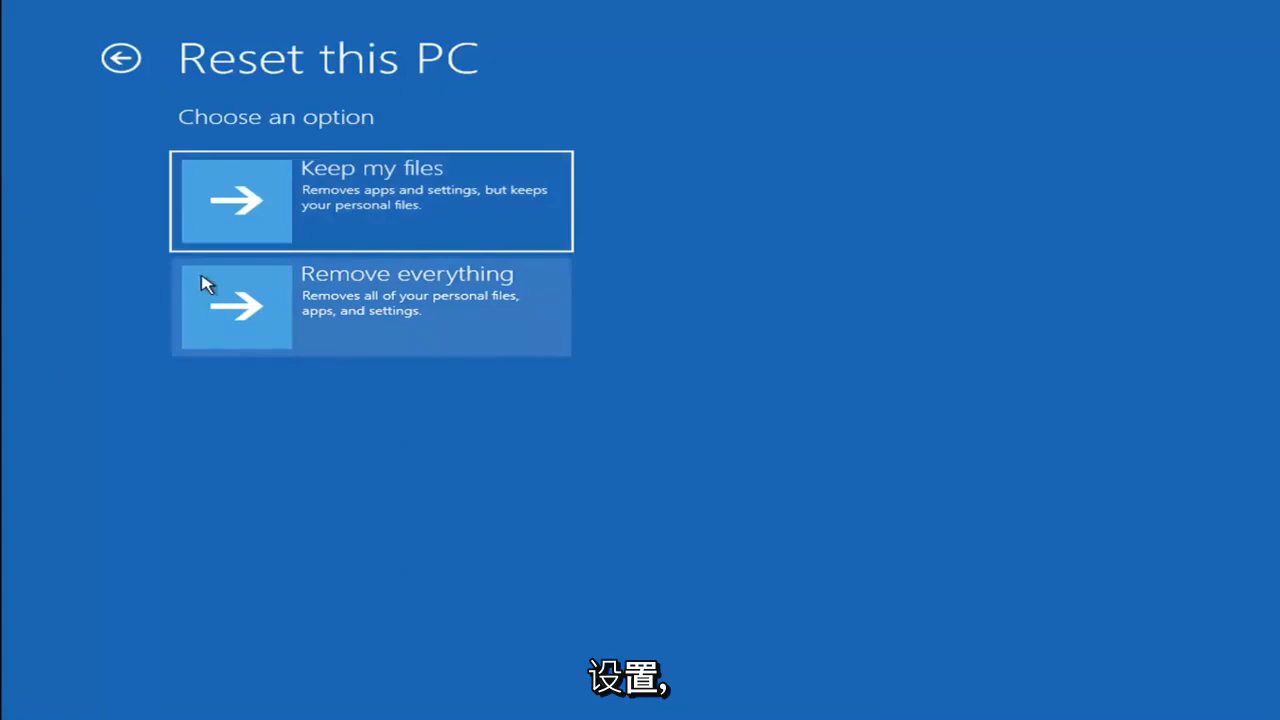
mouse_move(630, 187)
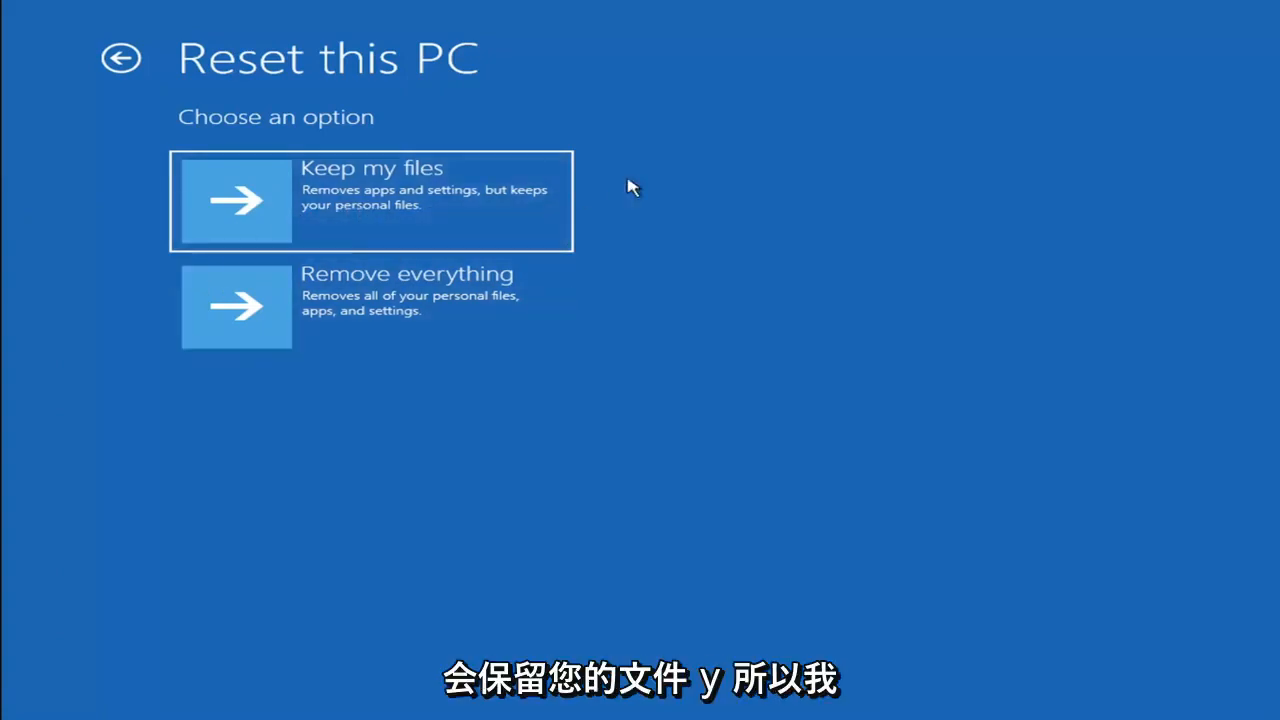
mouse_move(382, 213)
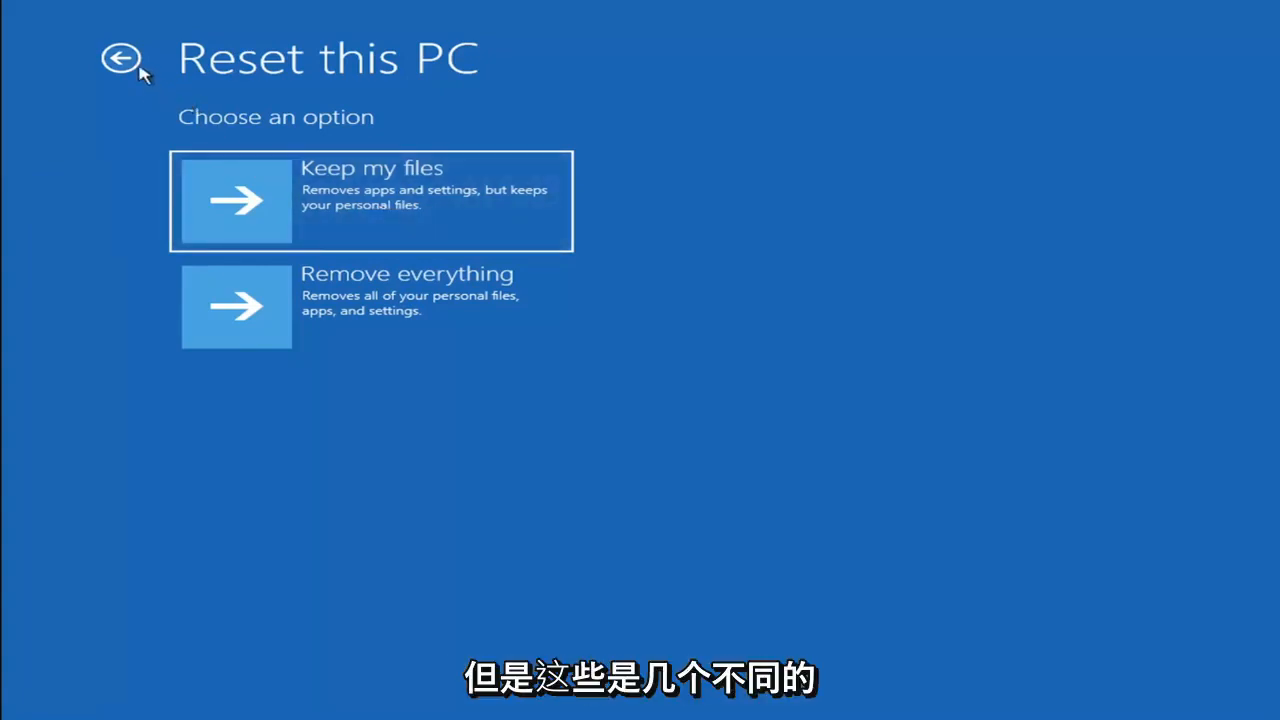
Back out of Reset this PC twice, then go to Troubleshoot > Advanced options
click(121, 58)
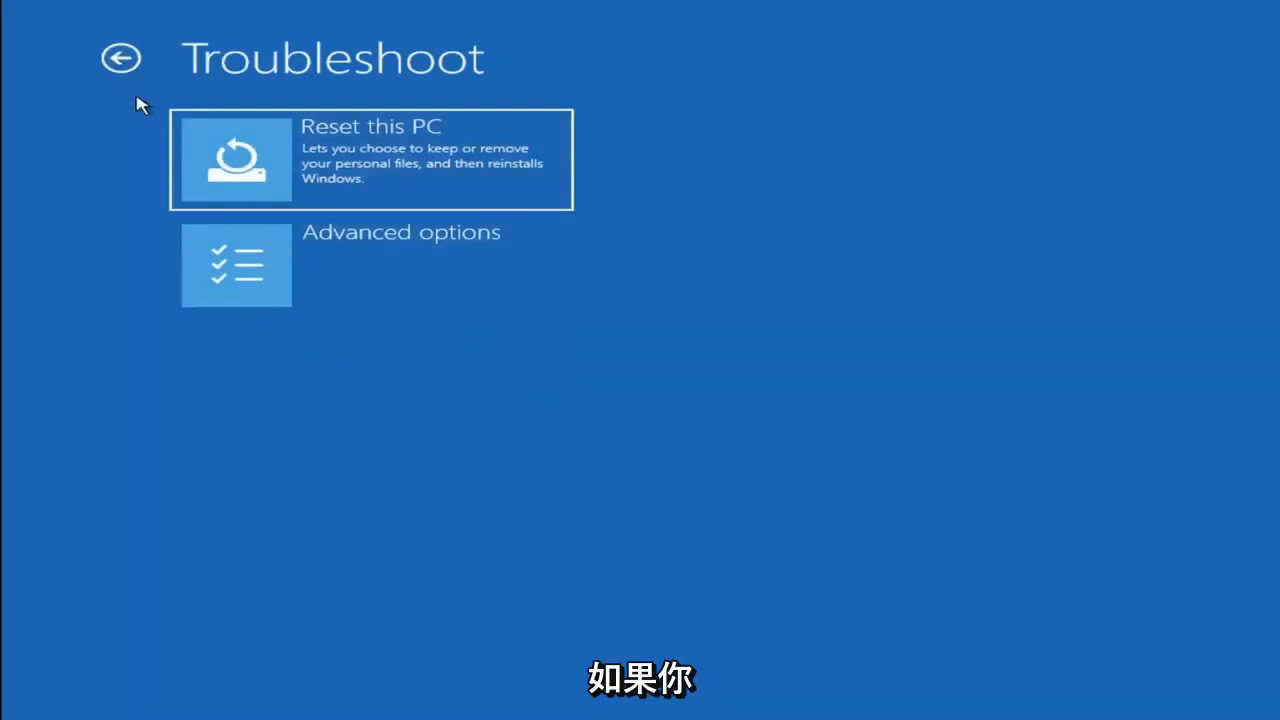
click(120, 57)
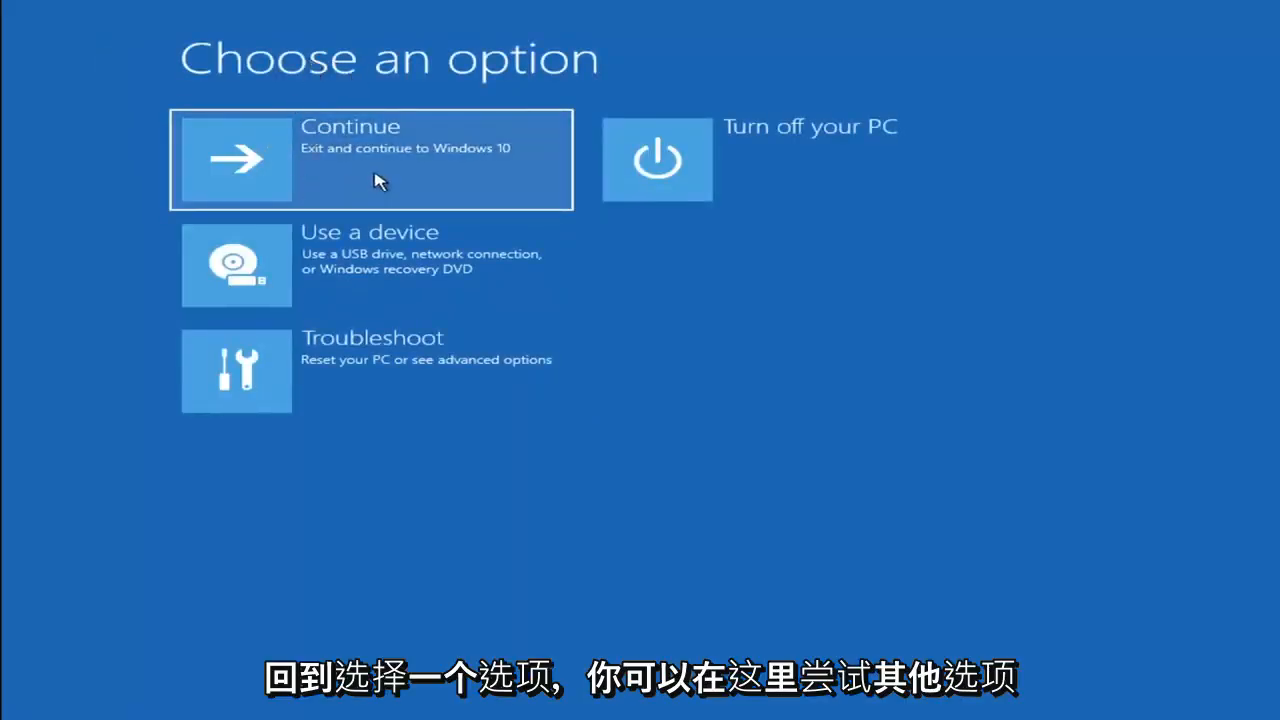
mouse_move(263, 365)
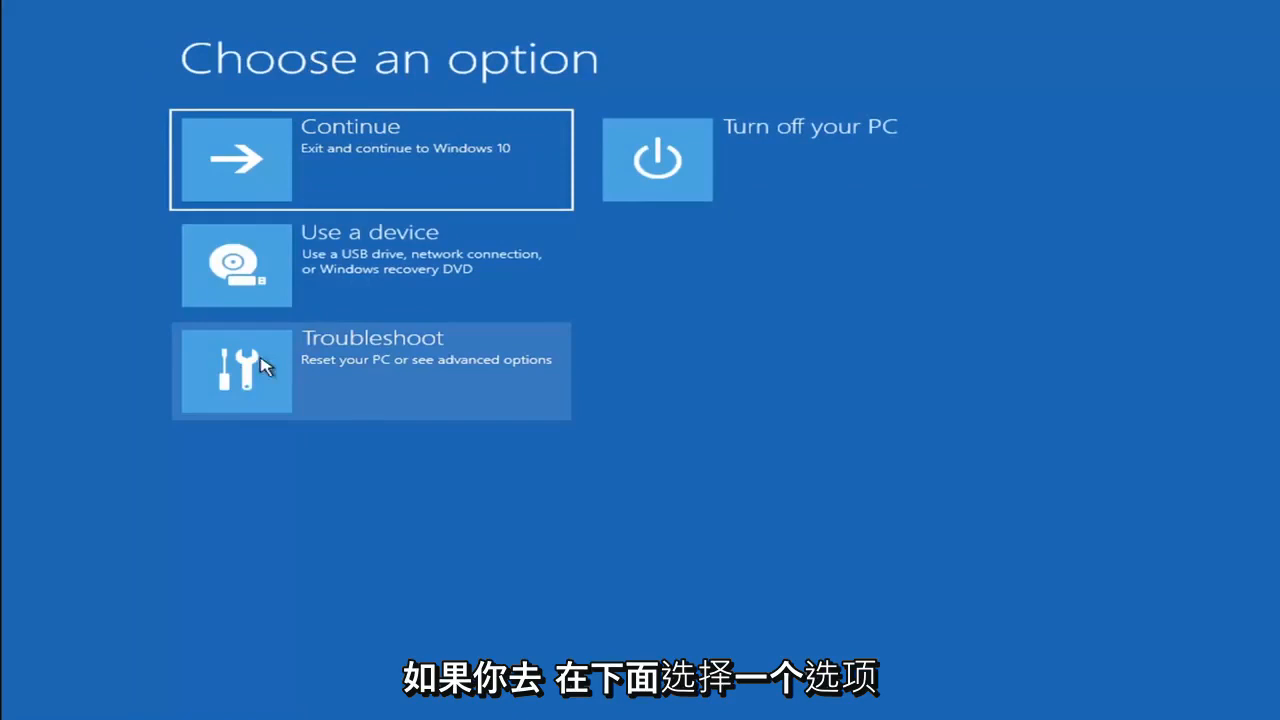
click(371, 370)
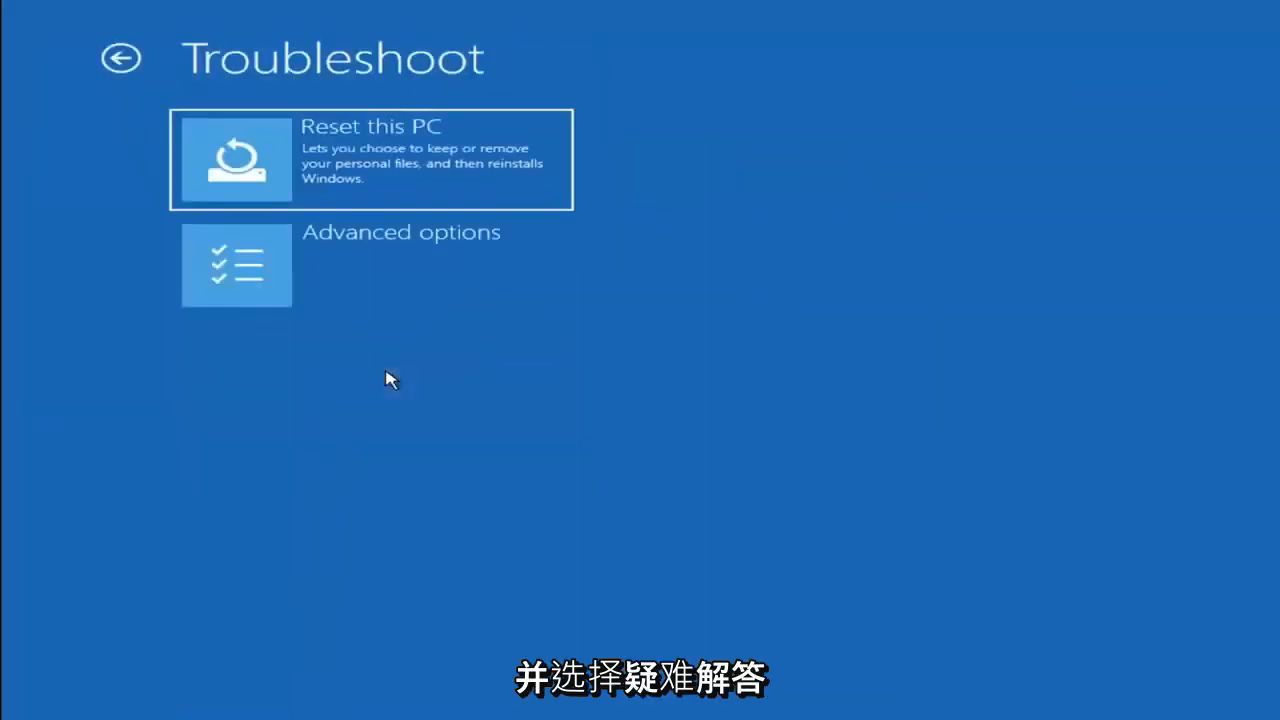
click(400, 265)
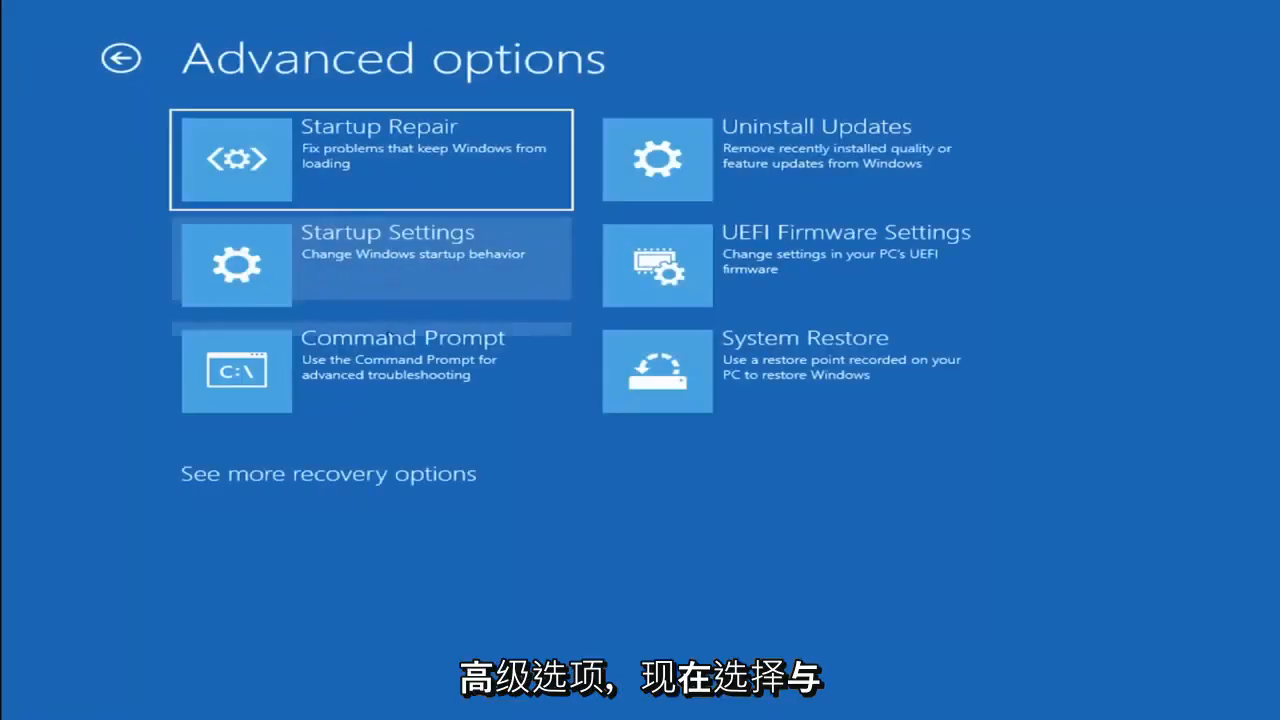
mouse_move(295, 383)
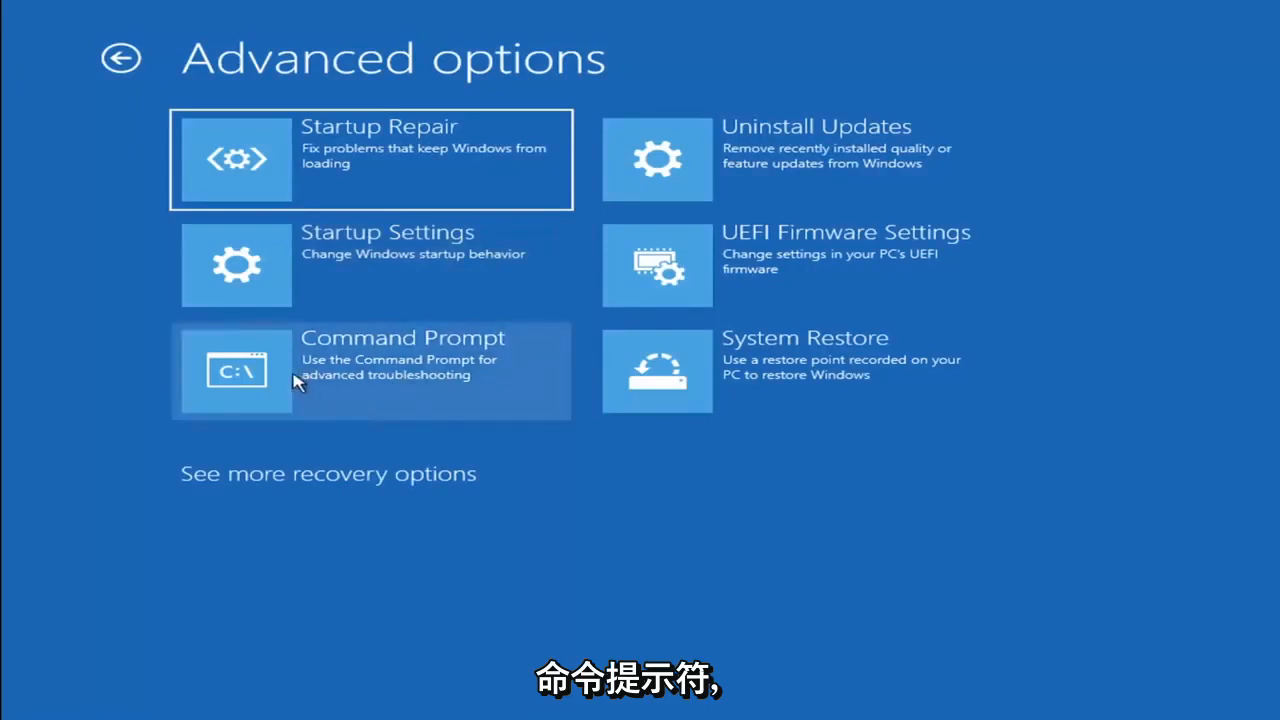
Launch Command Prompt, showing the X:\windows\system32 prompt
click(371, 370)
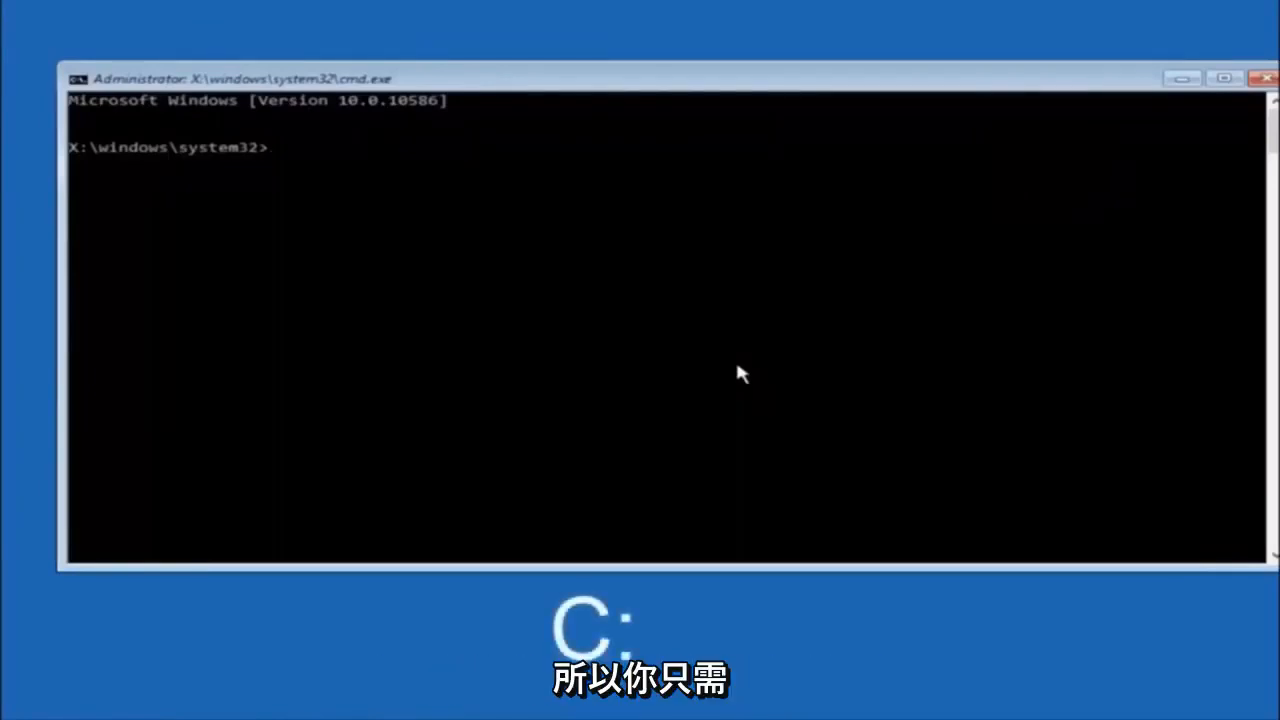
Switch to drive C: and list PerfLogs, Program Files, Users, Windows and Windows.old
text(c:)
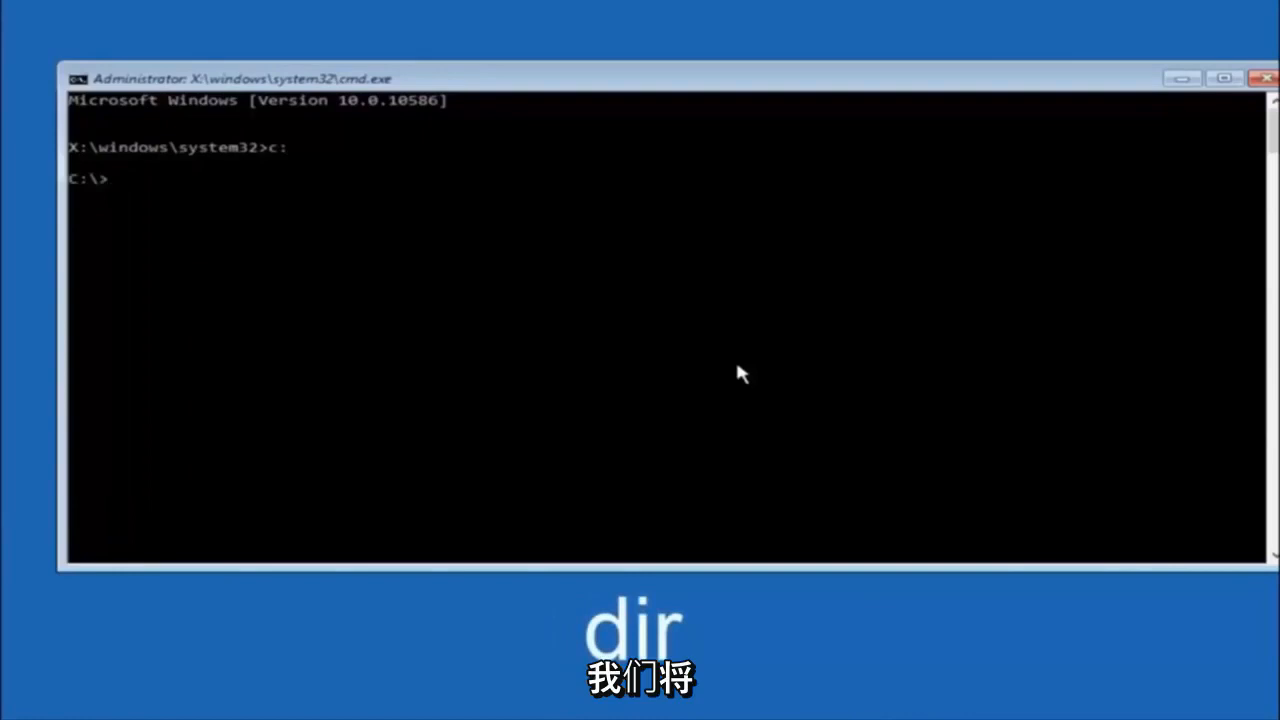
text(dir)
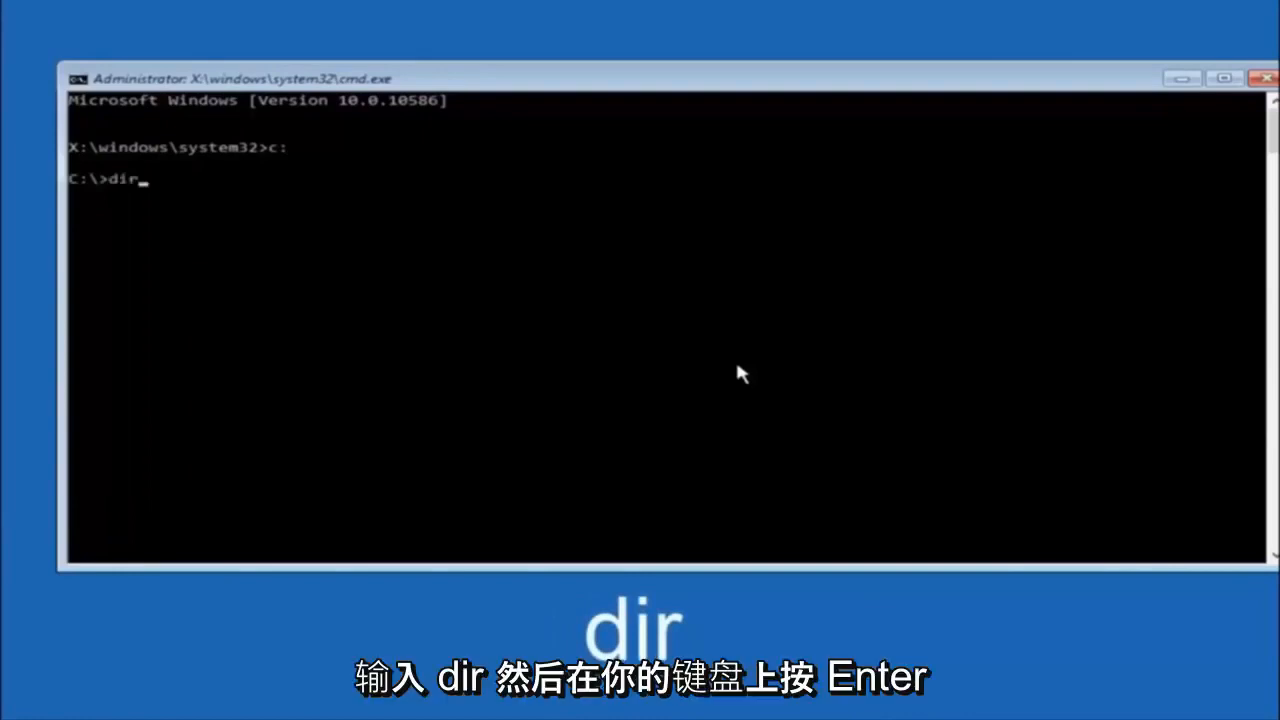
key(Return)
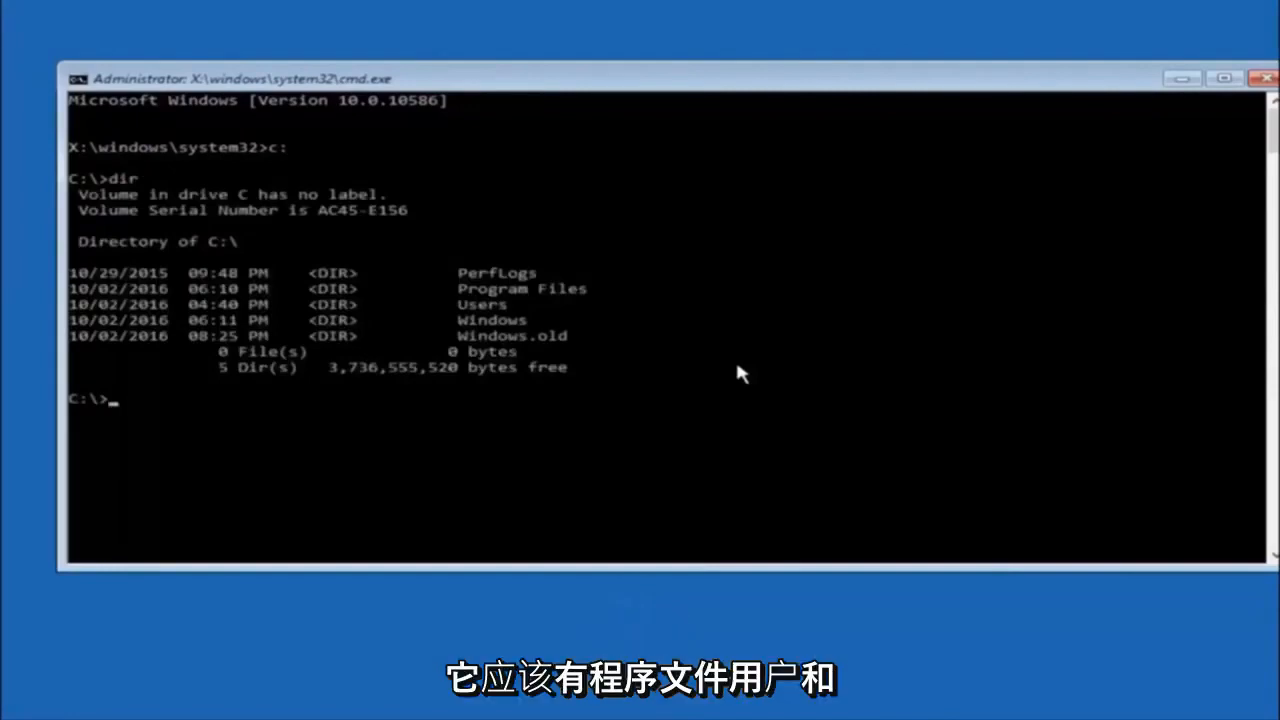
mouse_move(480, 313)
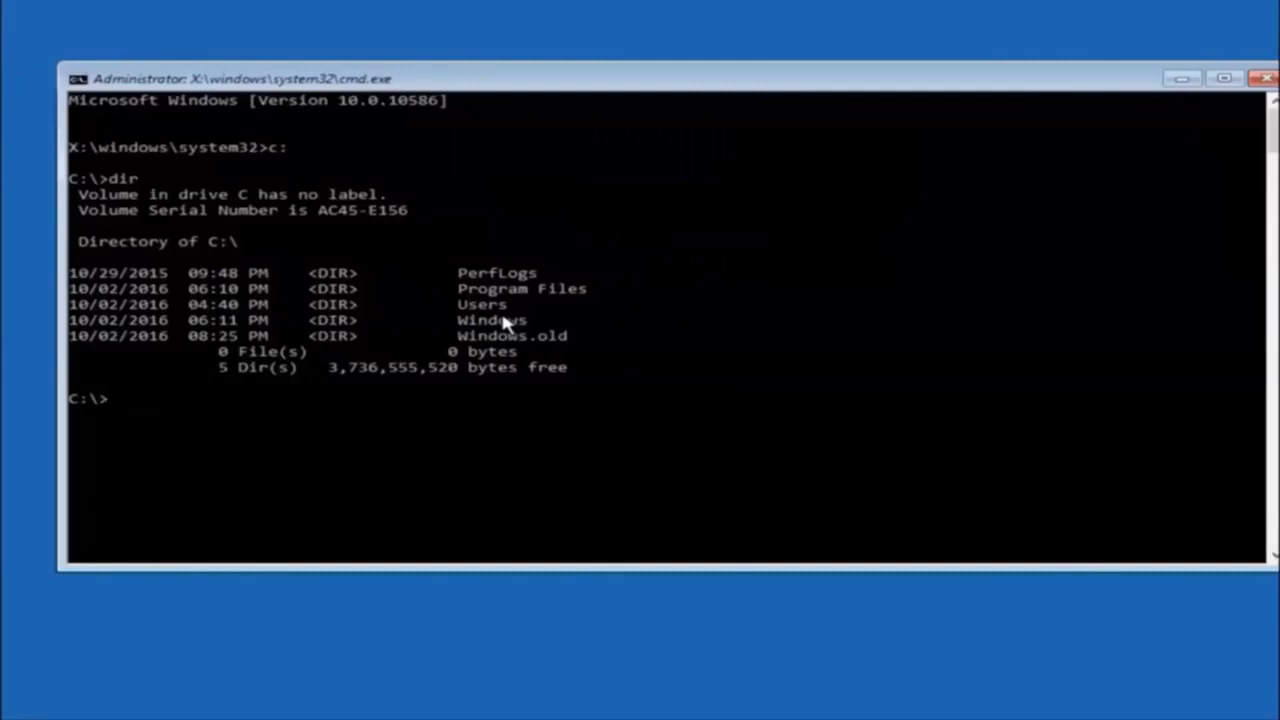
Change directory from the root of C: into C:\Windows\System32\config
text(c)
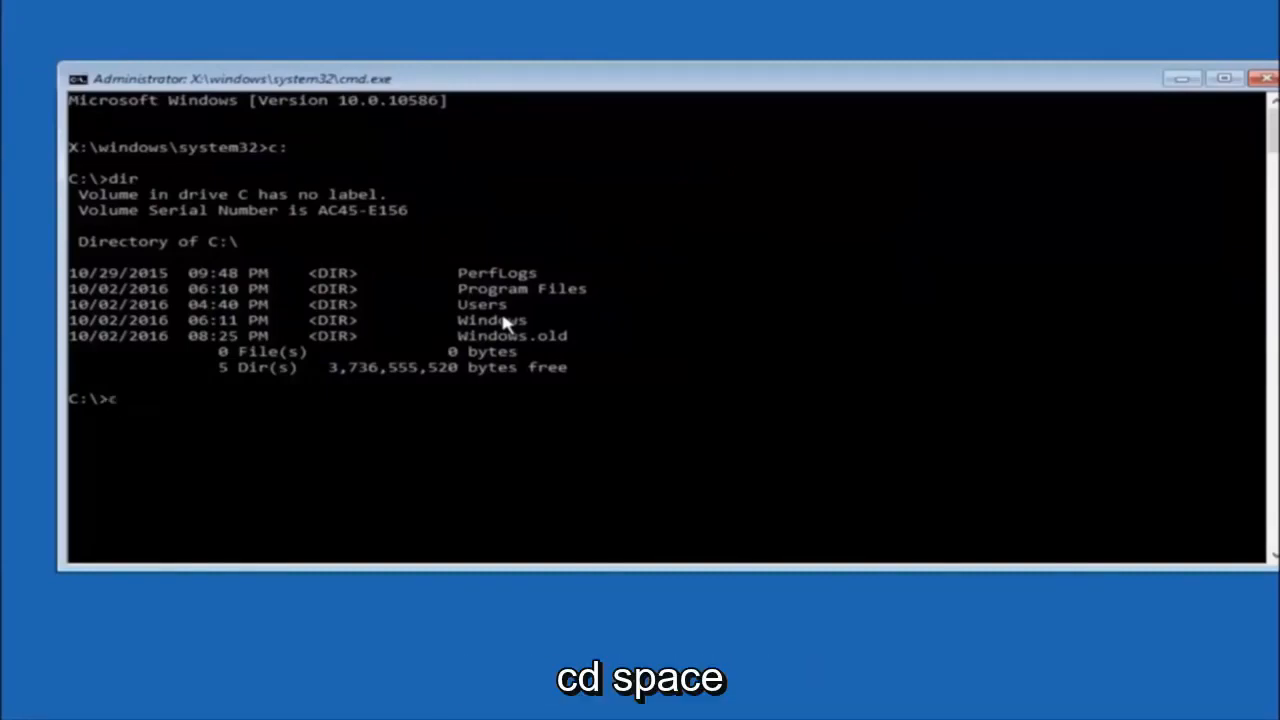
text(d)
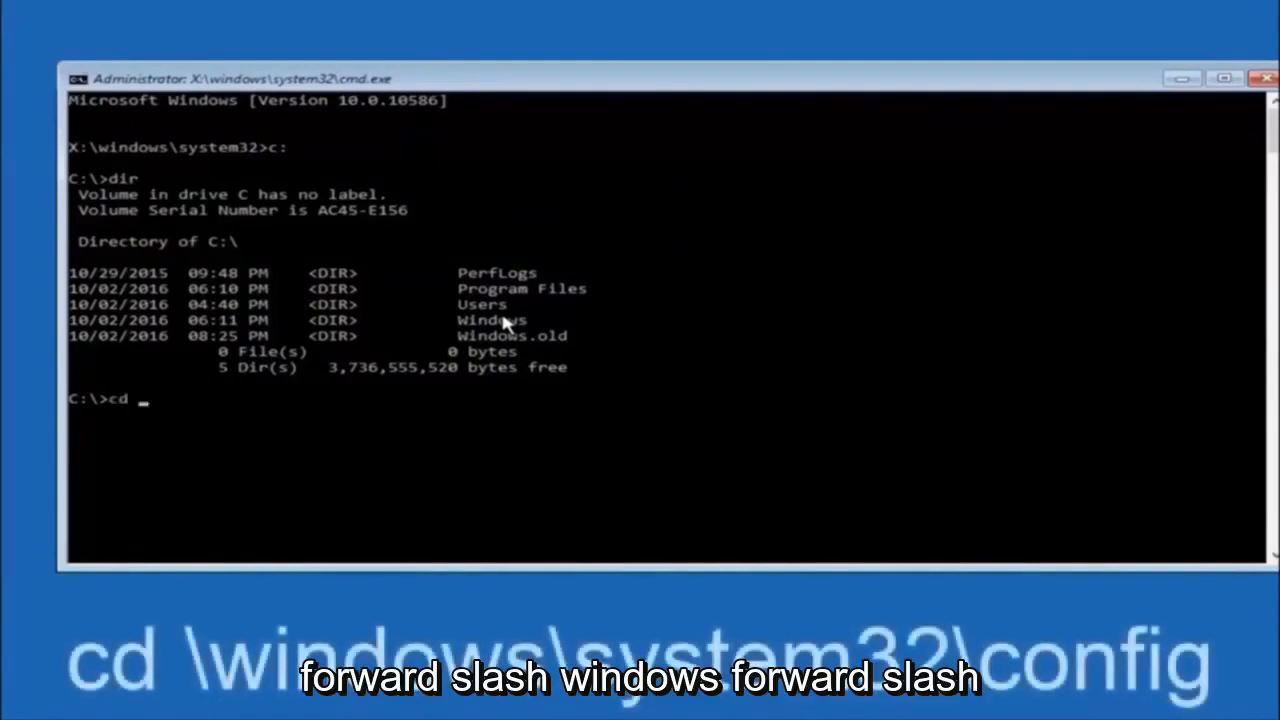
text(\windows)
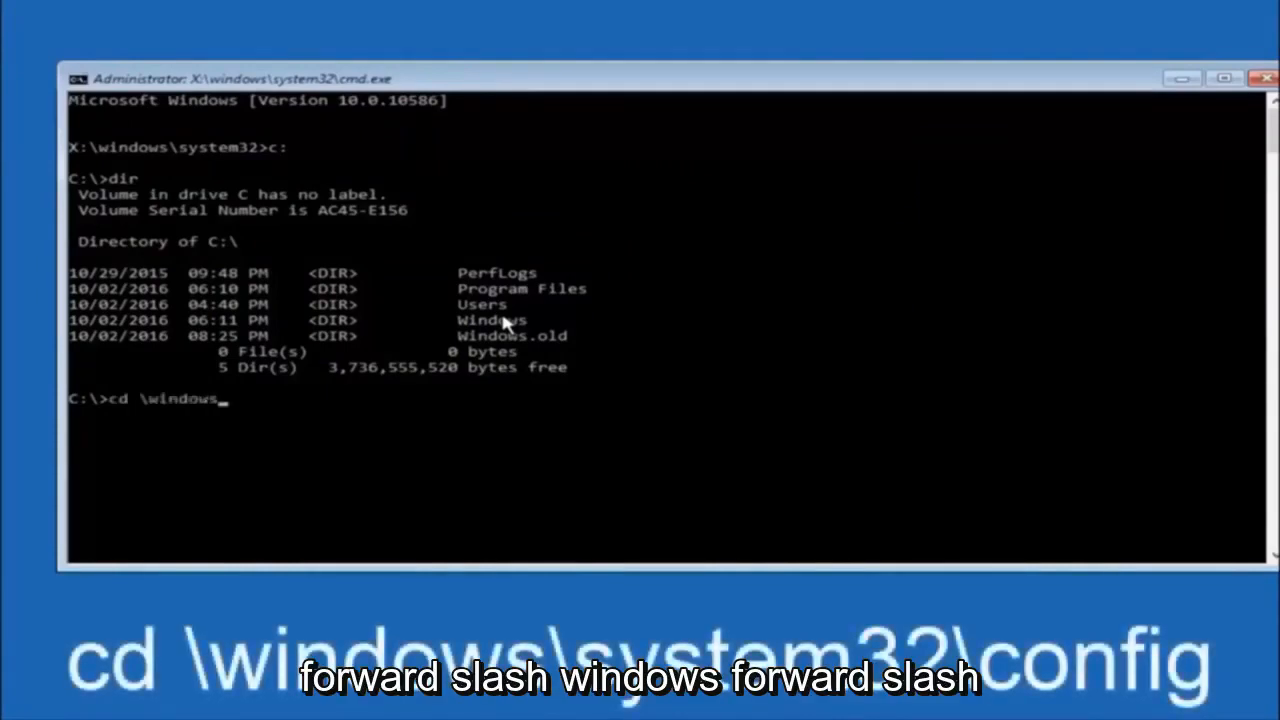
text(\)
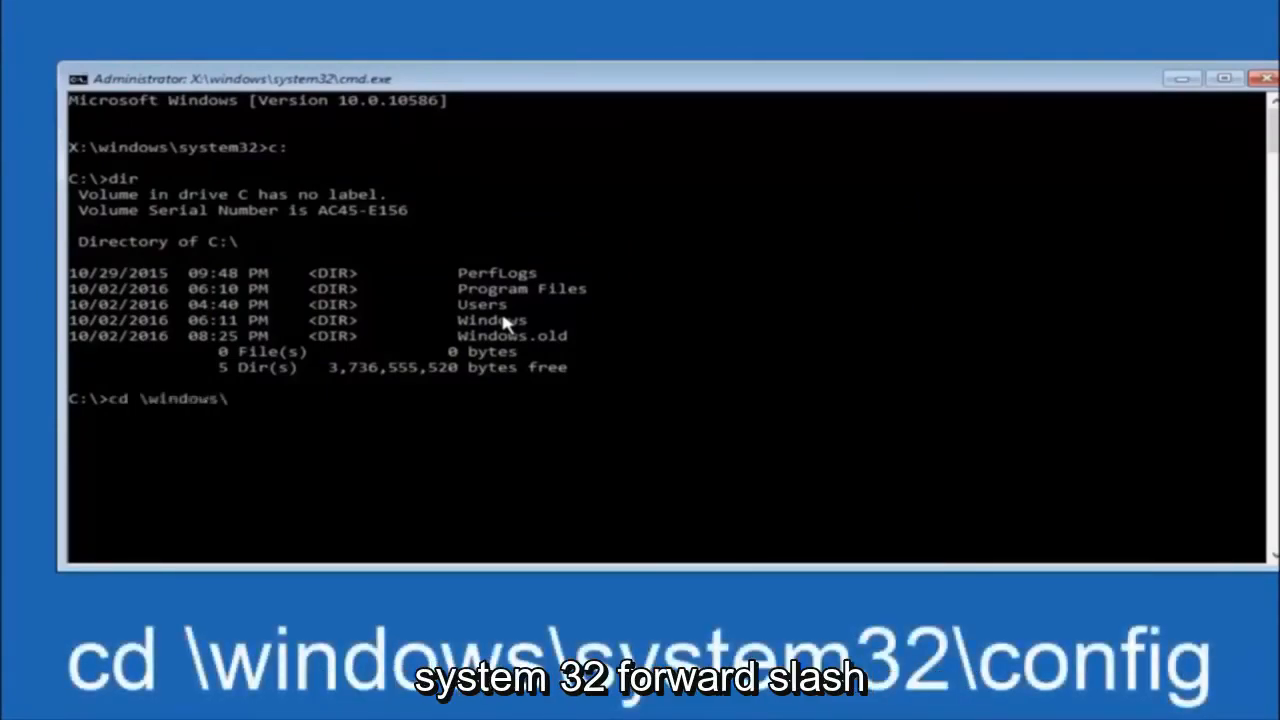
text(system32\confi)
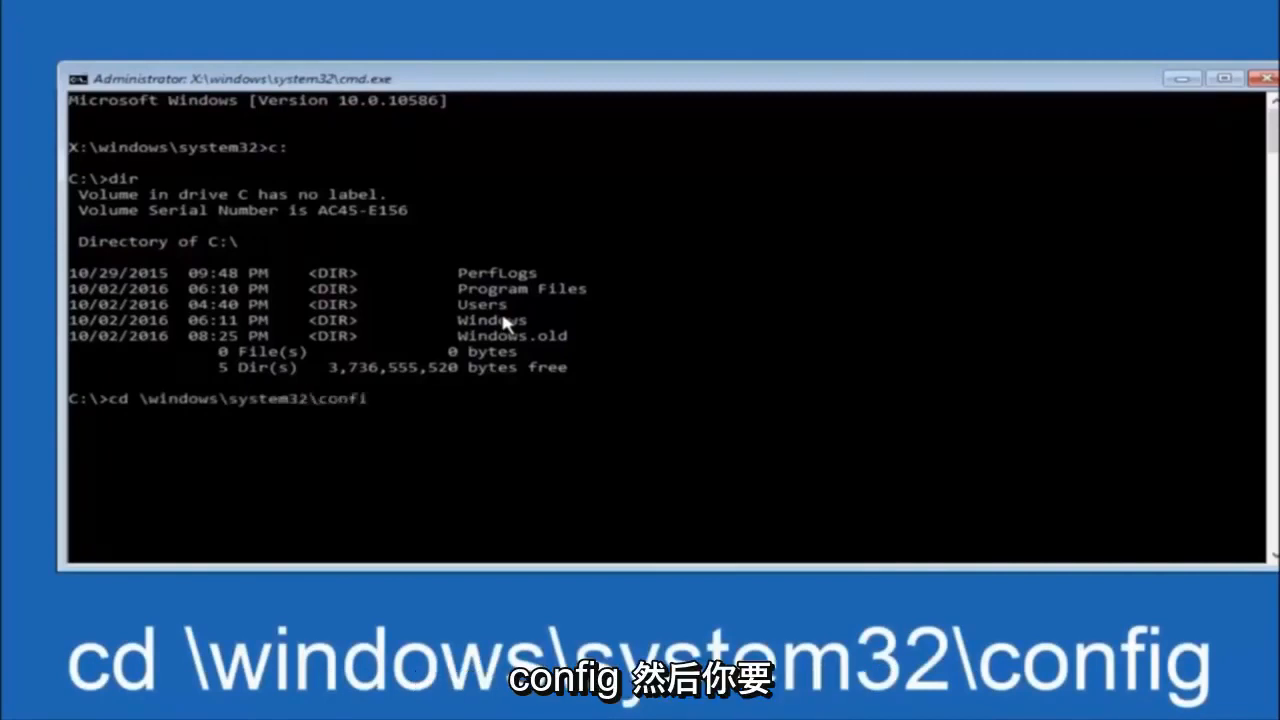
text(g)
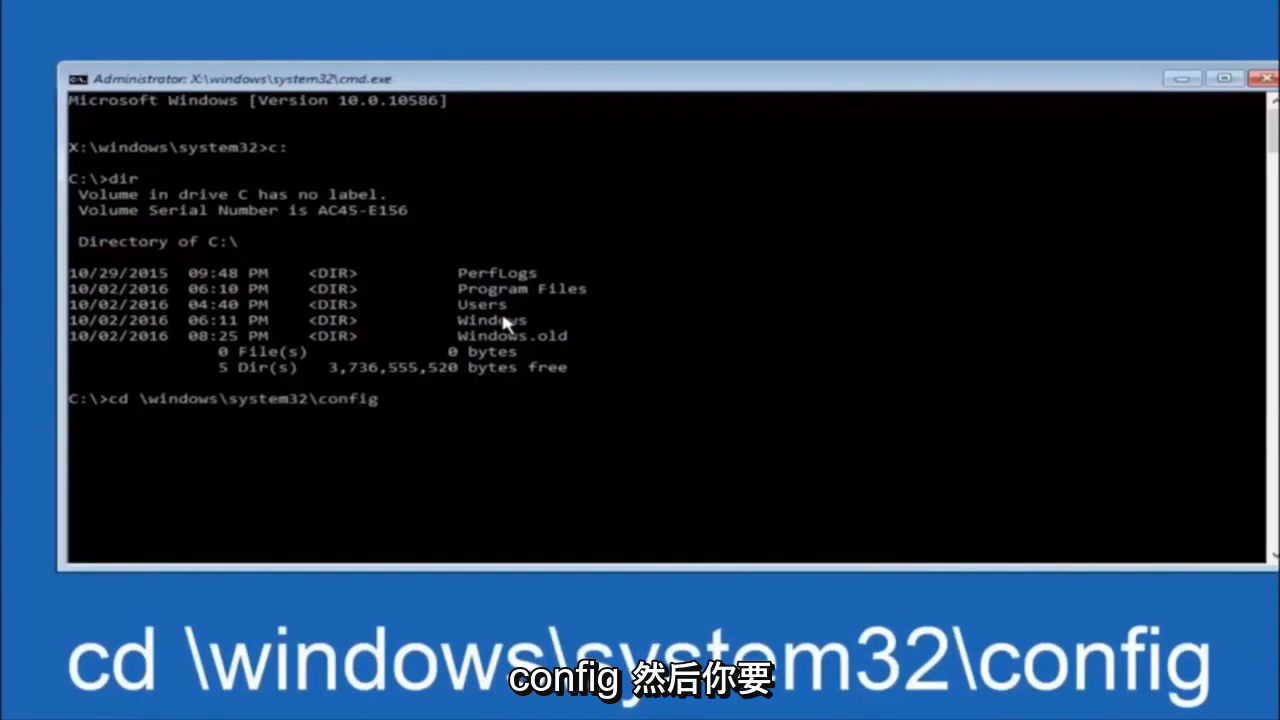
key(Return)
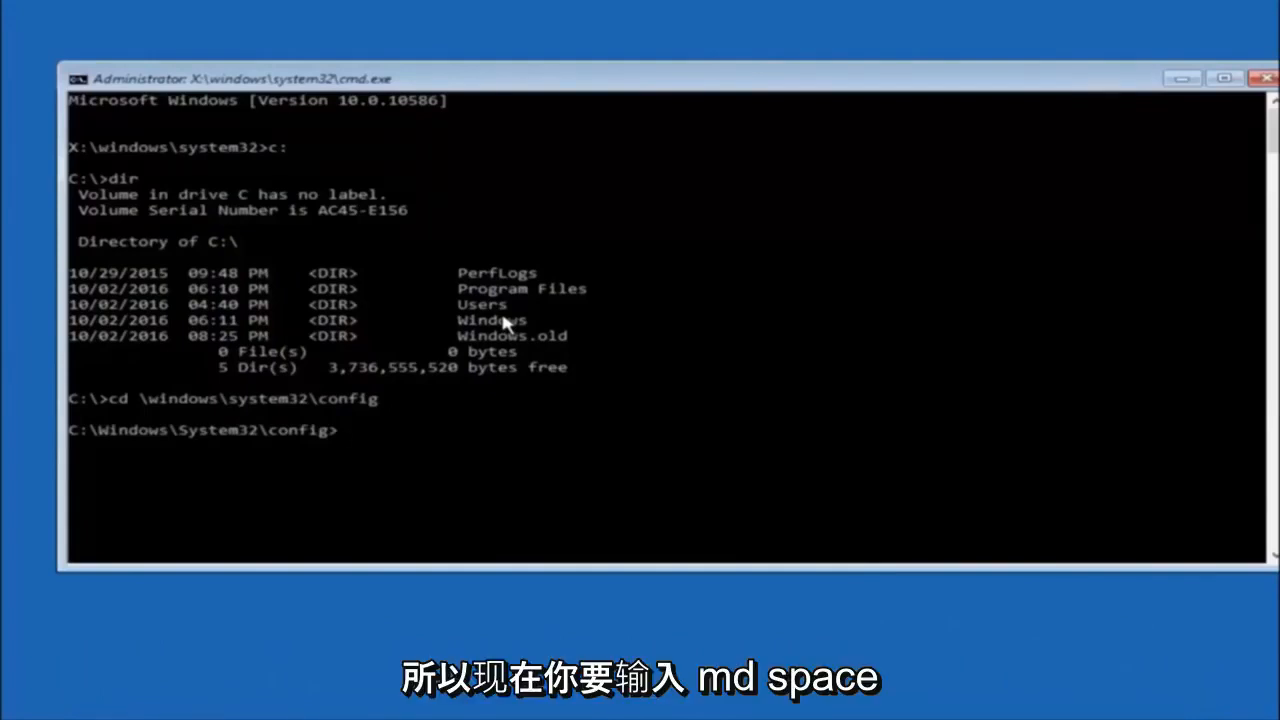
Create a 'backup' folder with md backup, removing a stray '1' first
text(md)
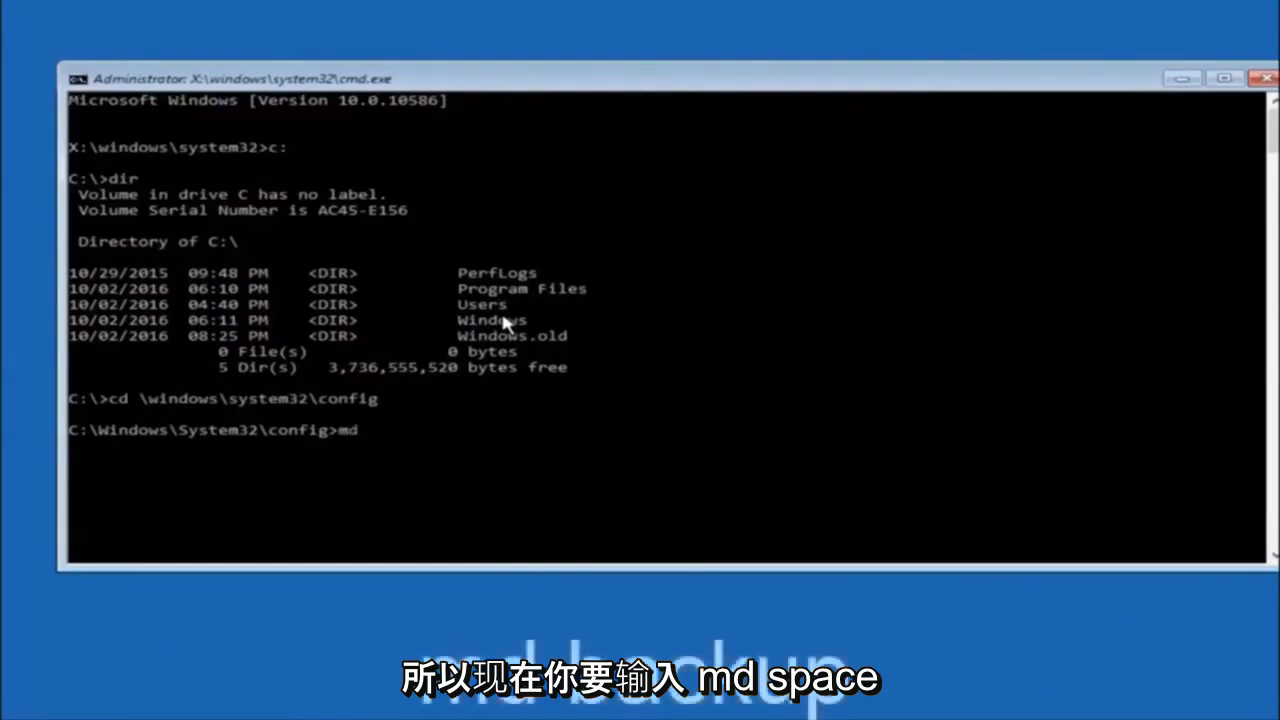
text(back)
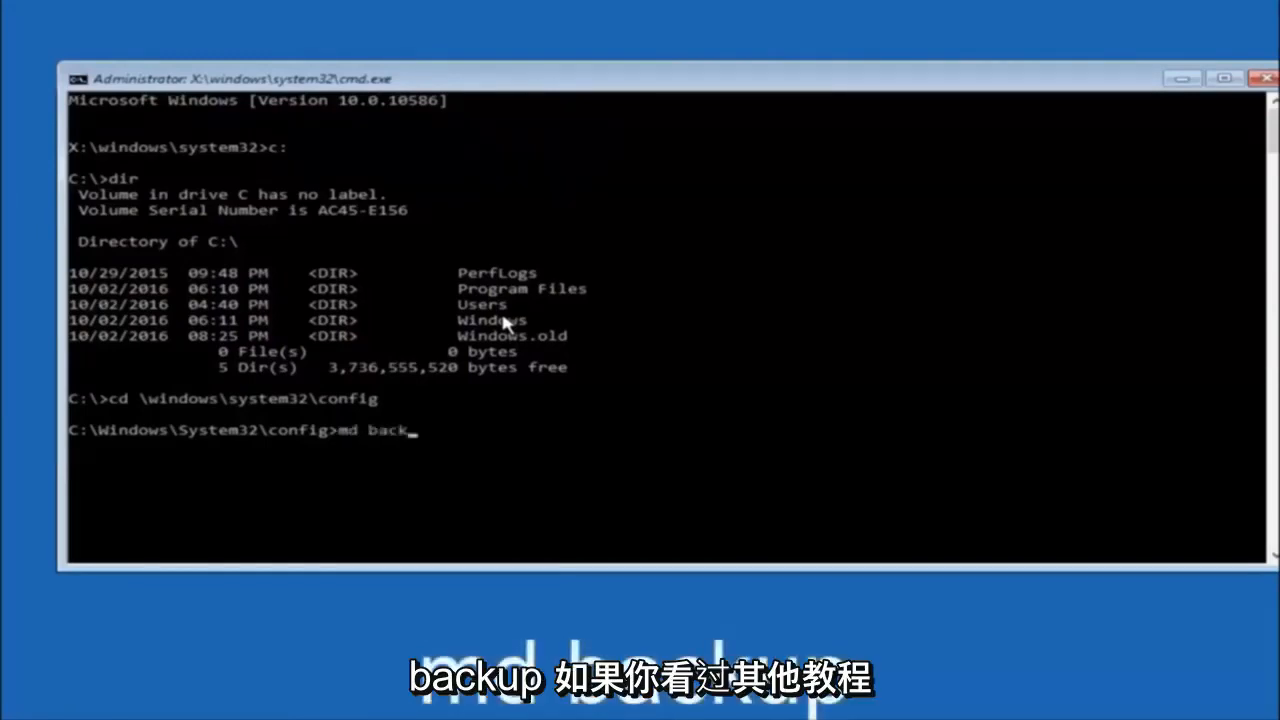
text(up)
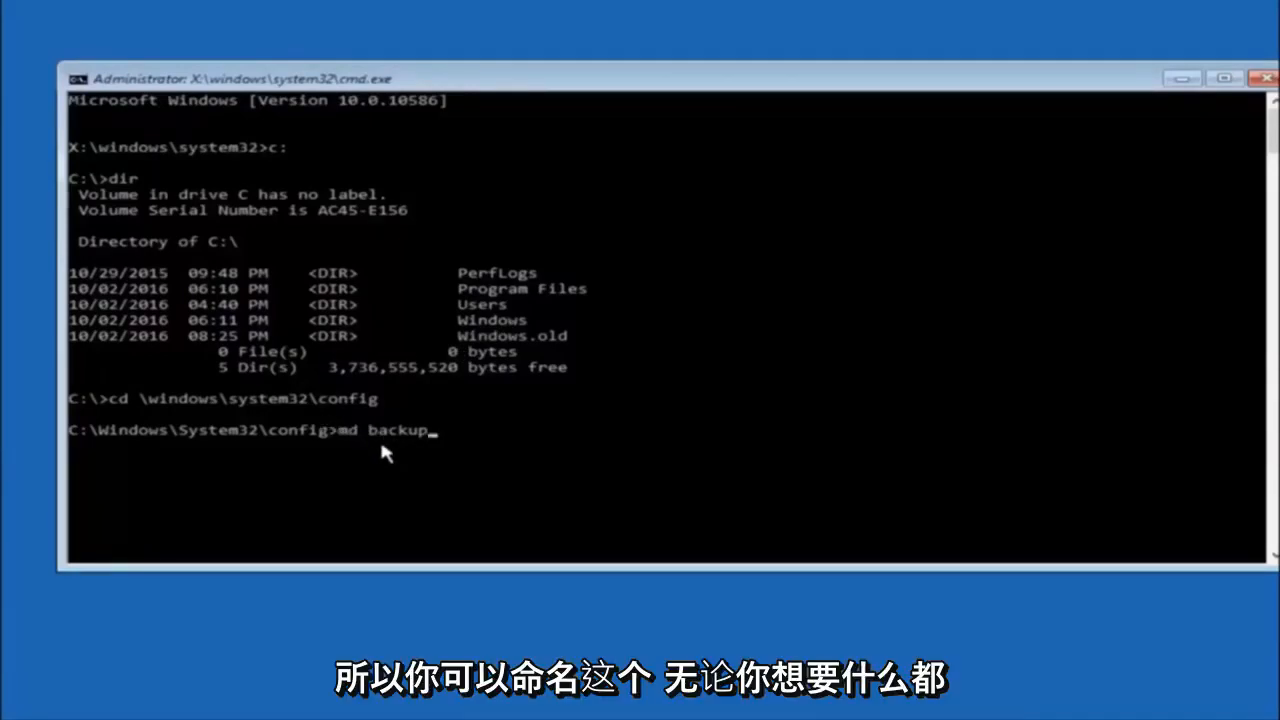
mouse_move(444, 445)
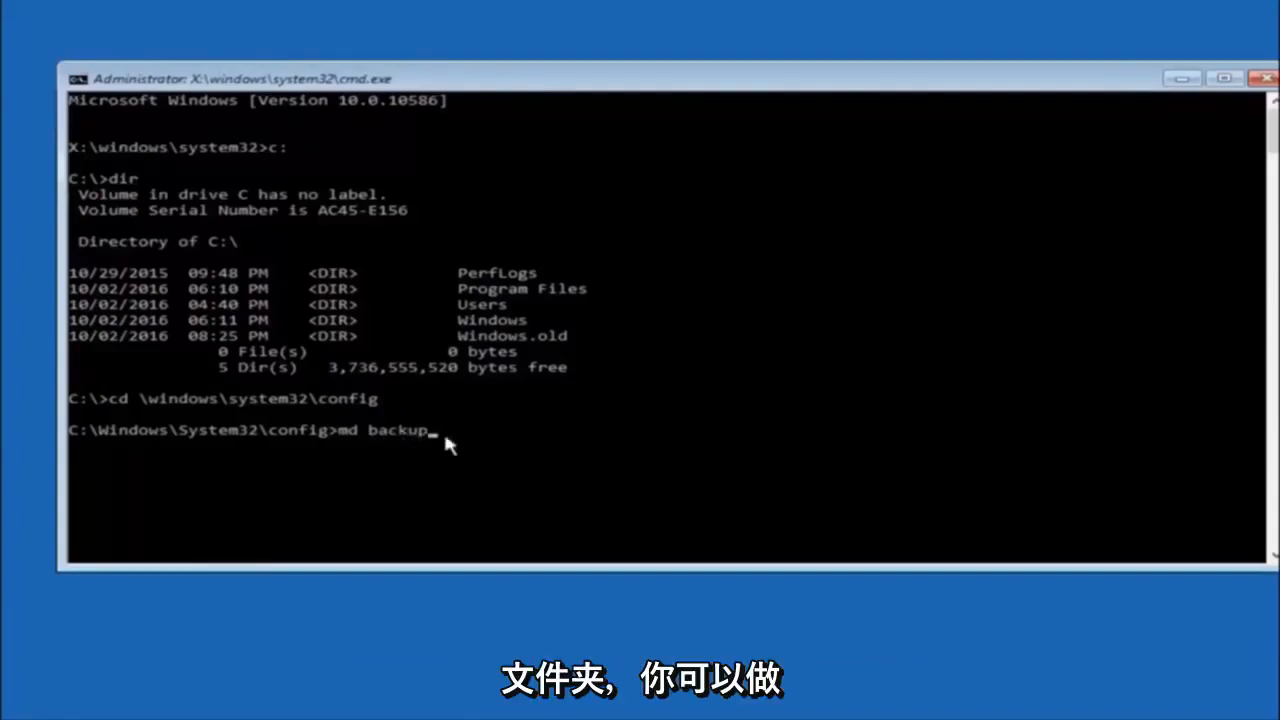
text(1)
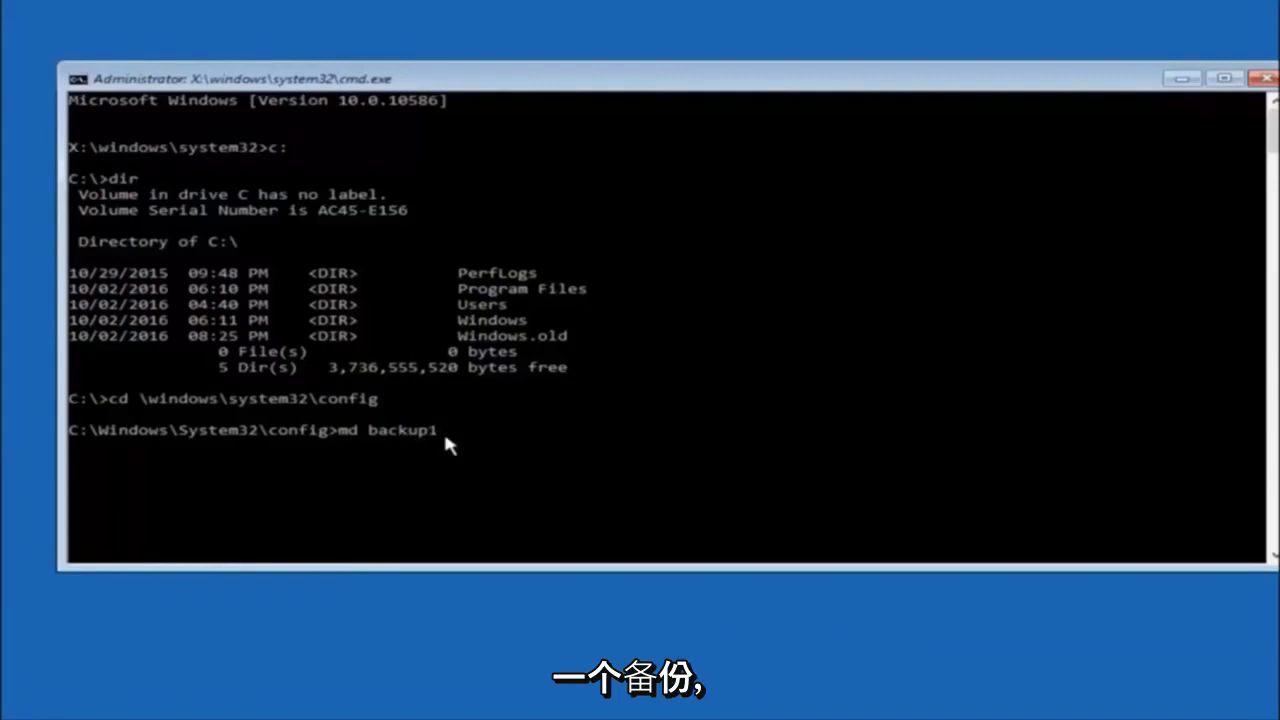
key(BackSpace)
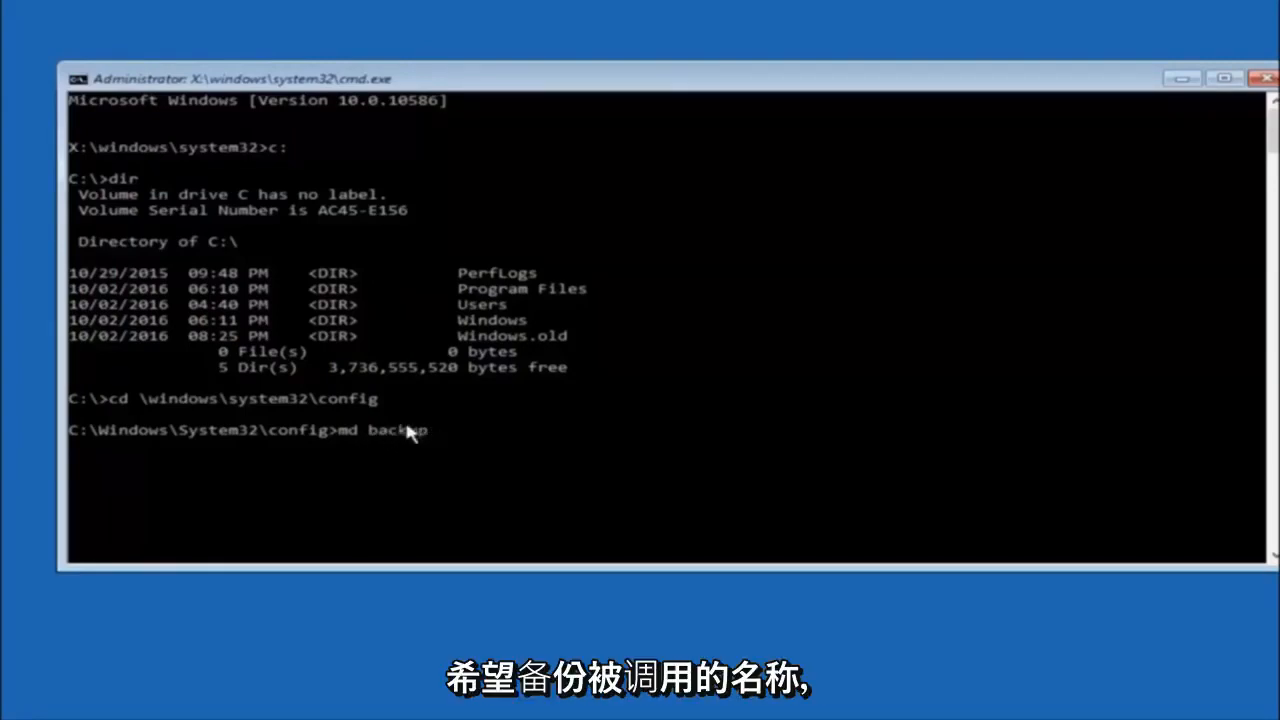
key(Return)
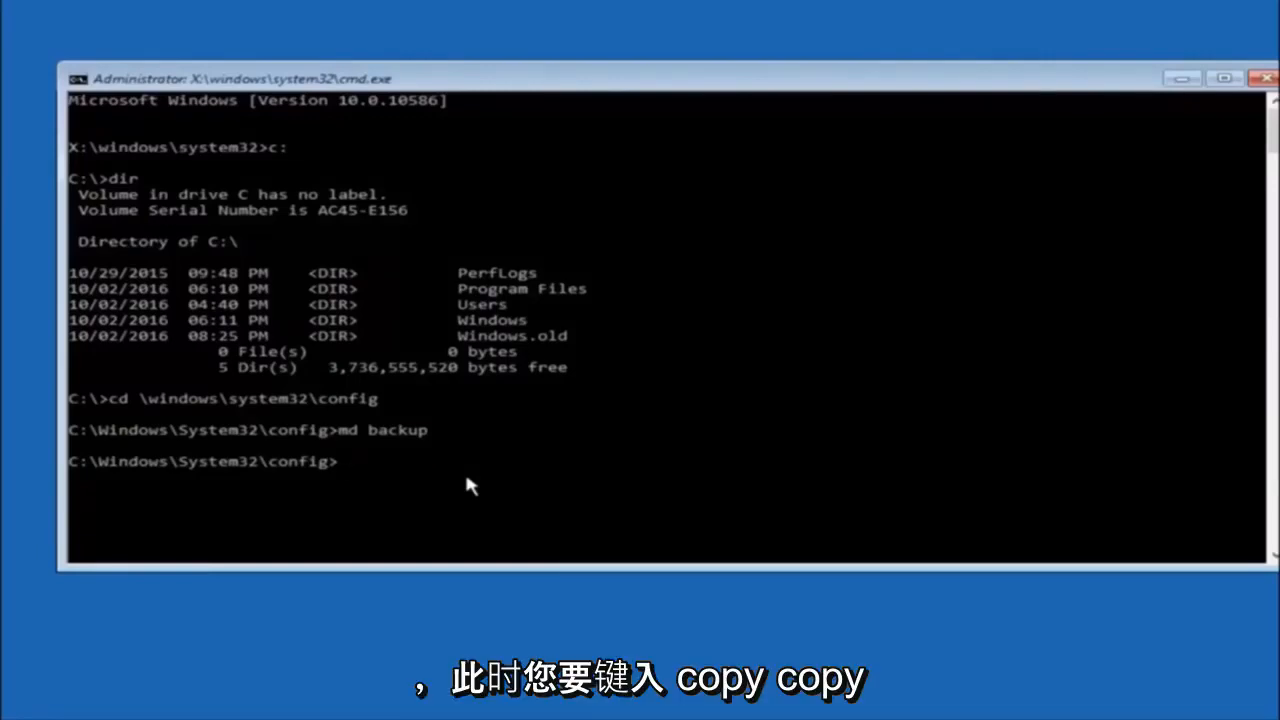
Copy all ten config files, including SAM, SECURITY, SOFTWARE and SYSTEM, into backup
text(copy)
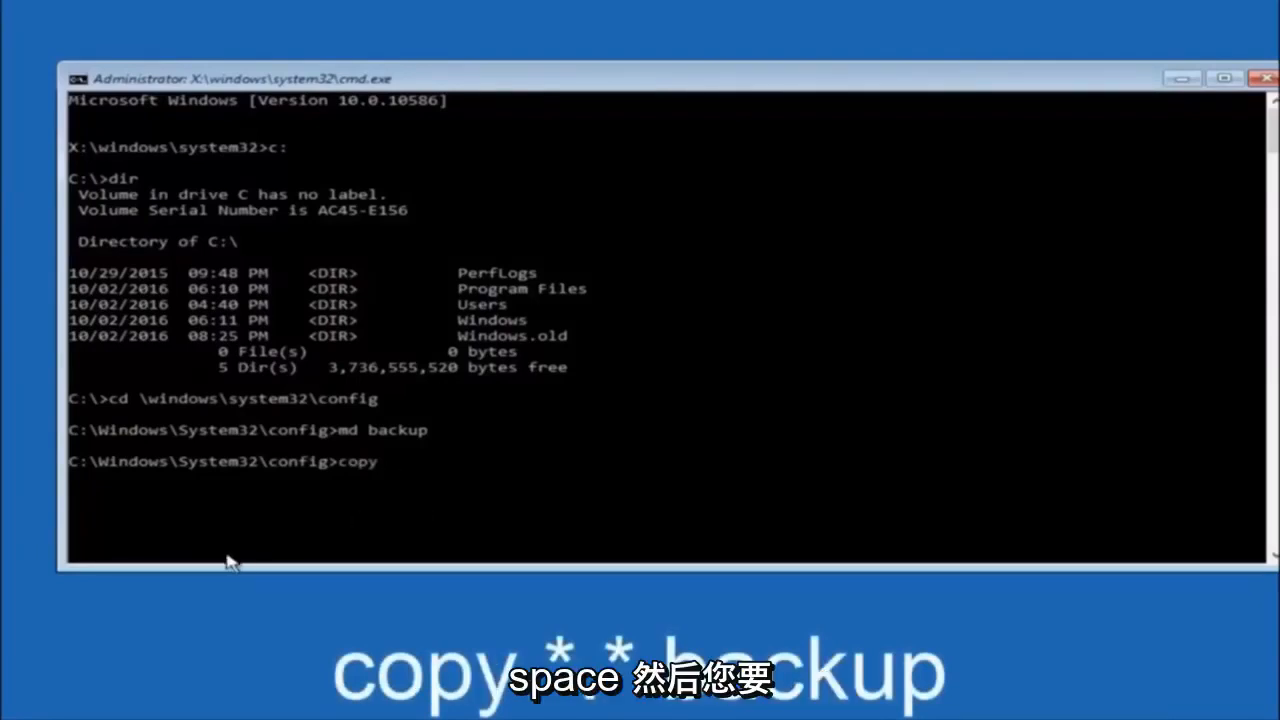
text(")
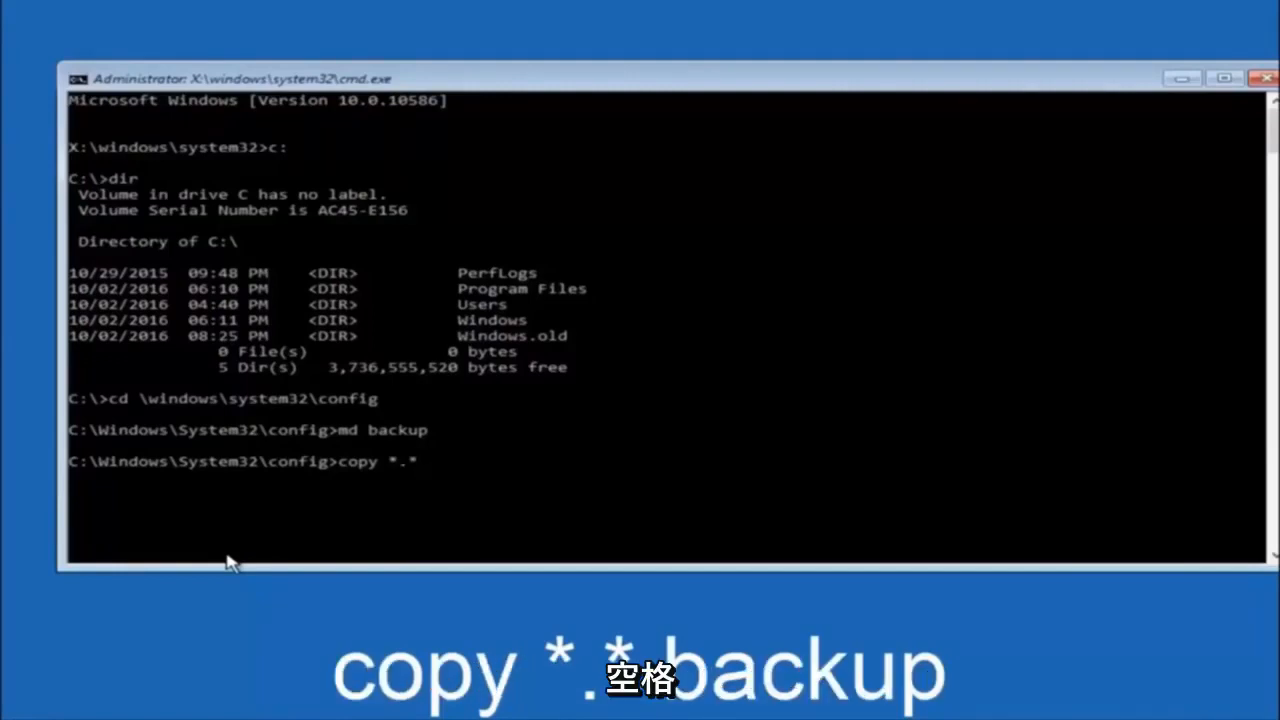
text(back)
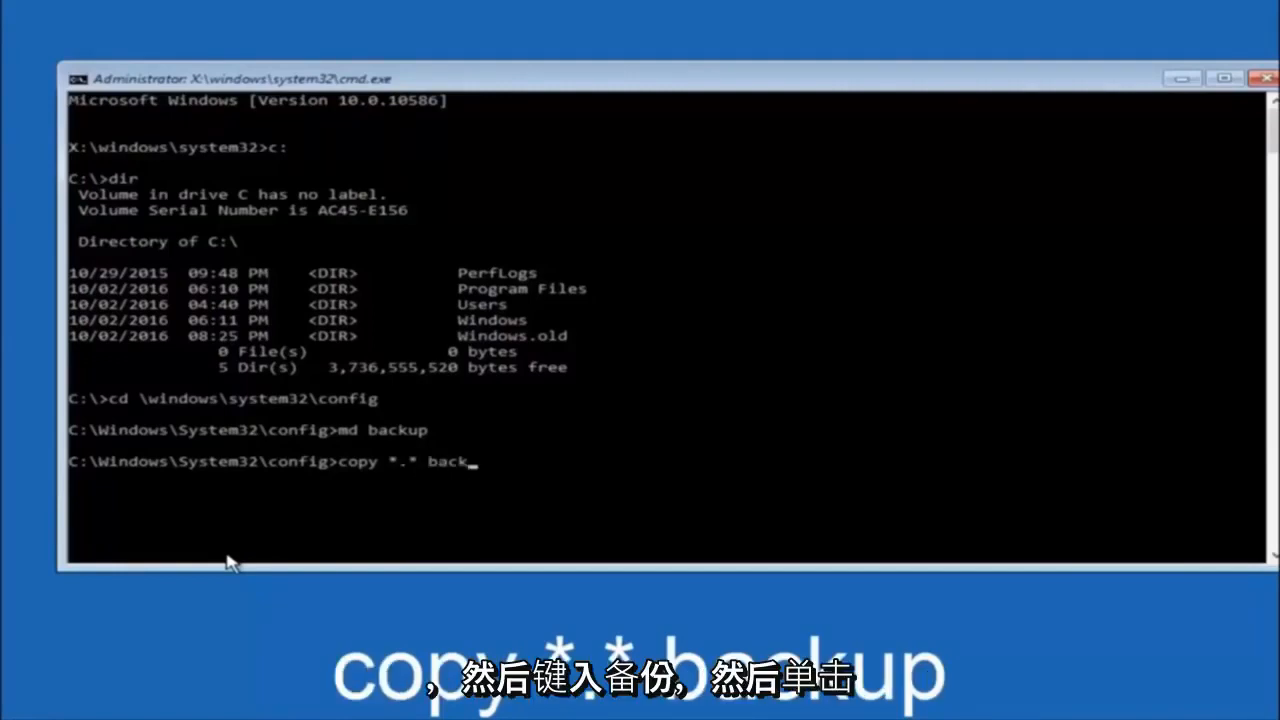
key(Return)
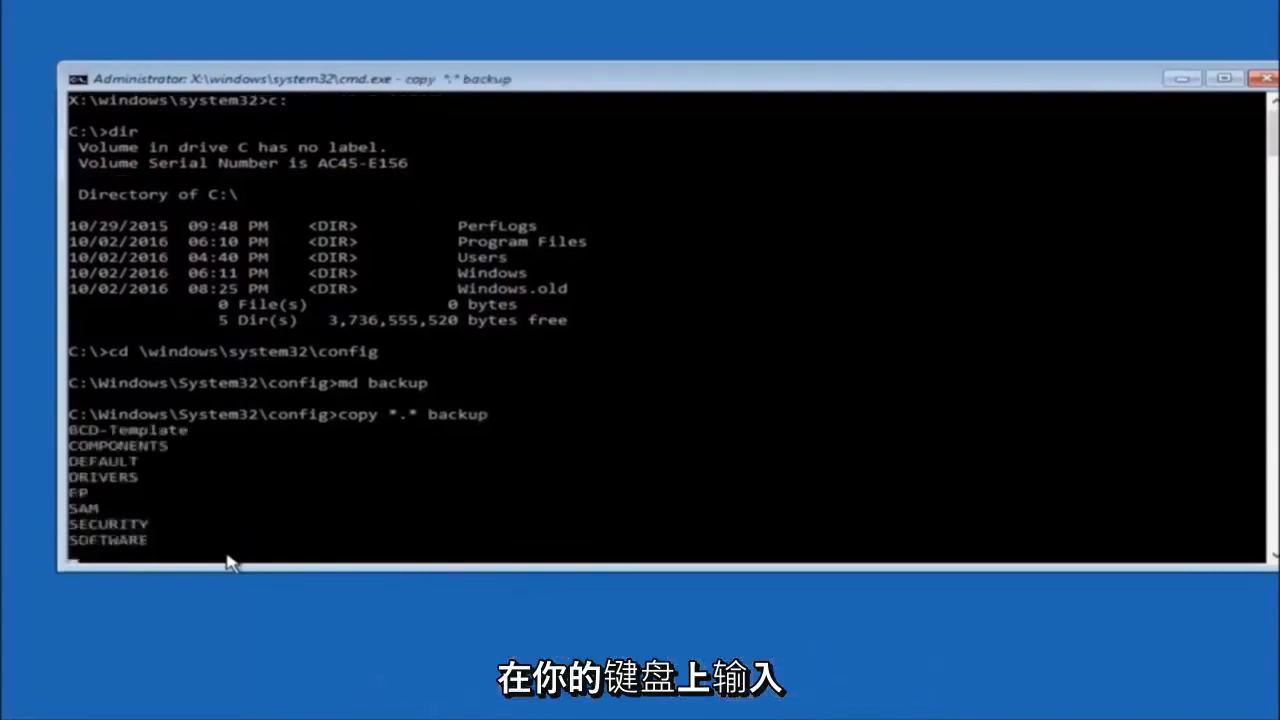
key(Return)
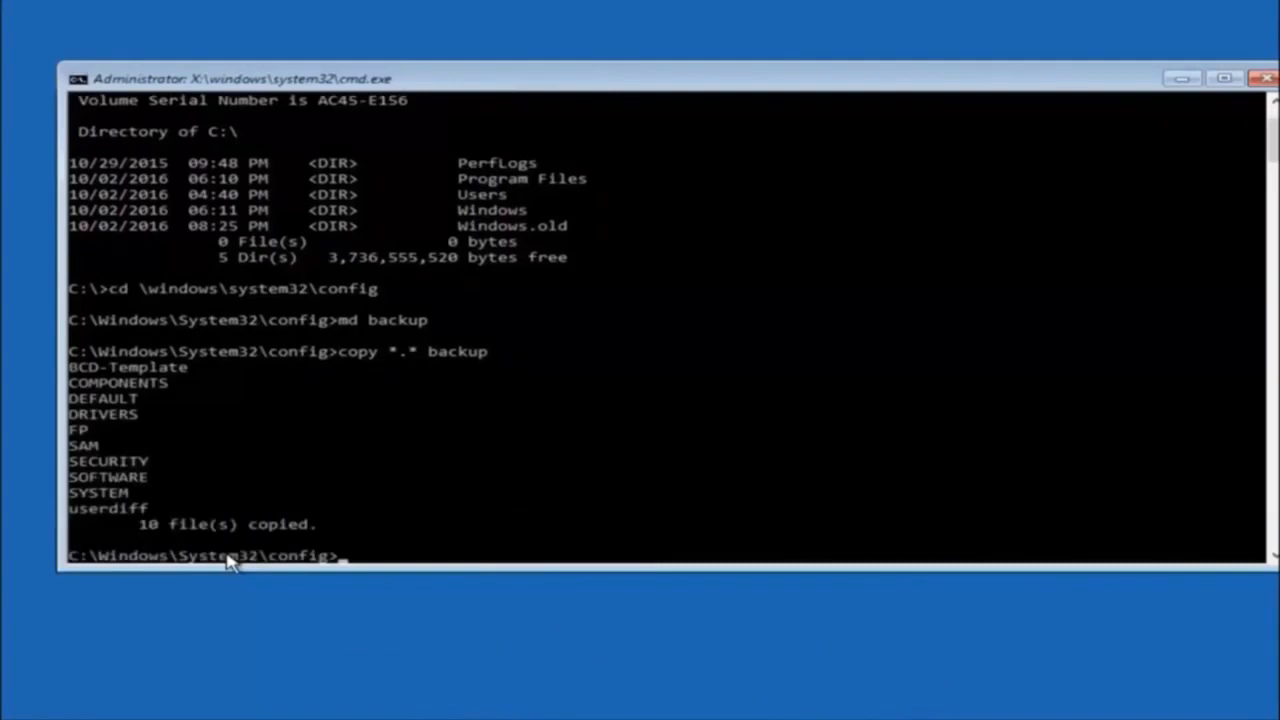
text(cd)
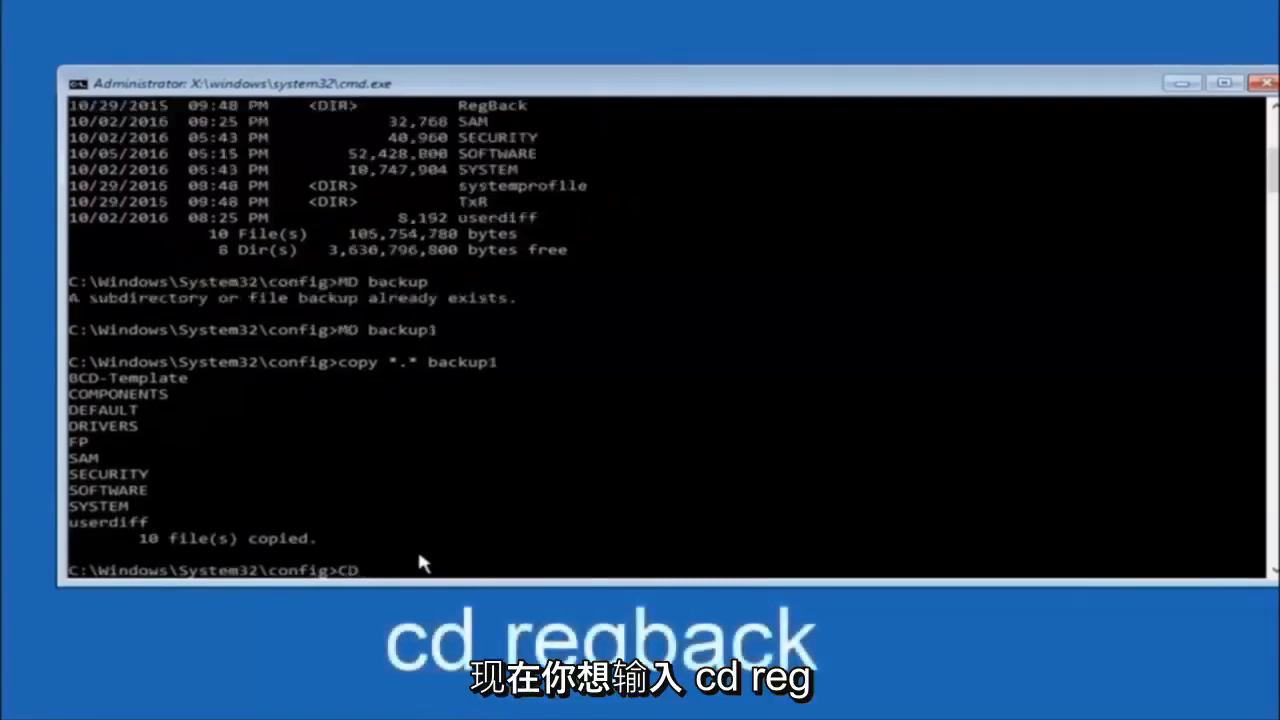
Enter RegBack and list its 0-byte DEFAULT, SAM, SECURITY, SOFTWARE and SYSTEM hives
text(reg)
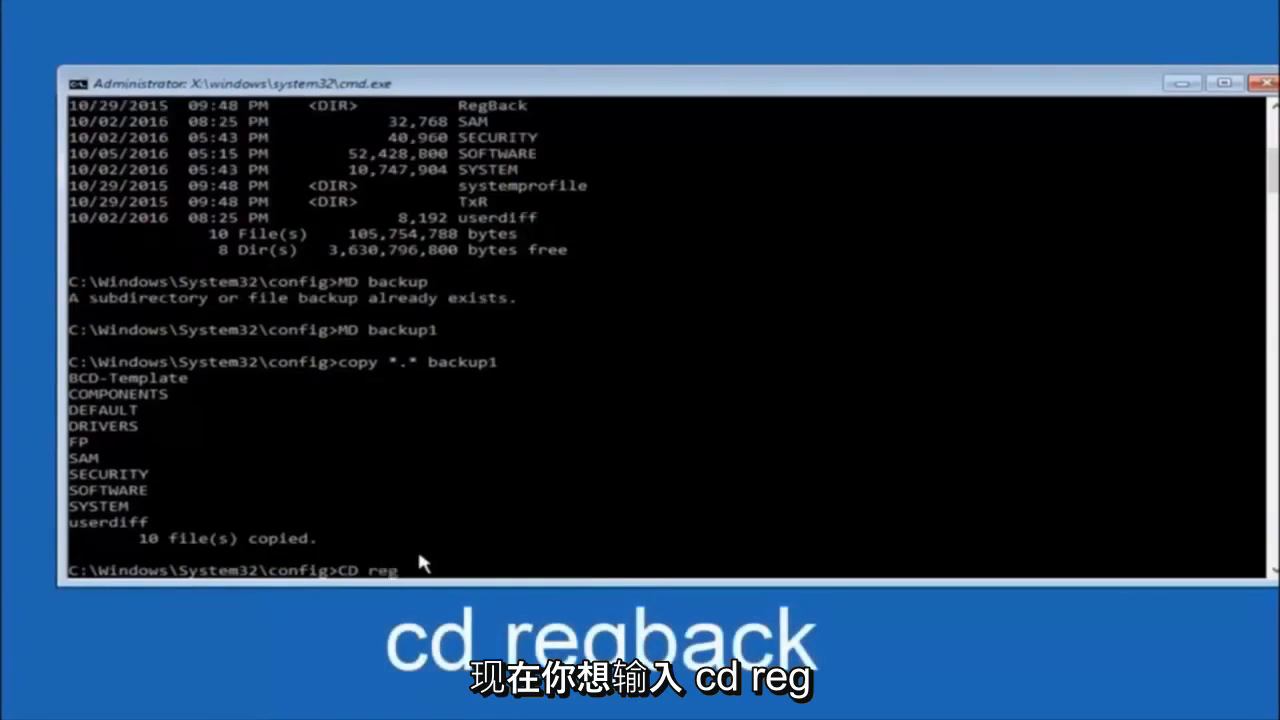
text(b)
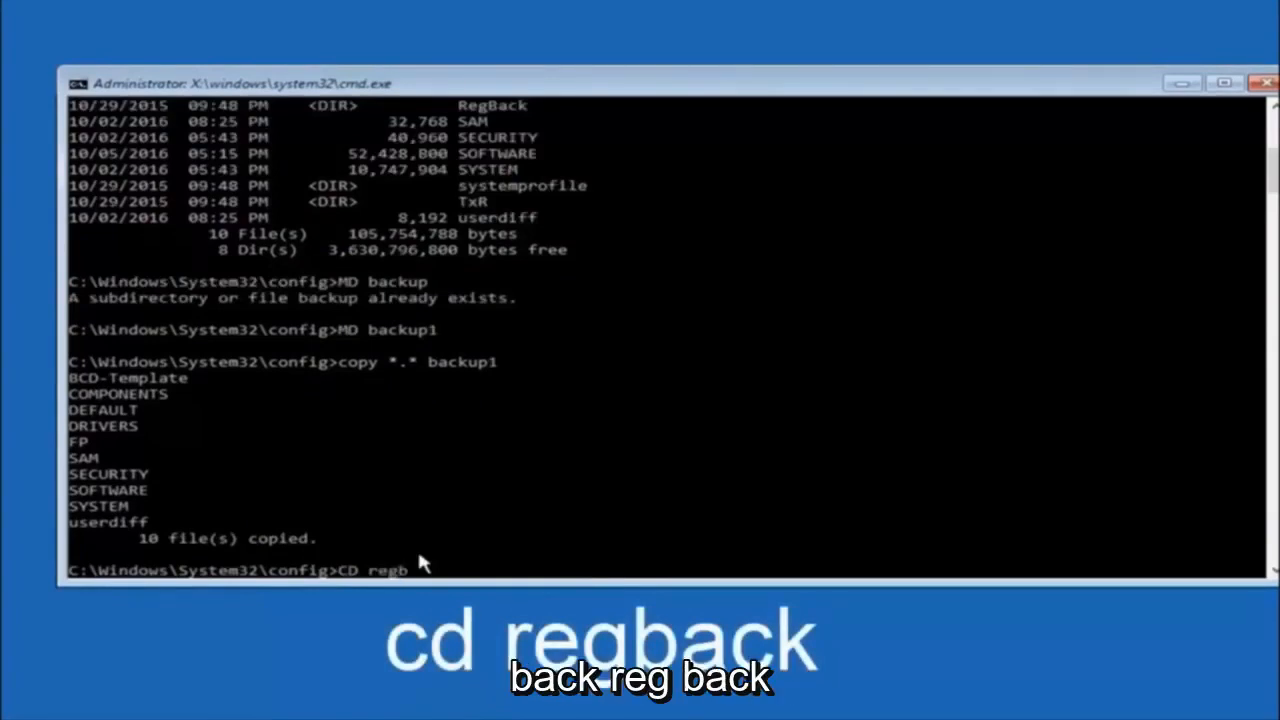
text(ack)
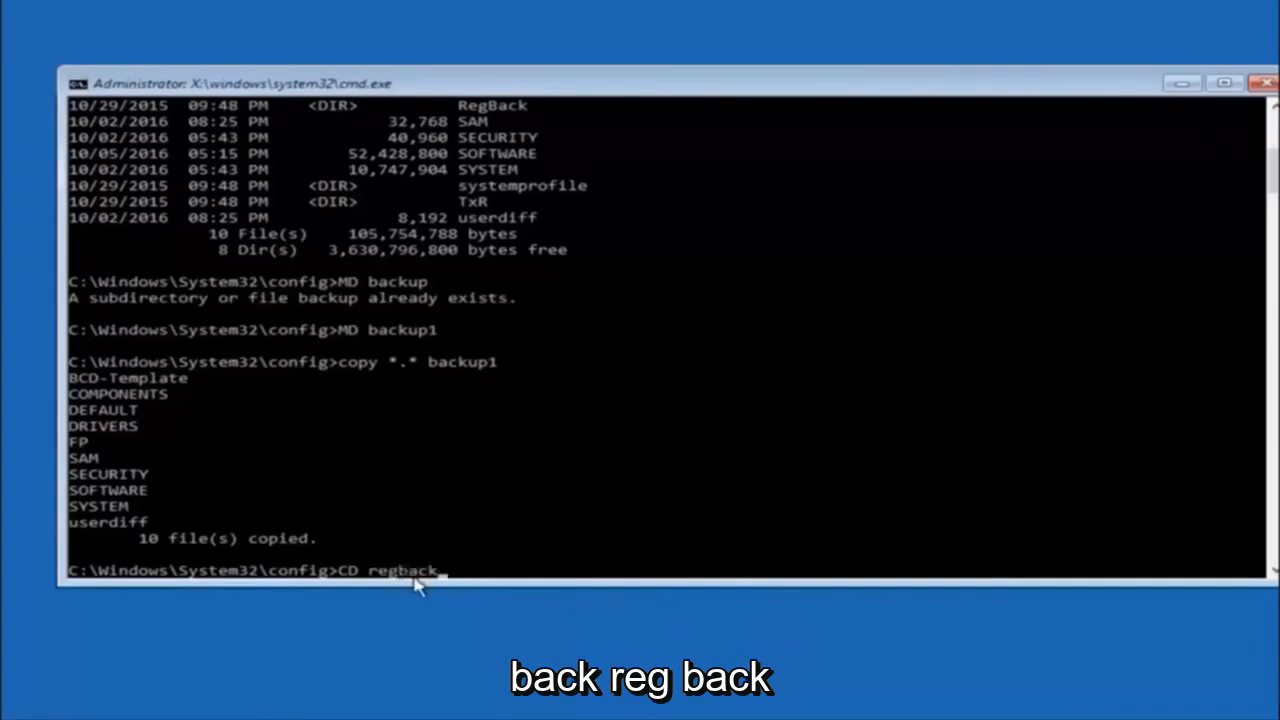
key(Return)
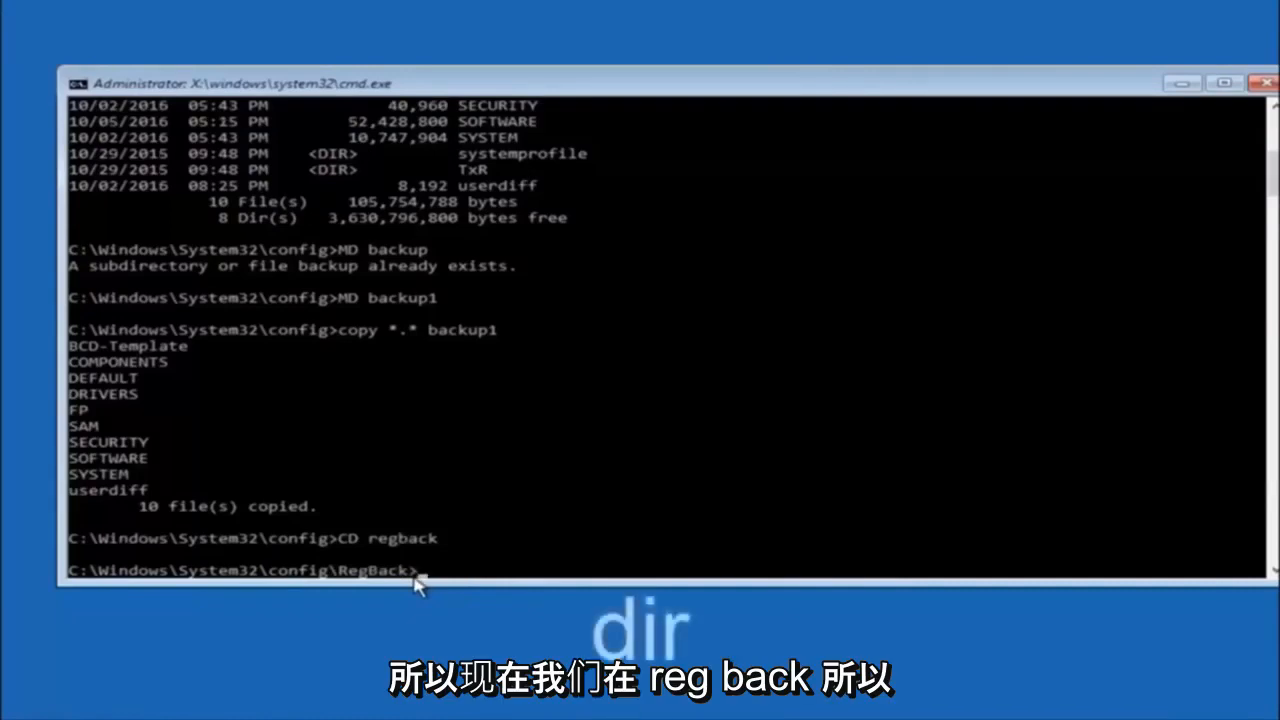
text(dir)
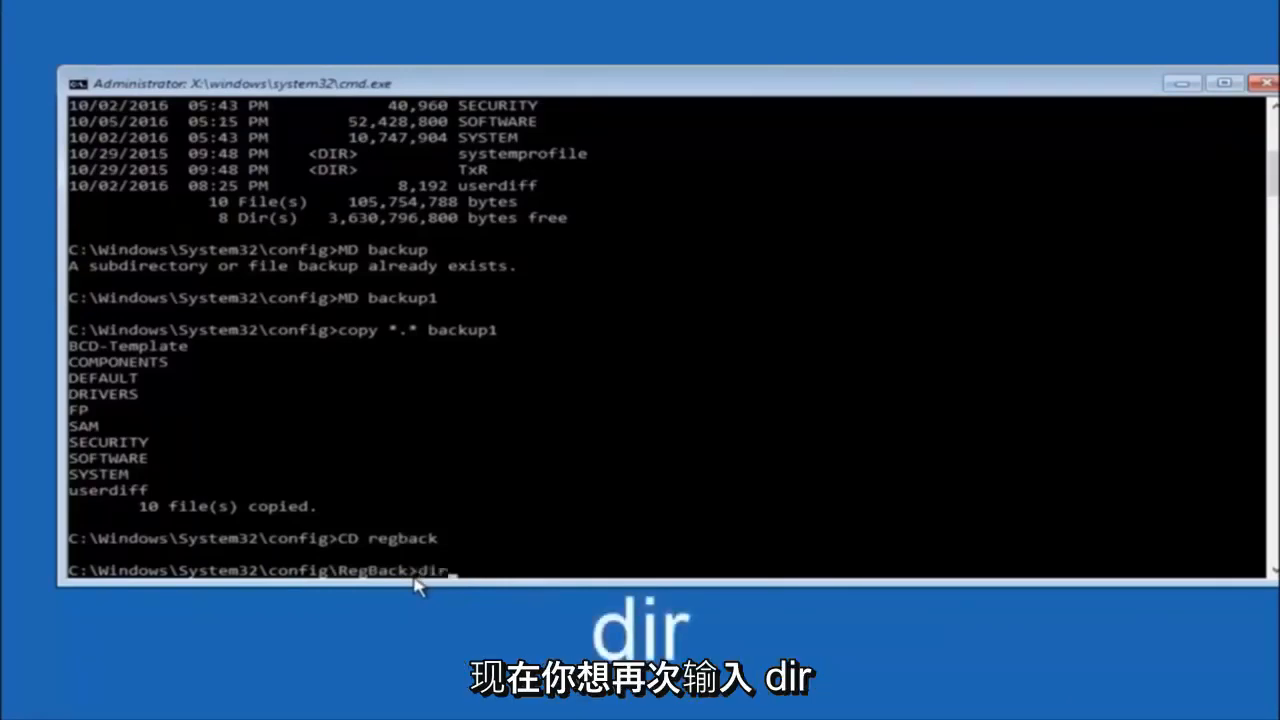
key(Return)
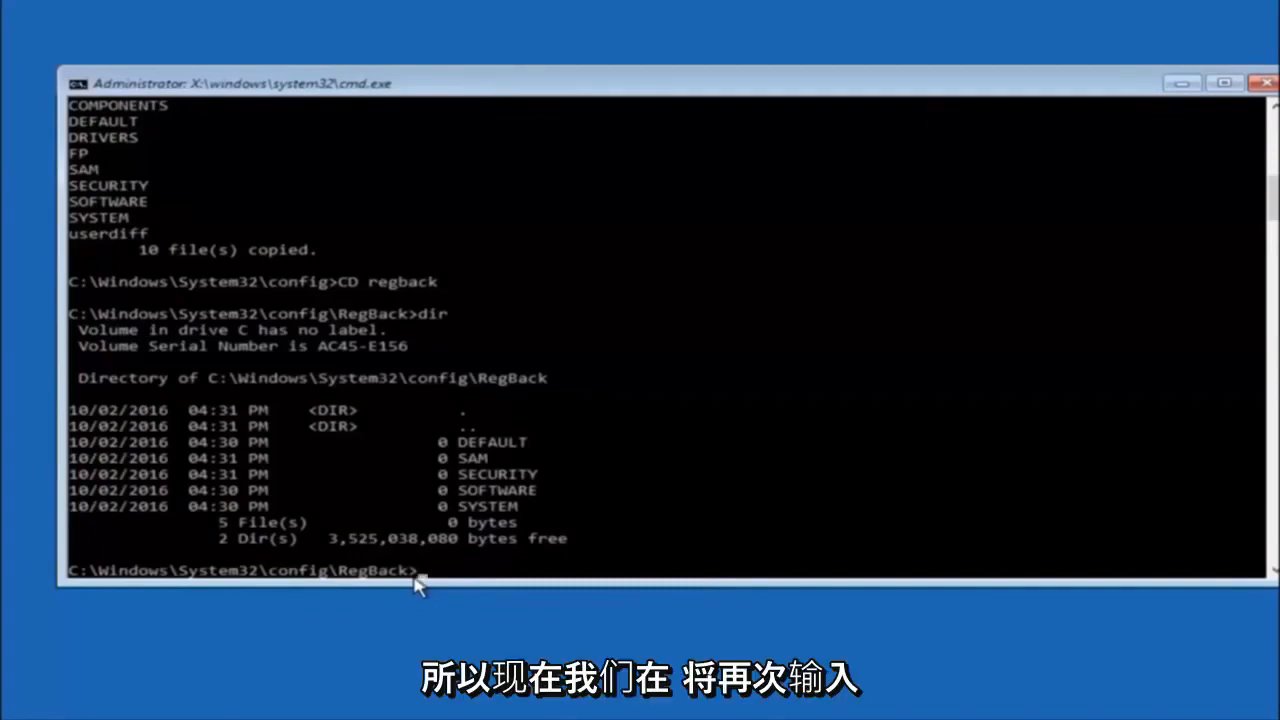
text(copy)
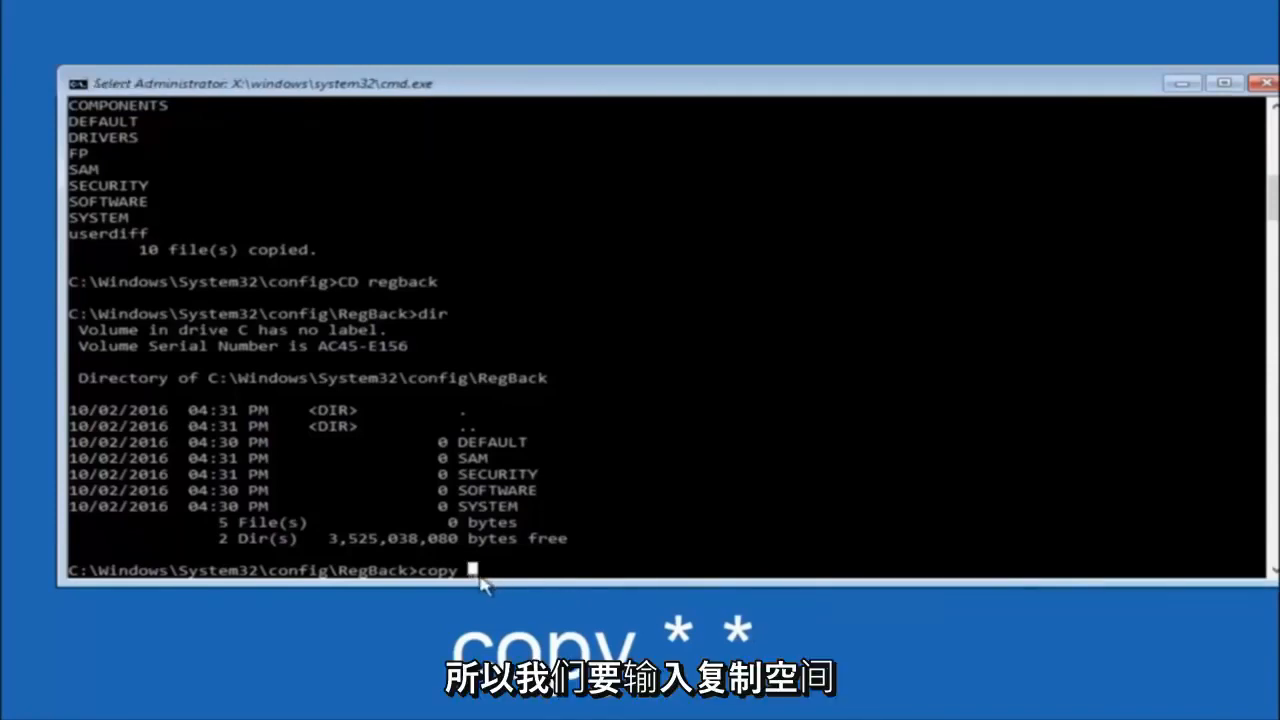
Copy *.* from RegBack to the parent config folder, answering All to overwrite
text(*)
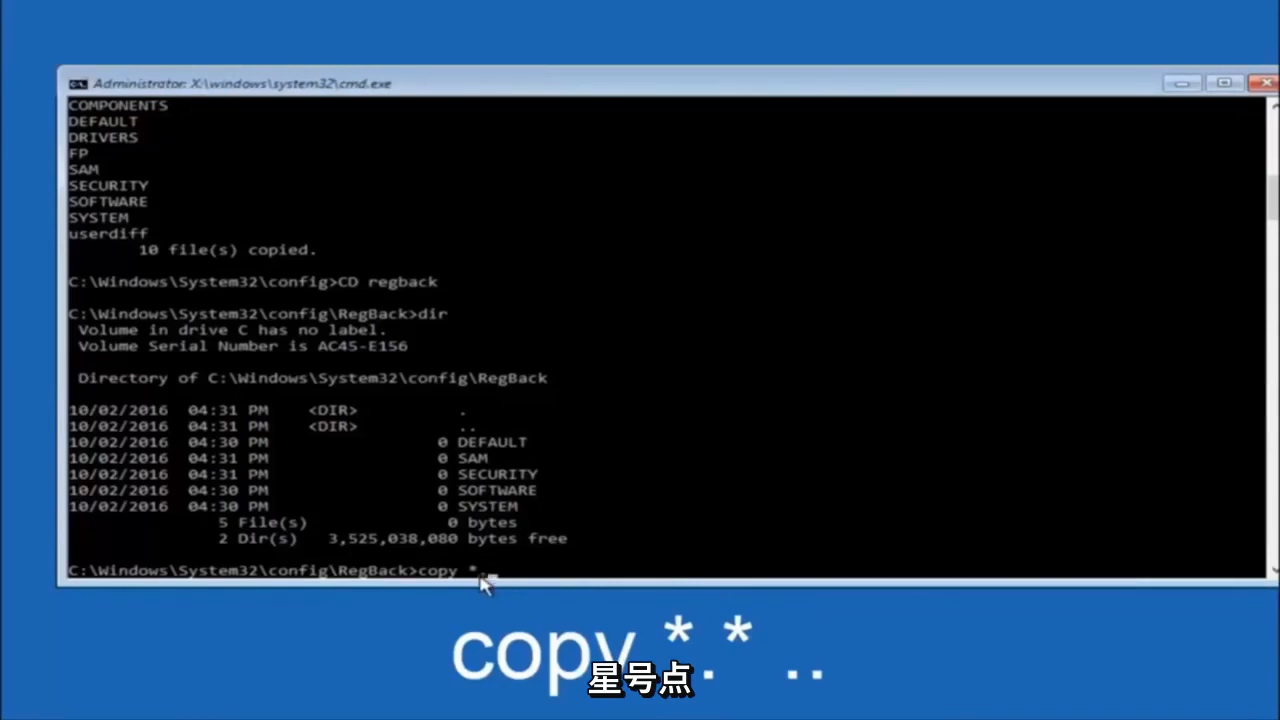
text(.*)
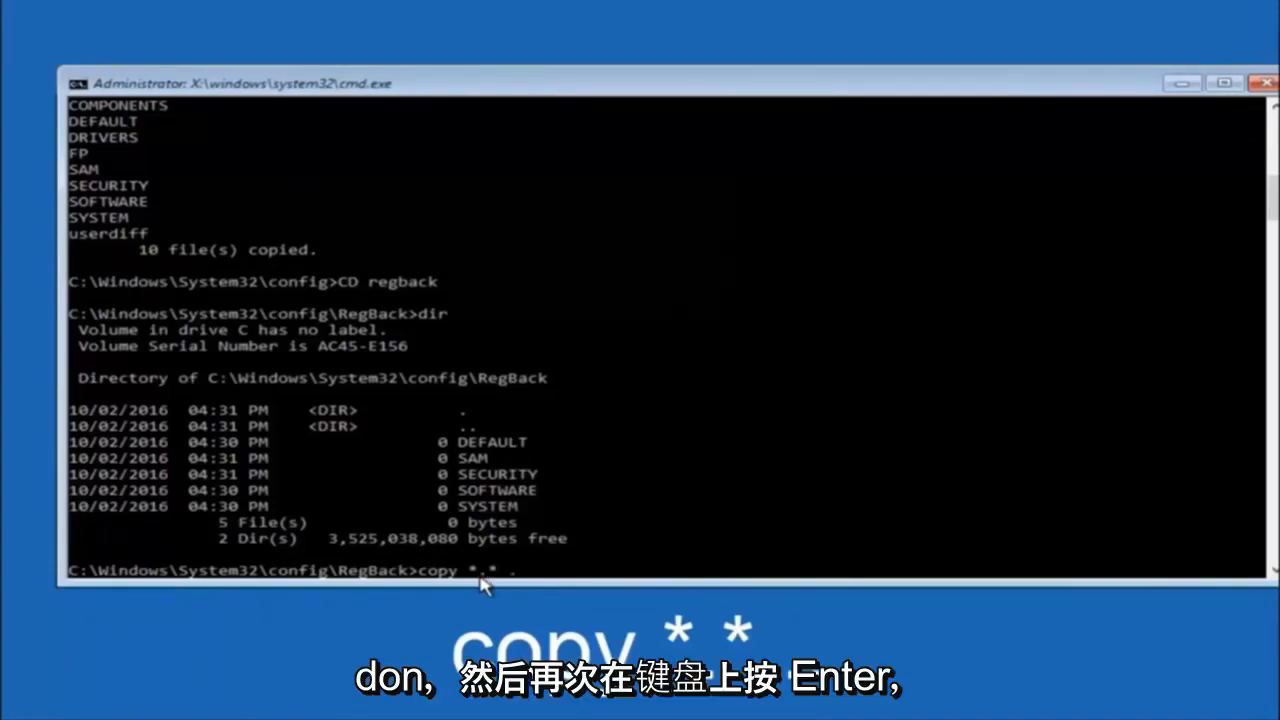
text(..)
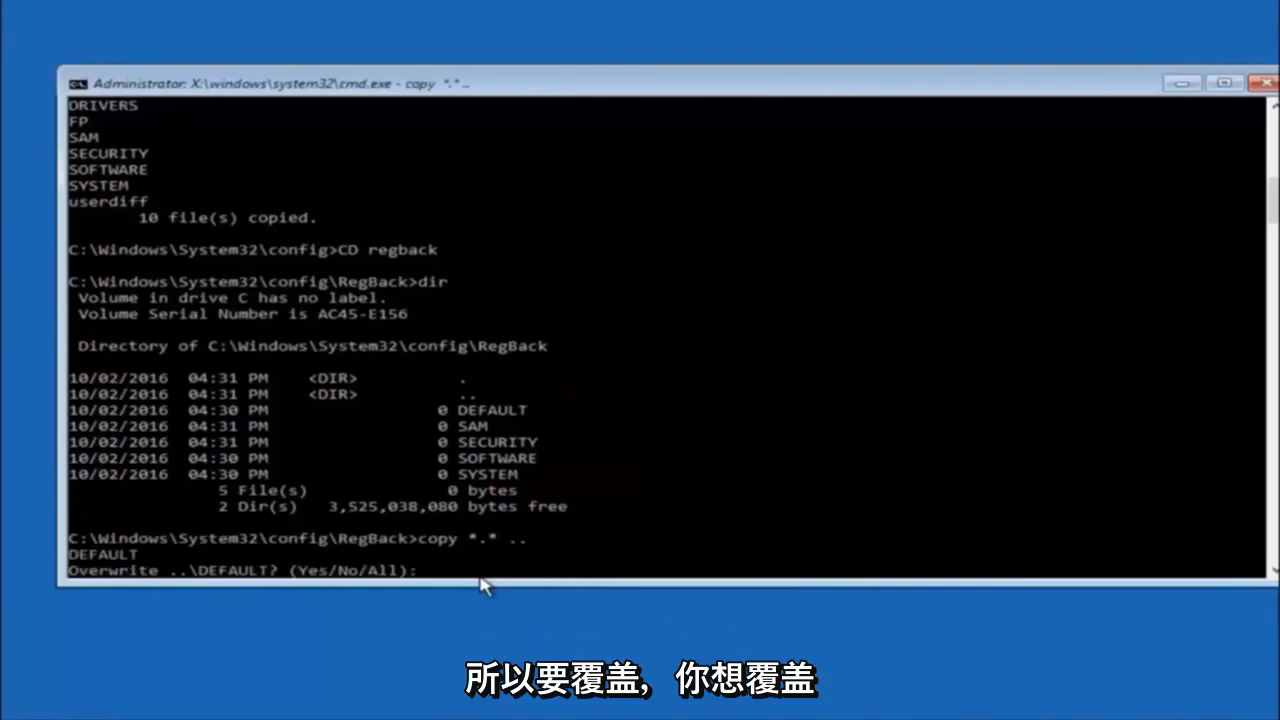
text(A)
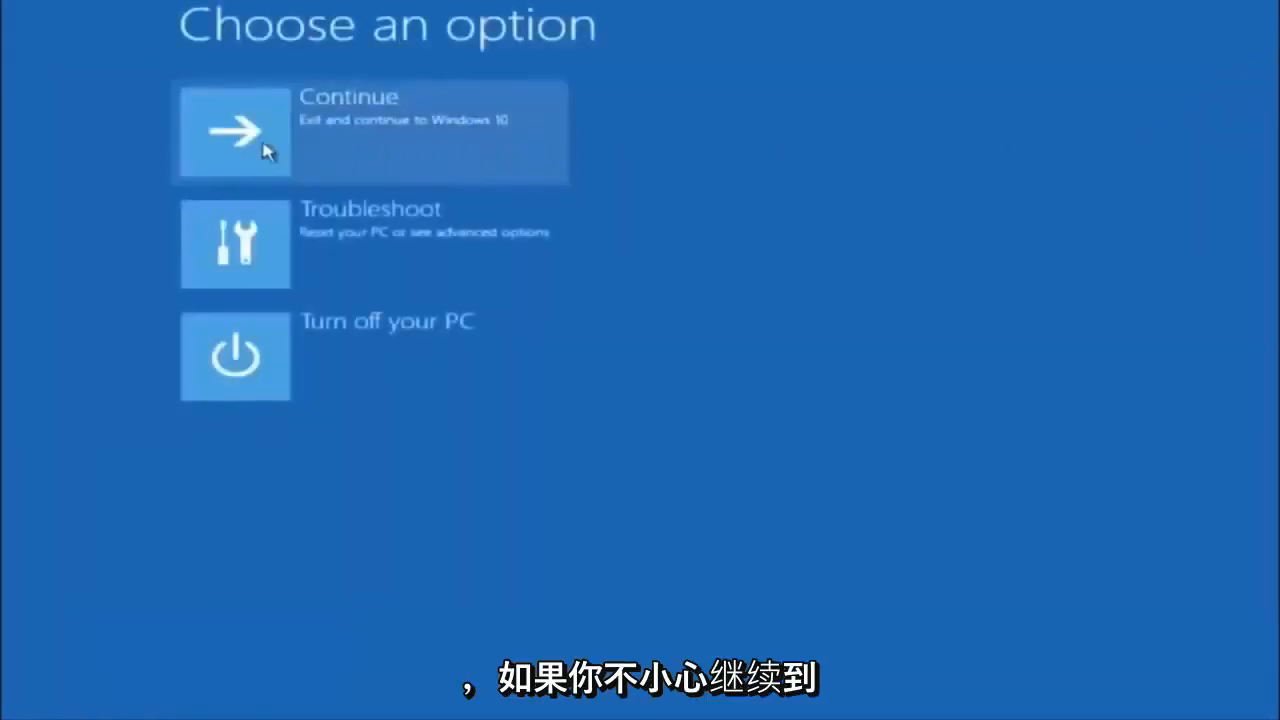
mouse_move(310, 164)
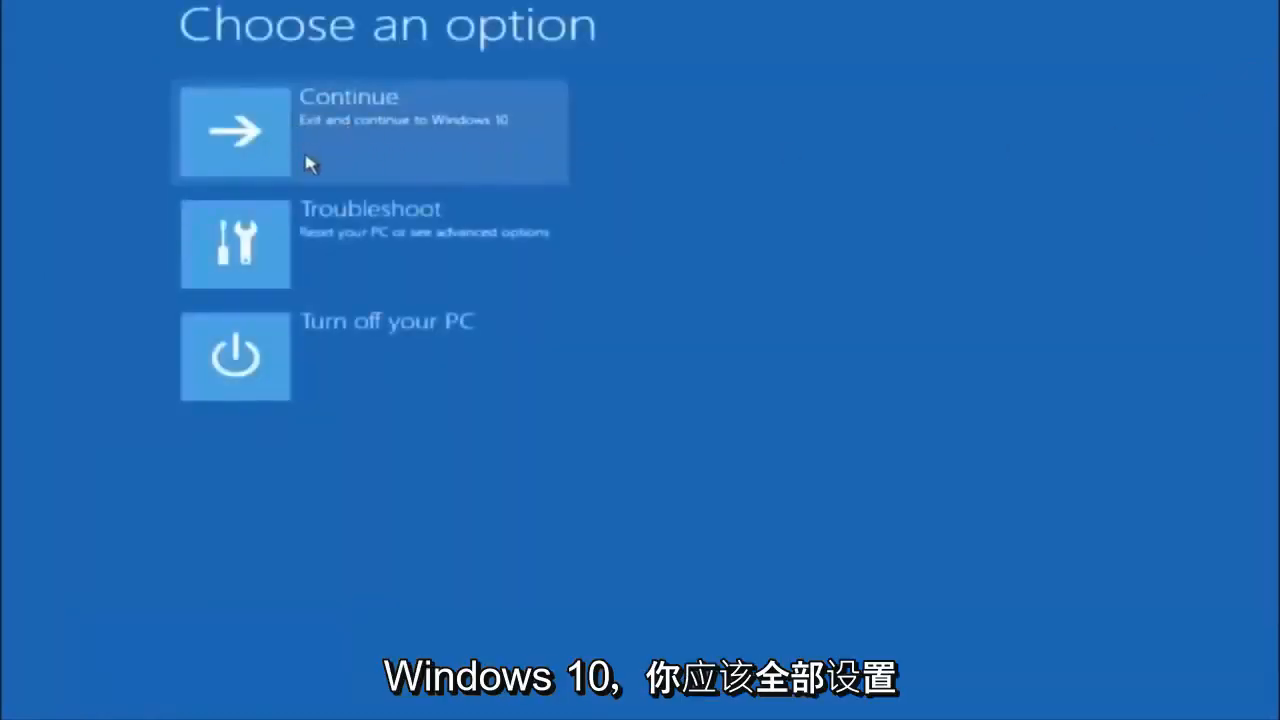